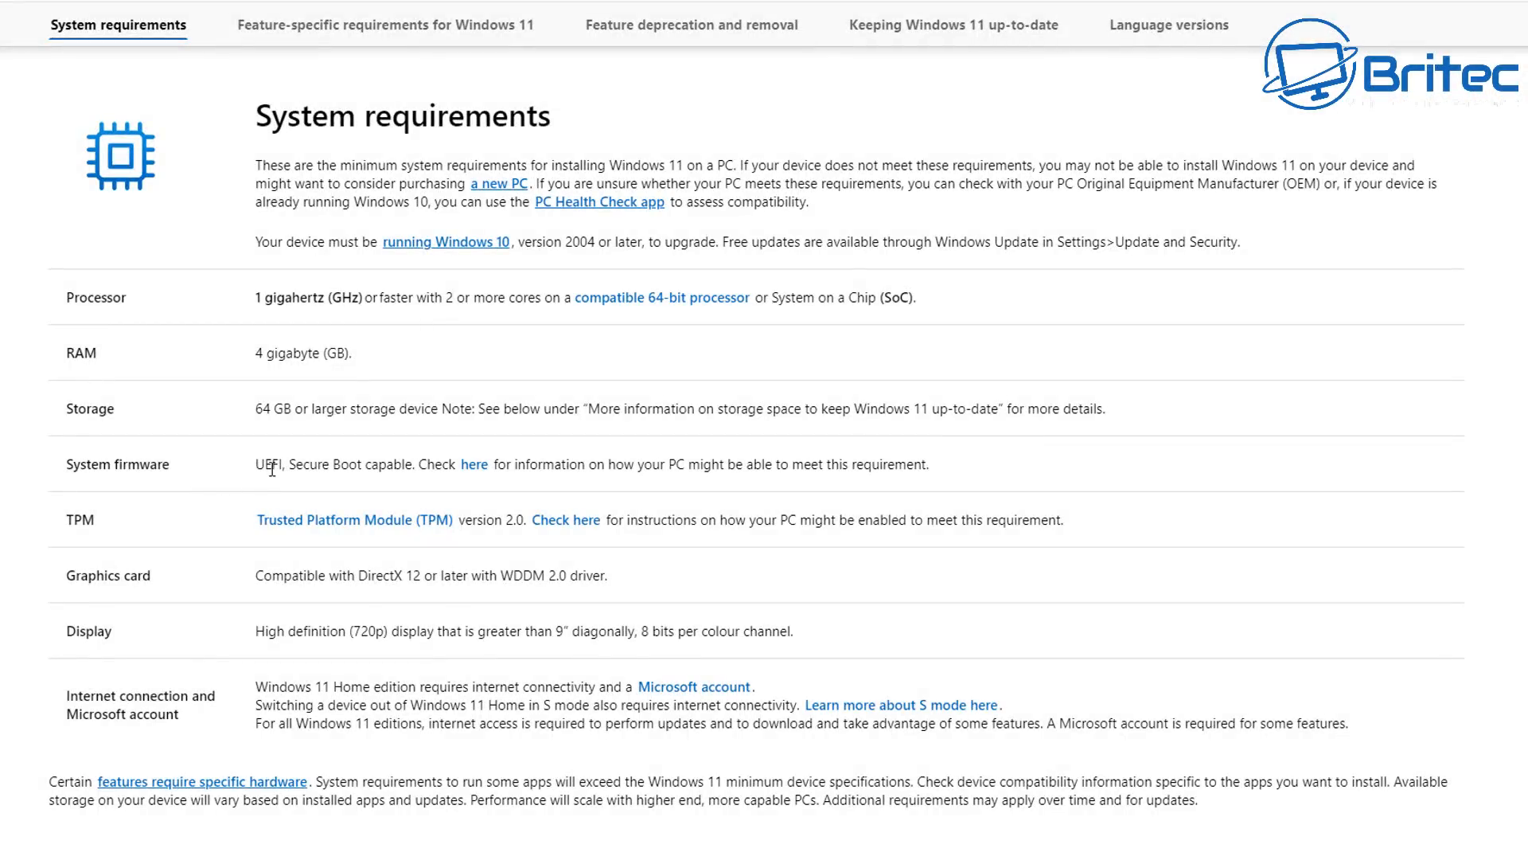
pyautogui.moveTo(403, 480)
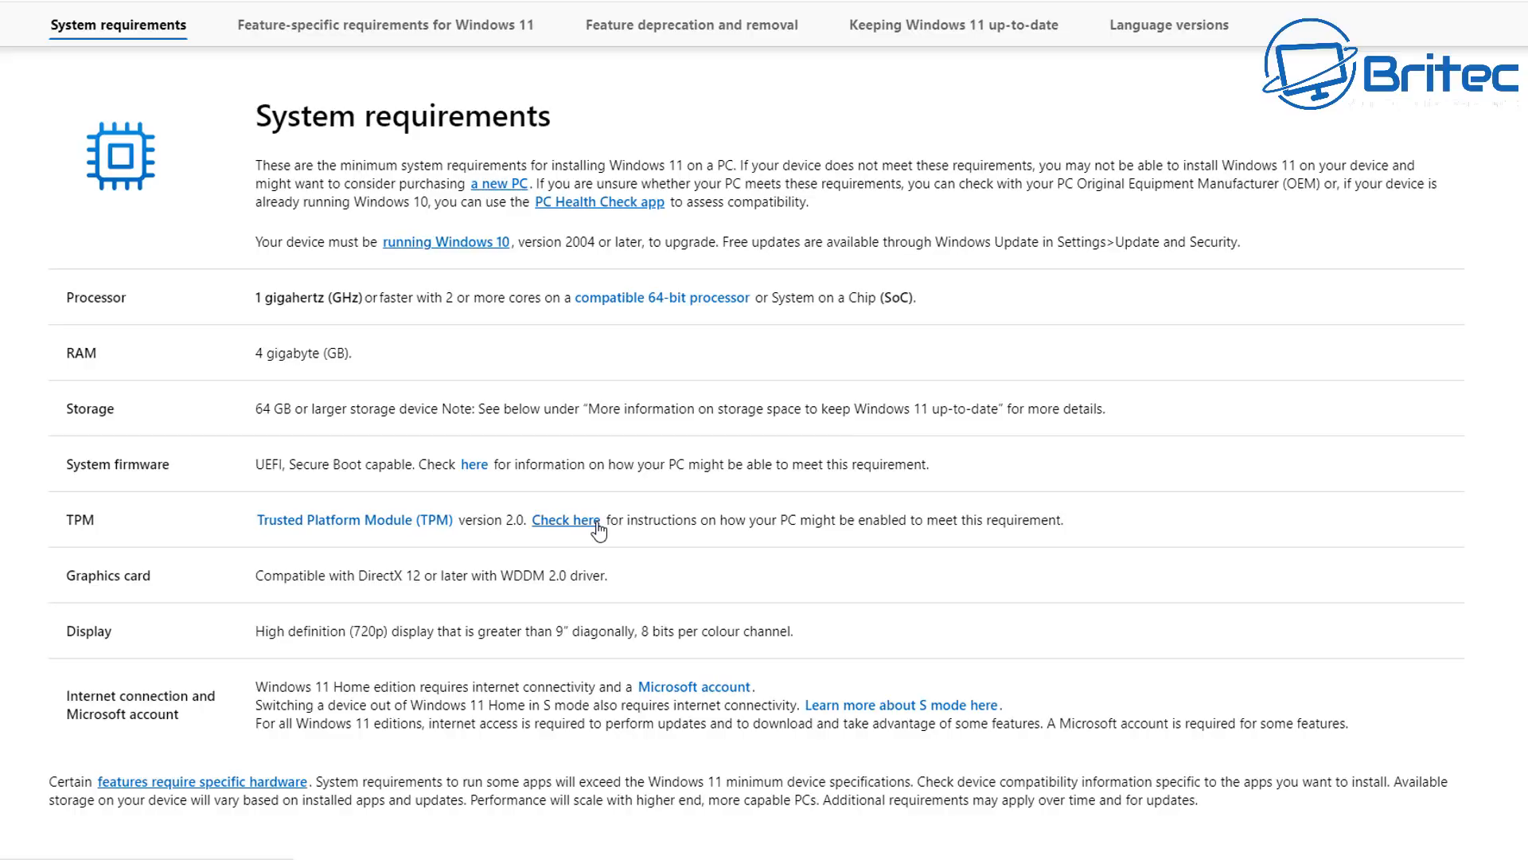
pyautogui.moveTo(51, 718)
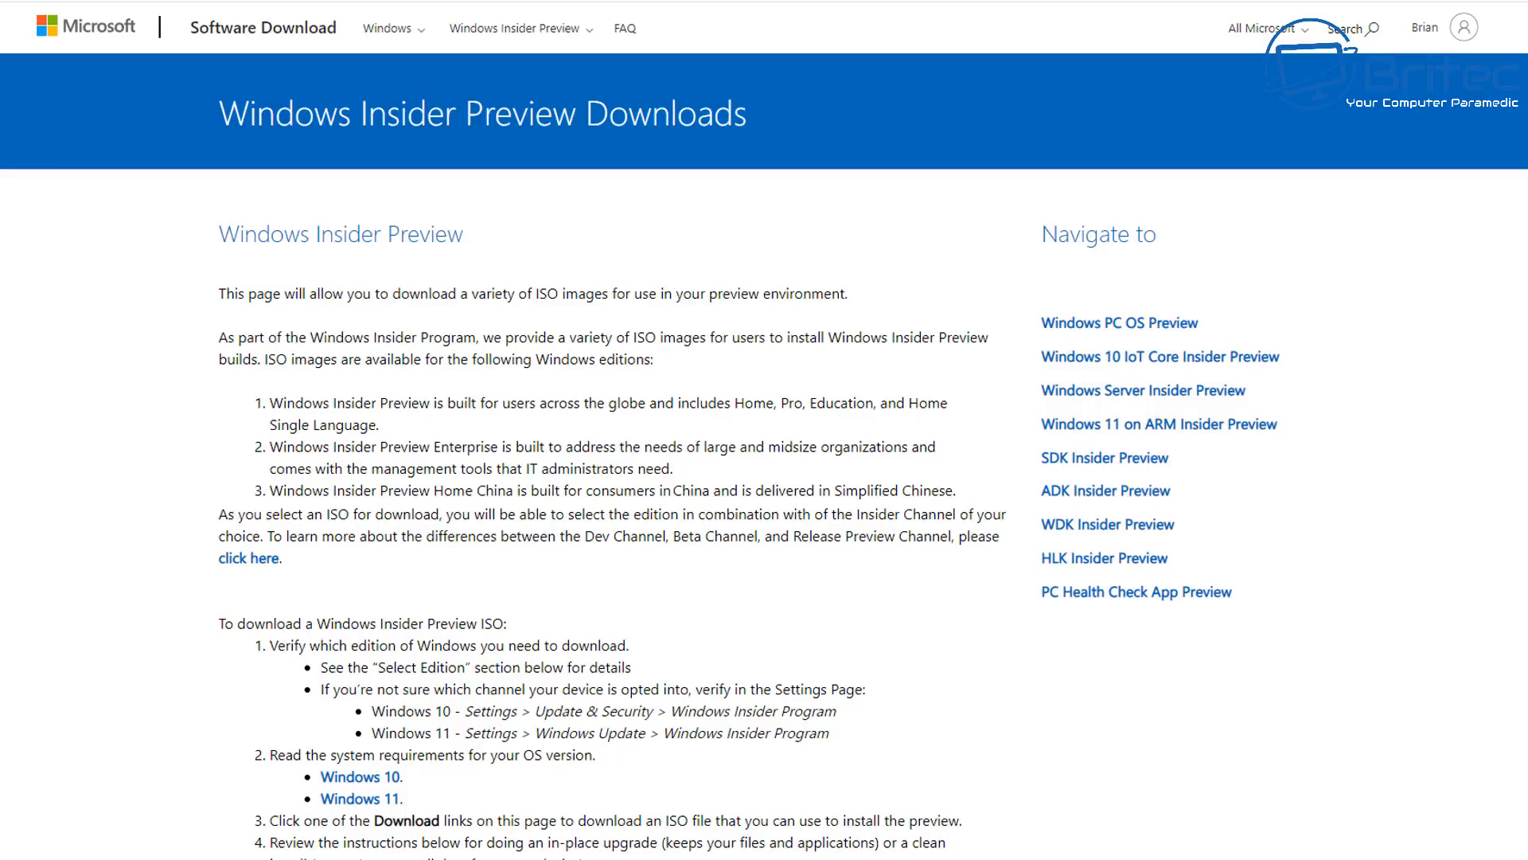
# Step: Choose Windows 11 Insider Preview (Beta Channel) Build 22000.194 as the edition and confirm it
pyautogui.scroll(-3)
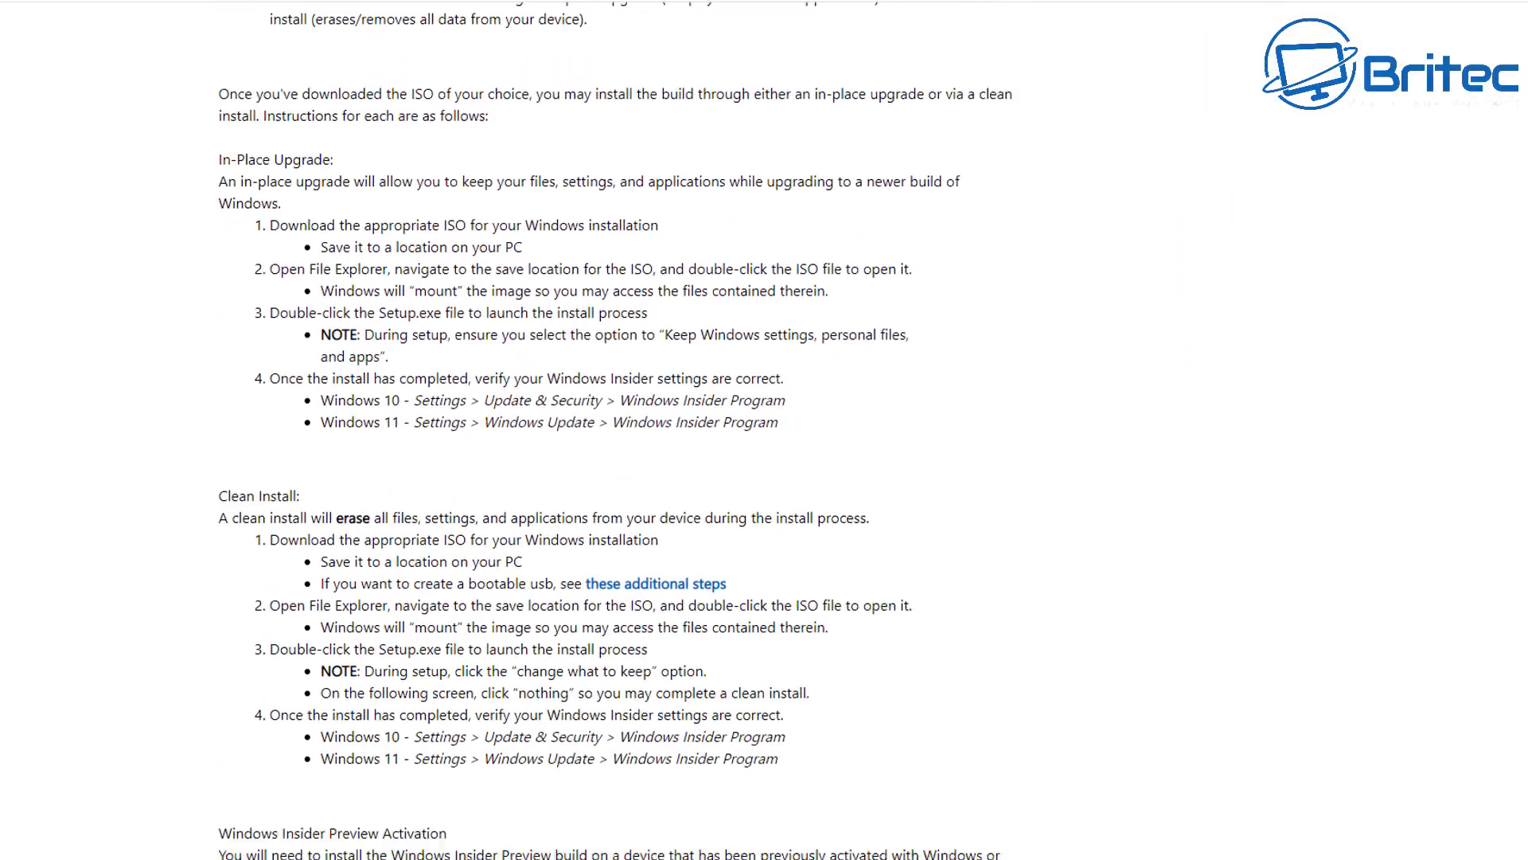
pyautogui.scroll(-3)
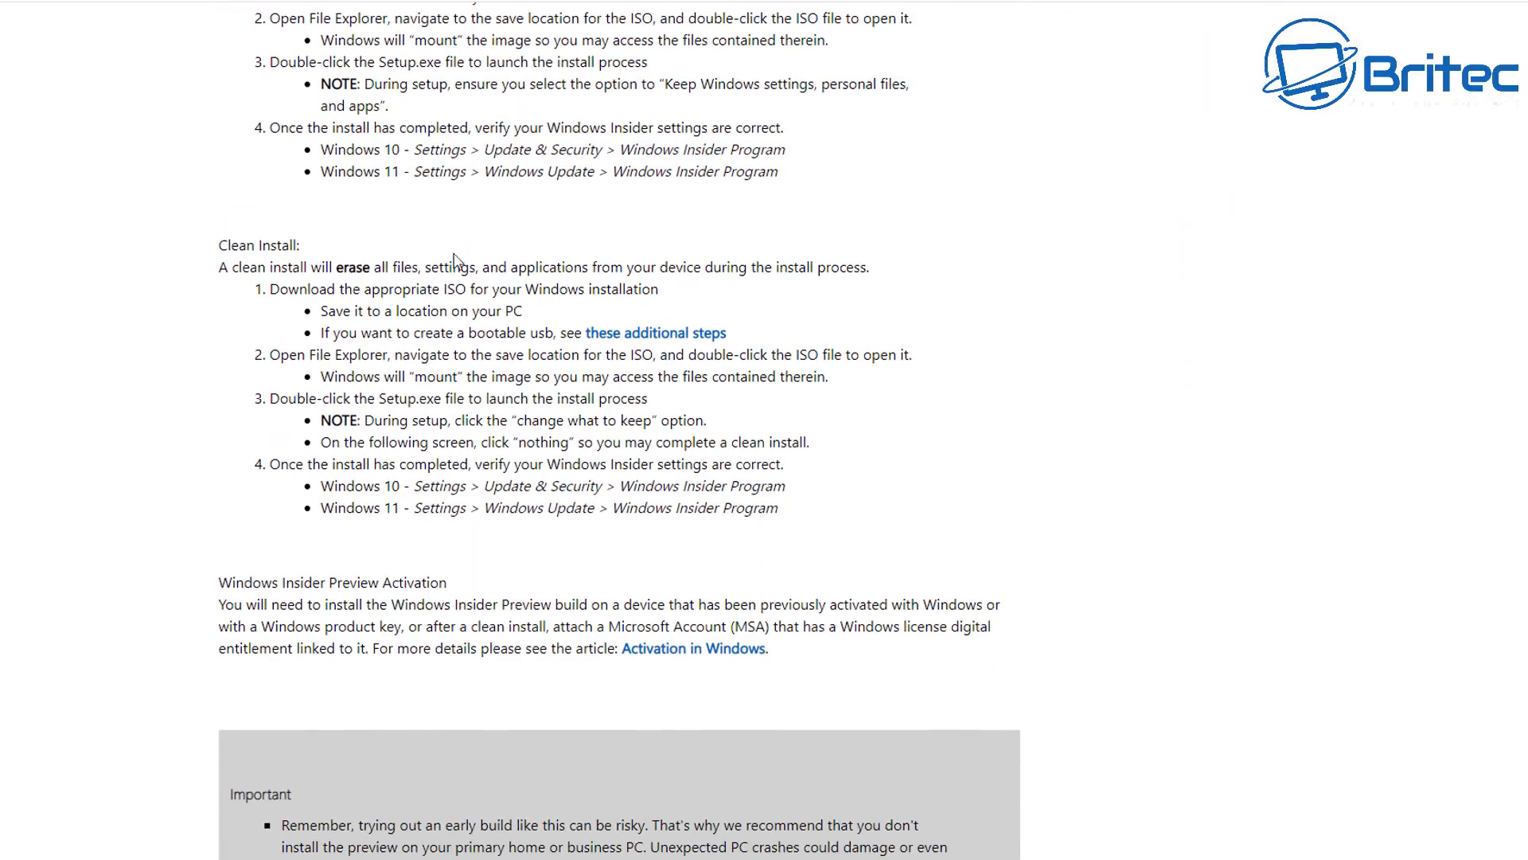
pyautogui.moveTo(605, 337)
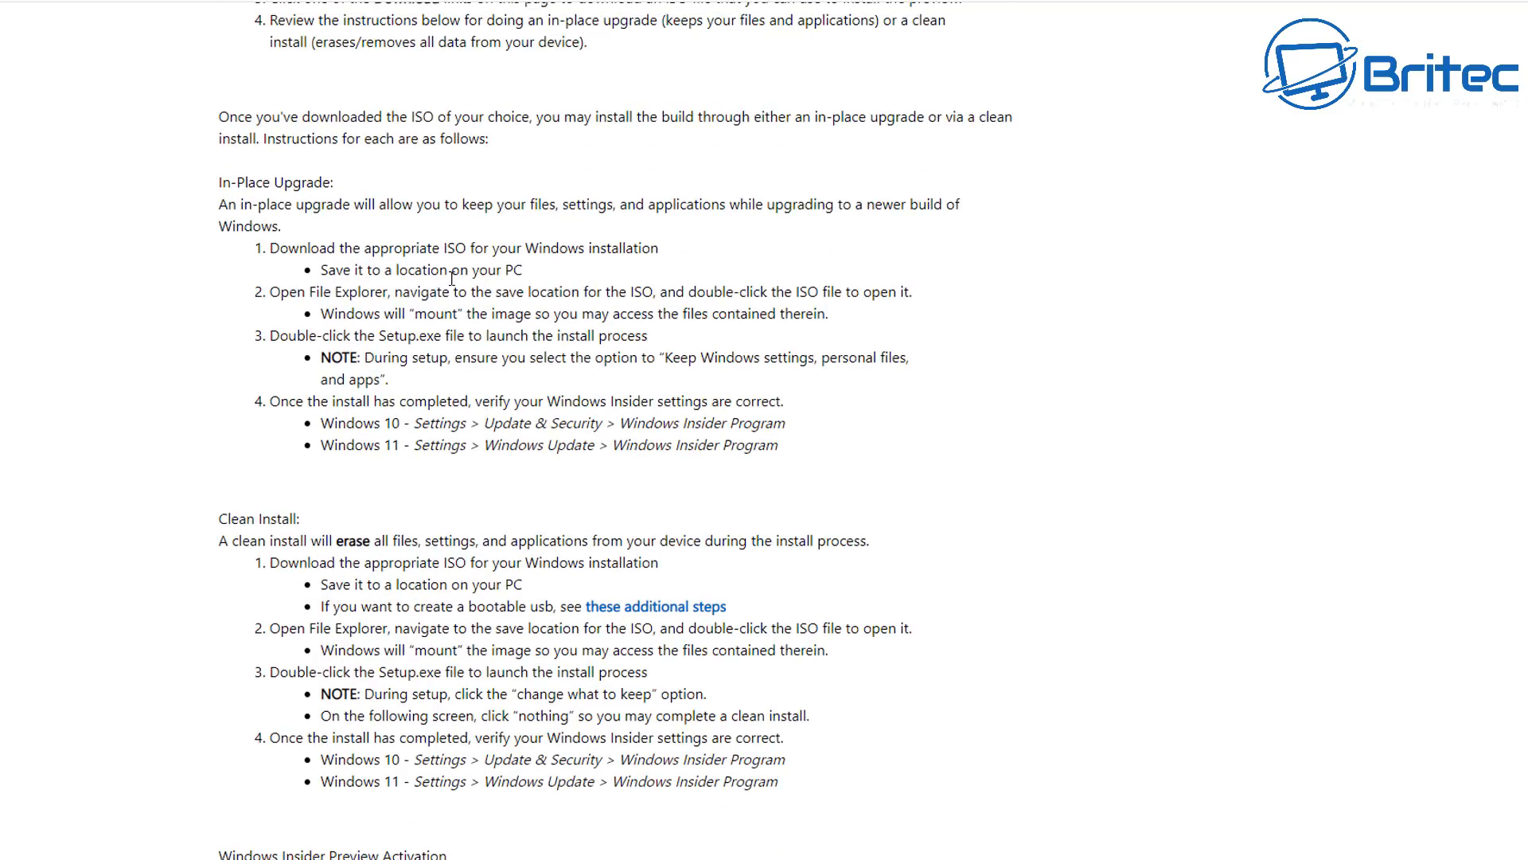
pyautogui.moveTo(479, 393)
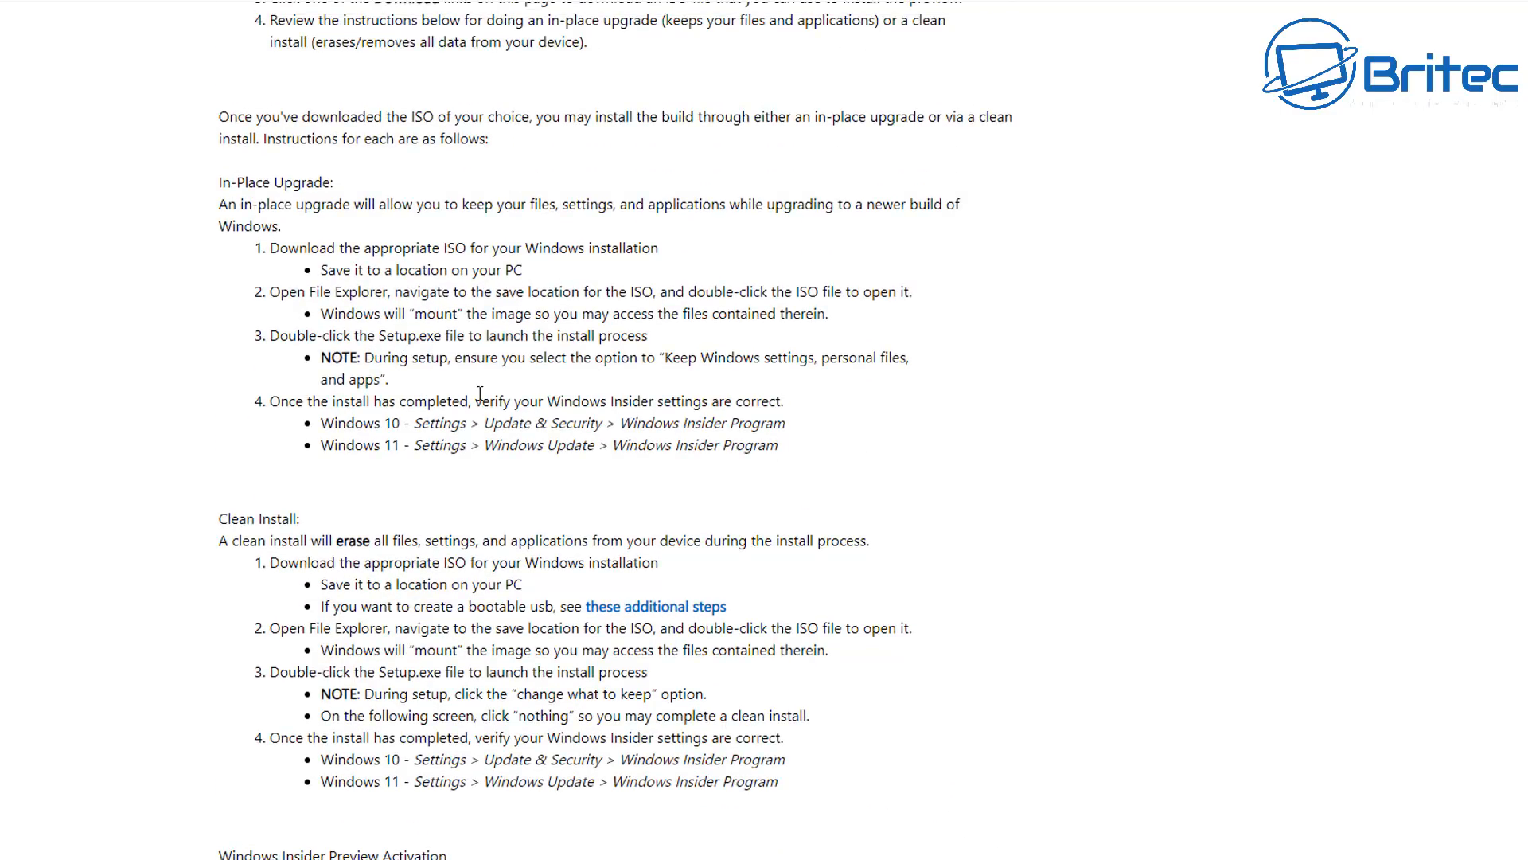
pyautogui.scroll(3)
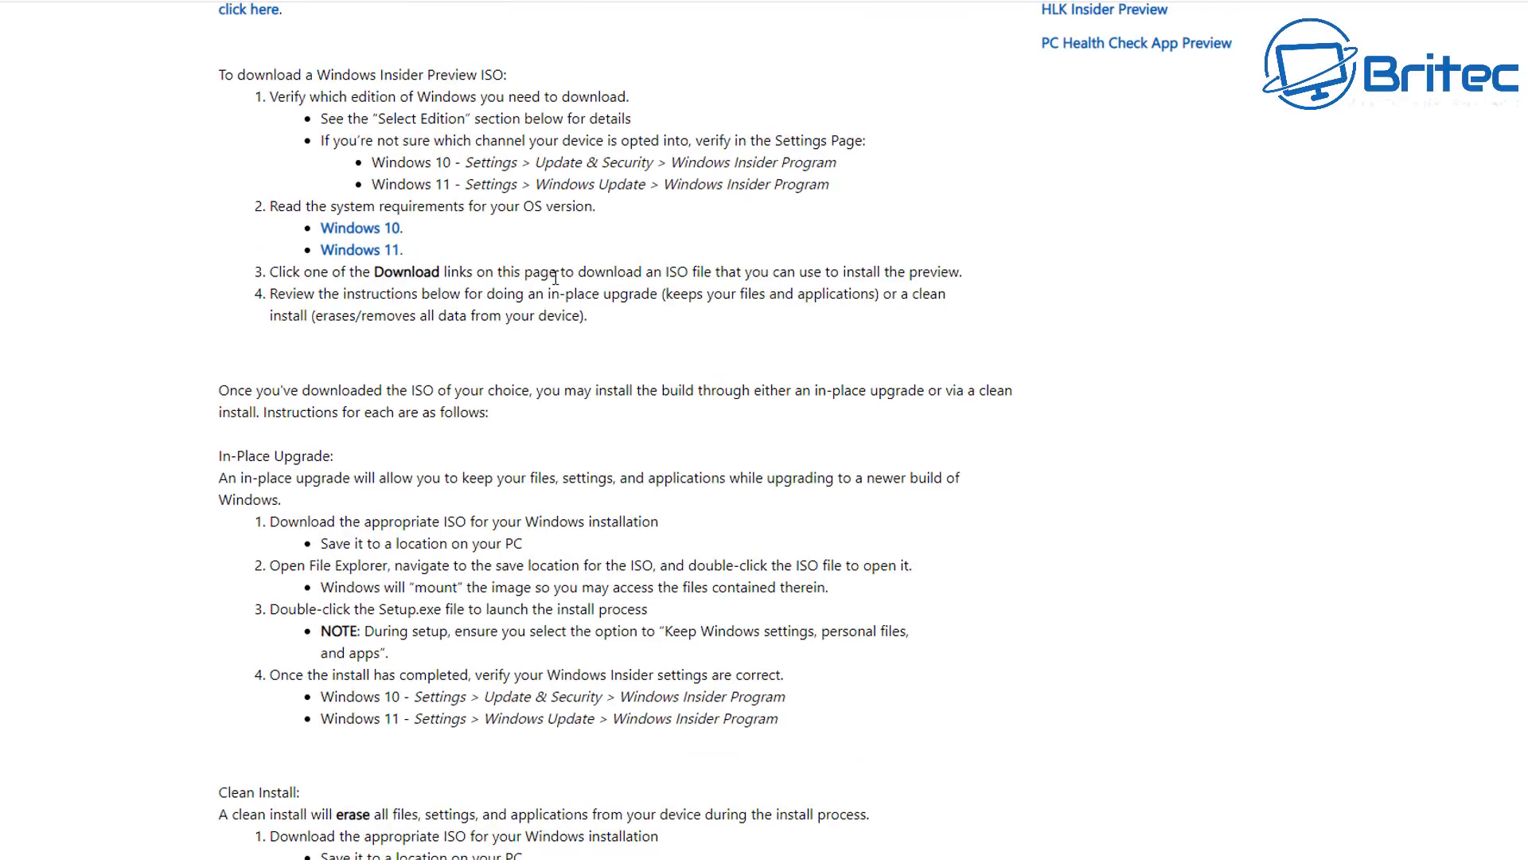
pyautogui.scroll(-3)
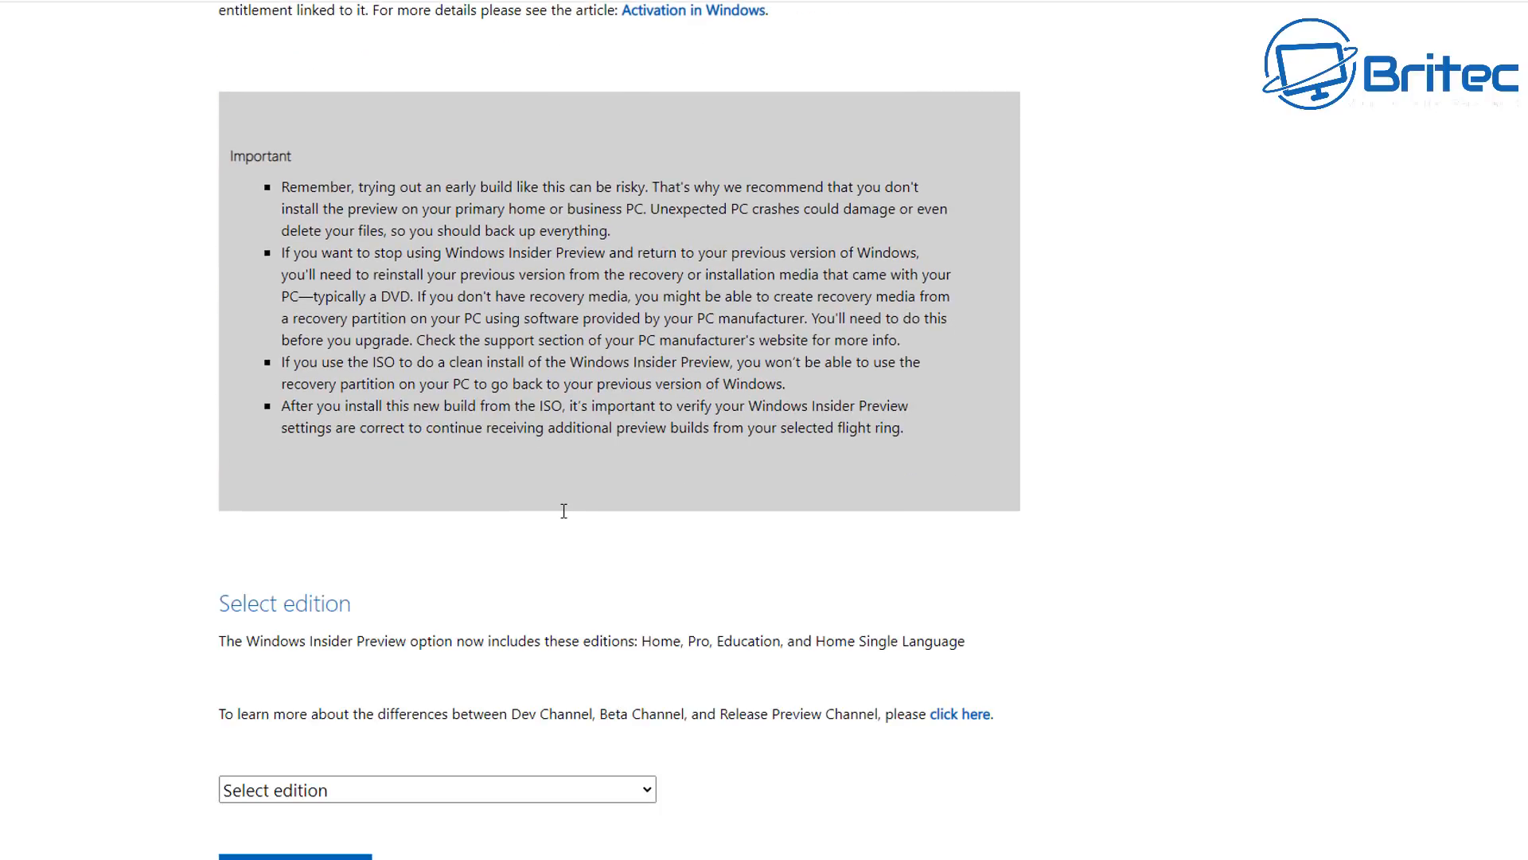
pyautogui.scroll(-3)
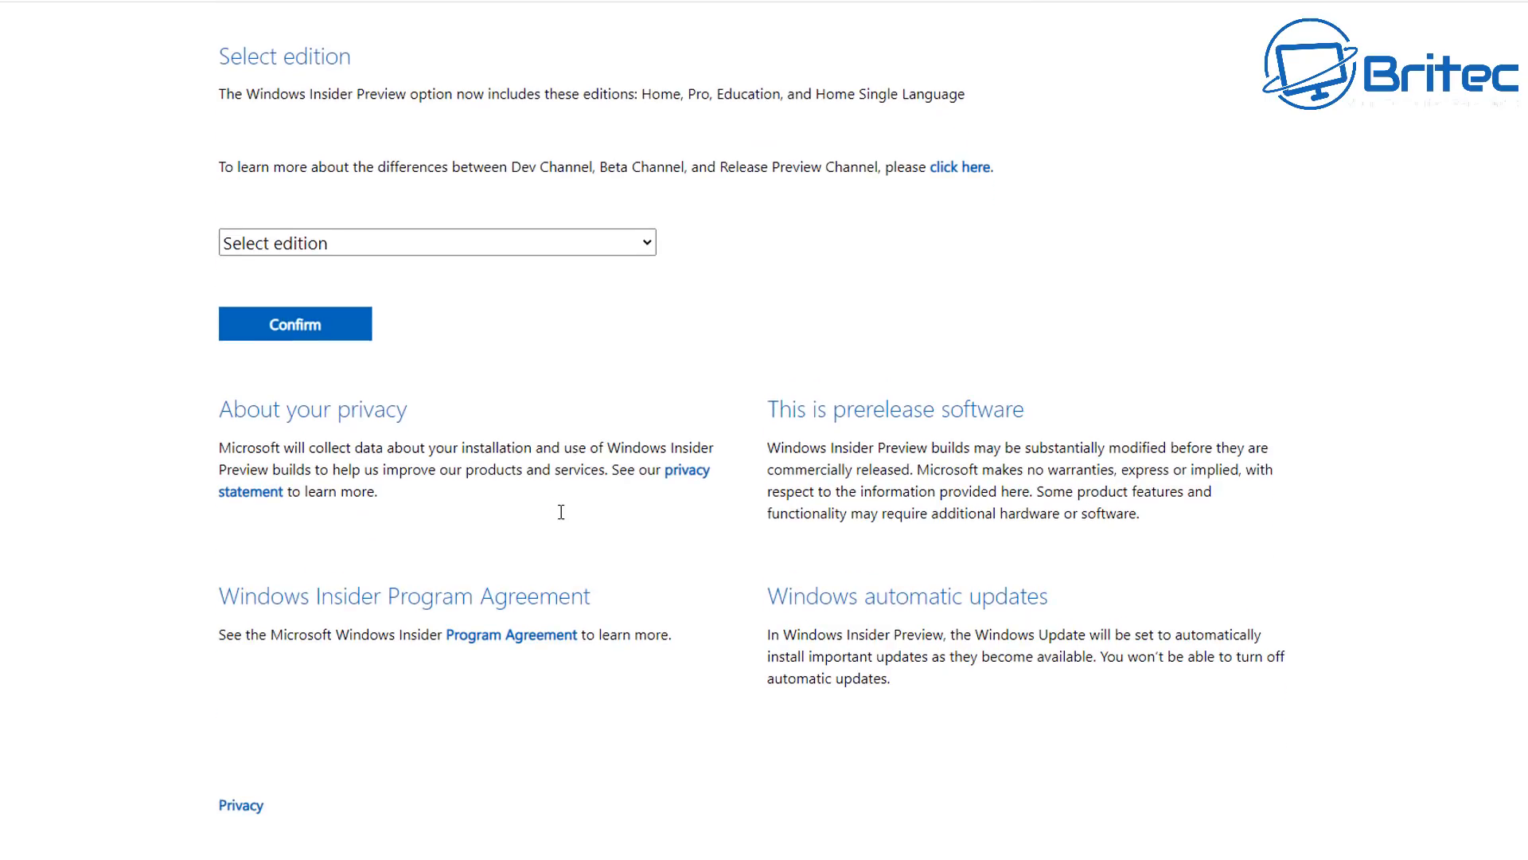
pyautogui.moveTo(560, 514)
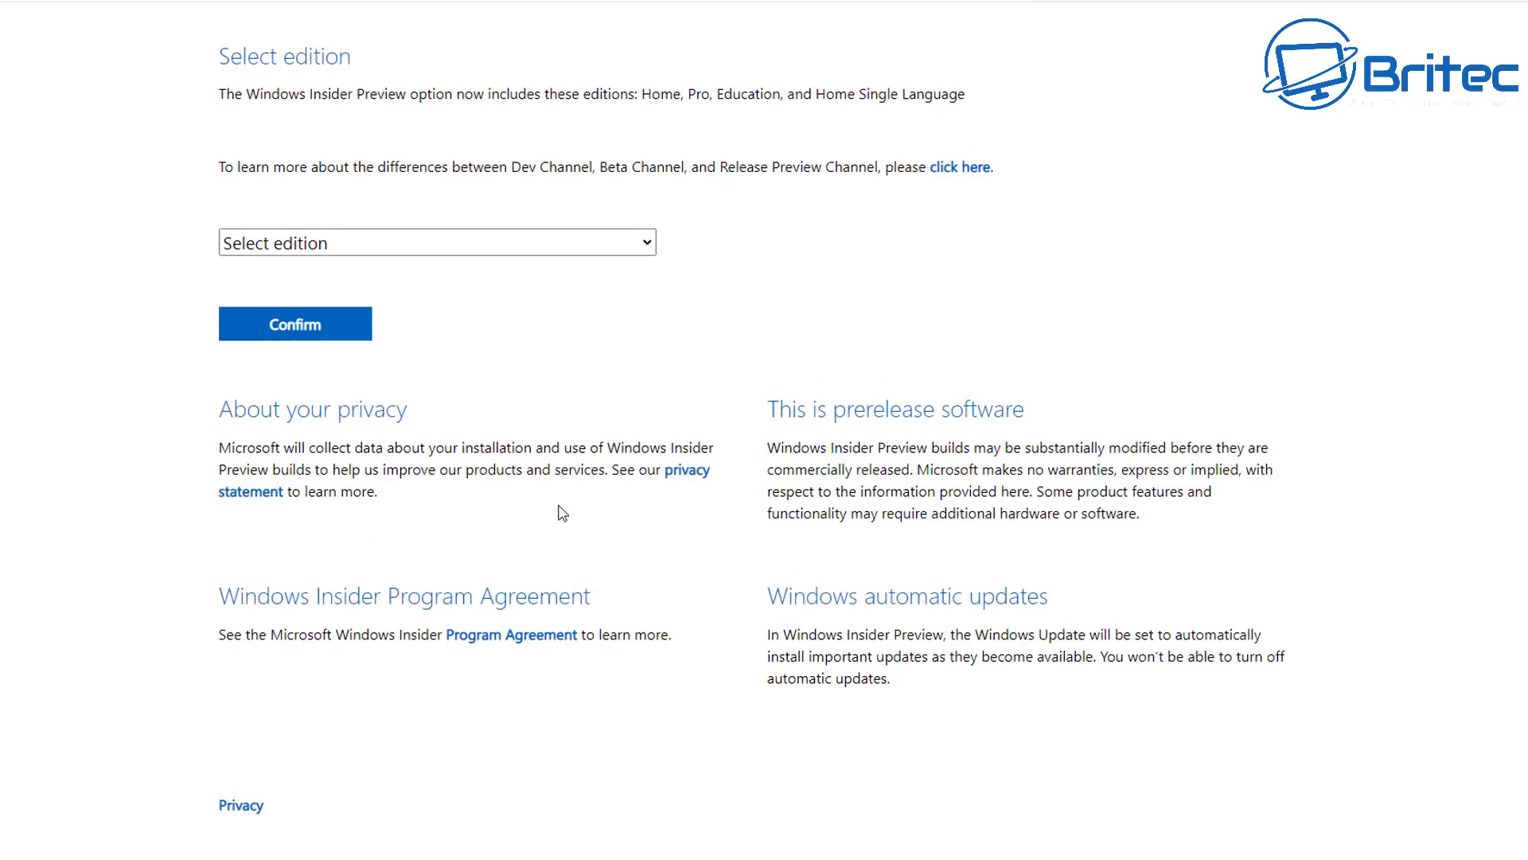
pyautogui.click(437, 242)
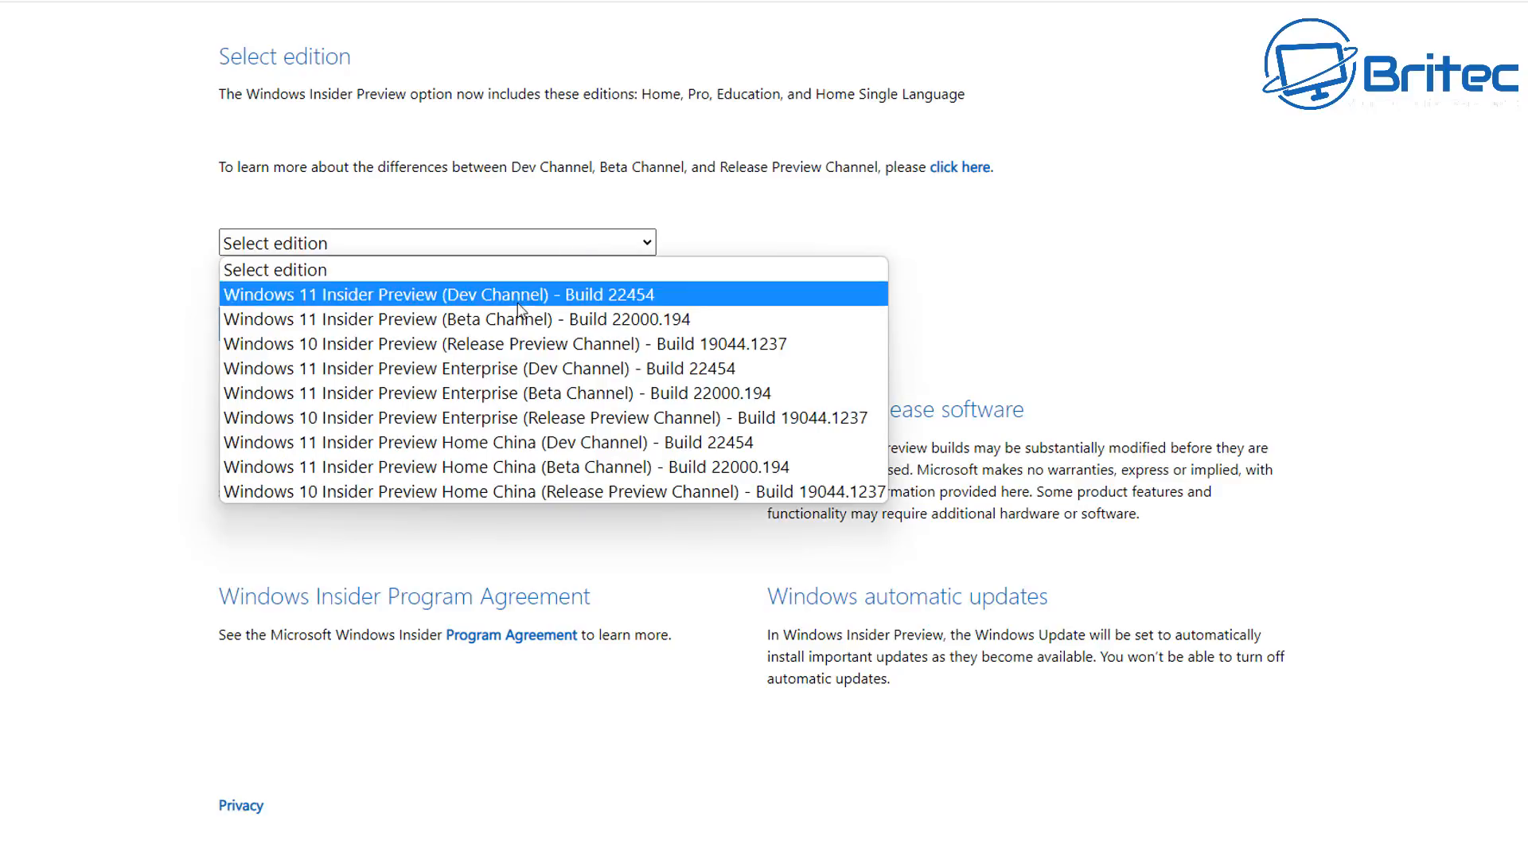
pyautogui.moveTo(524, 319)
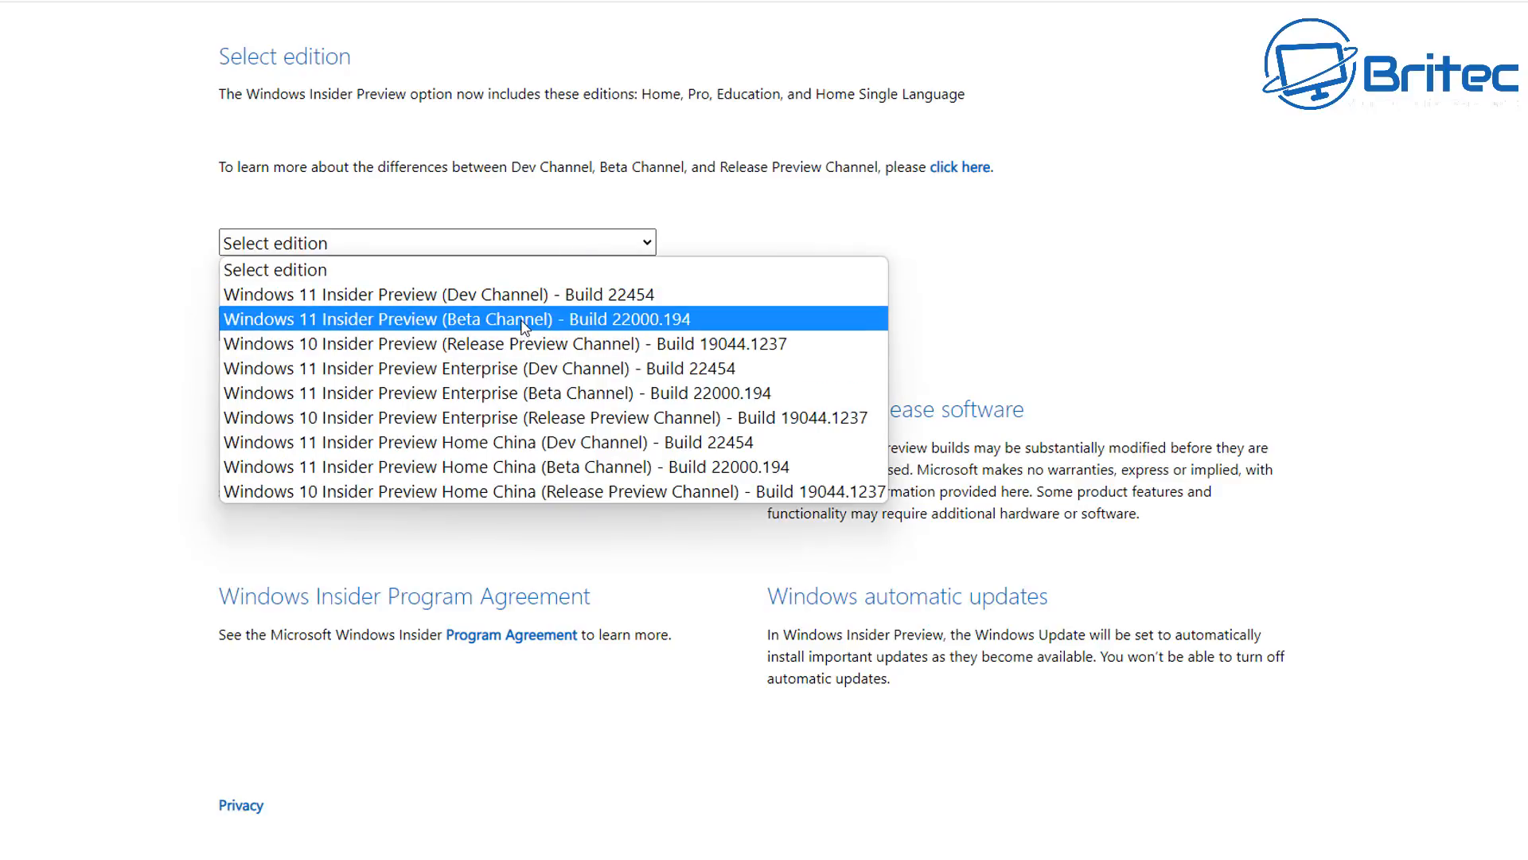
pyautogui.moveTo(485, 344)
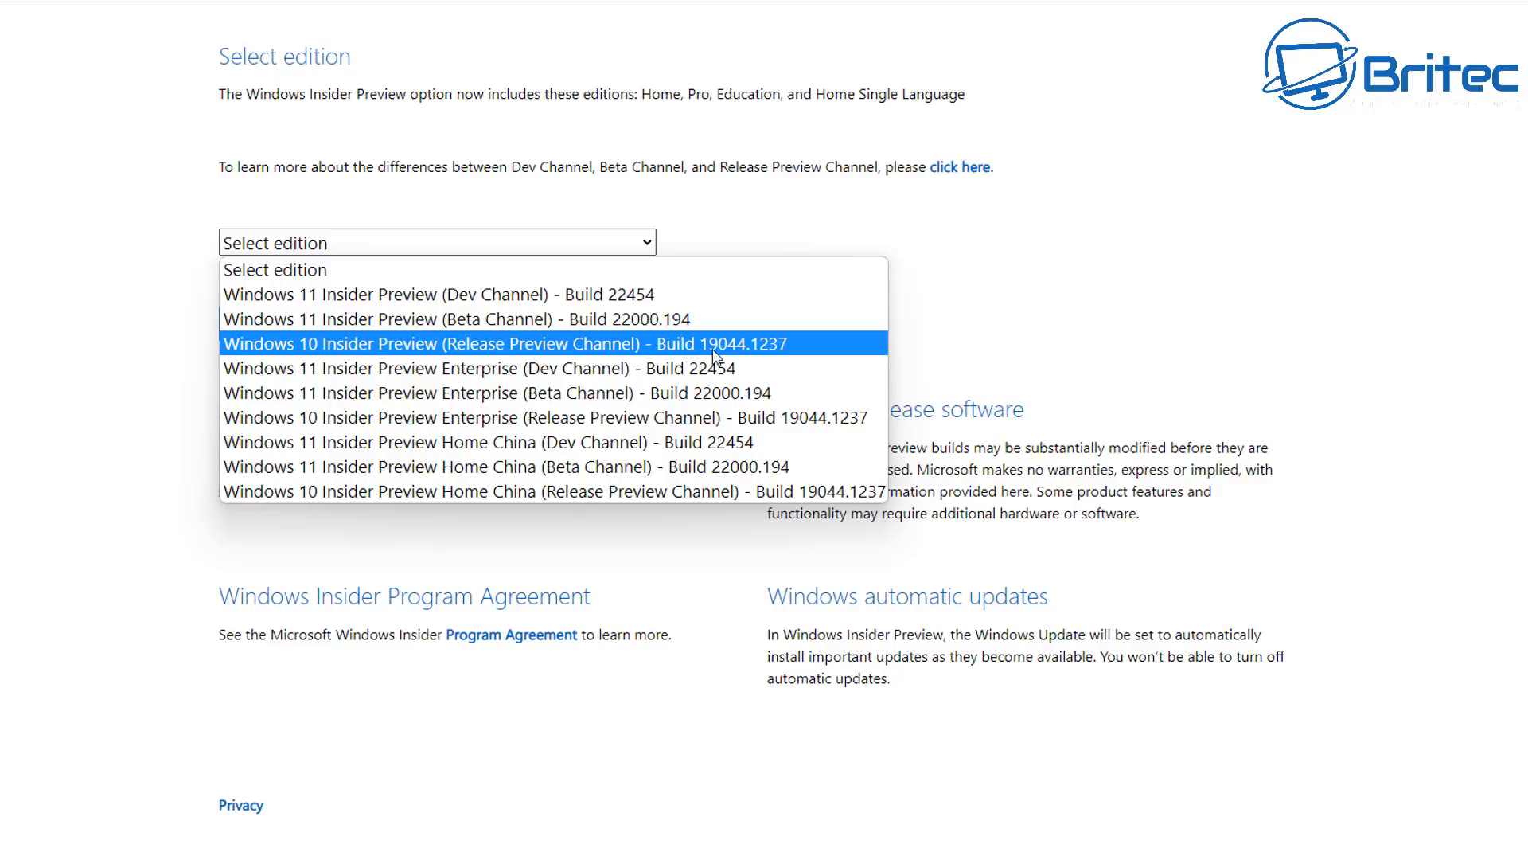
pyautogui.moveTo(632, 319)
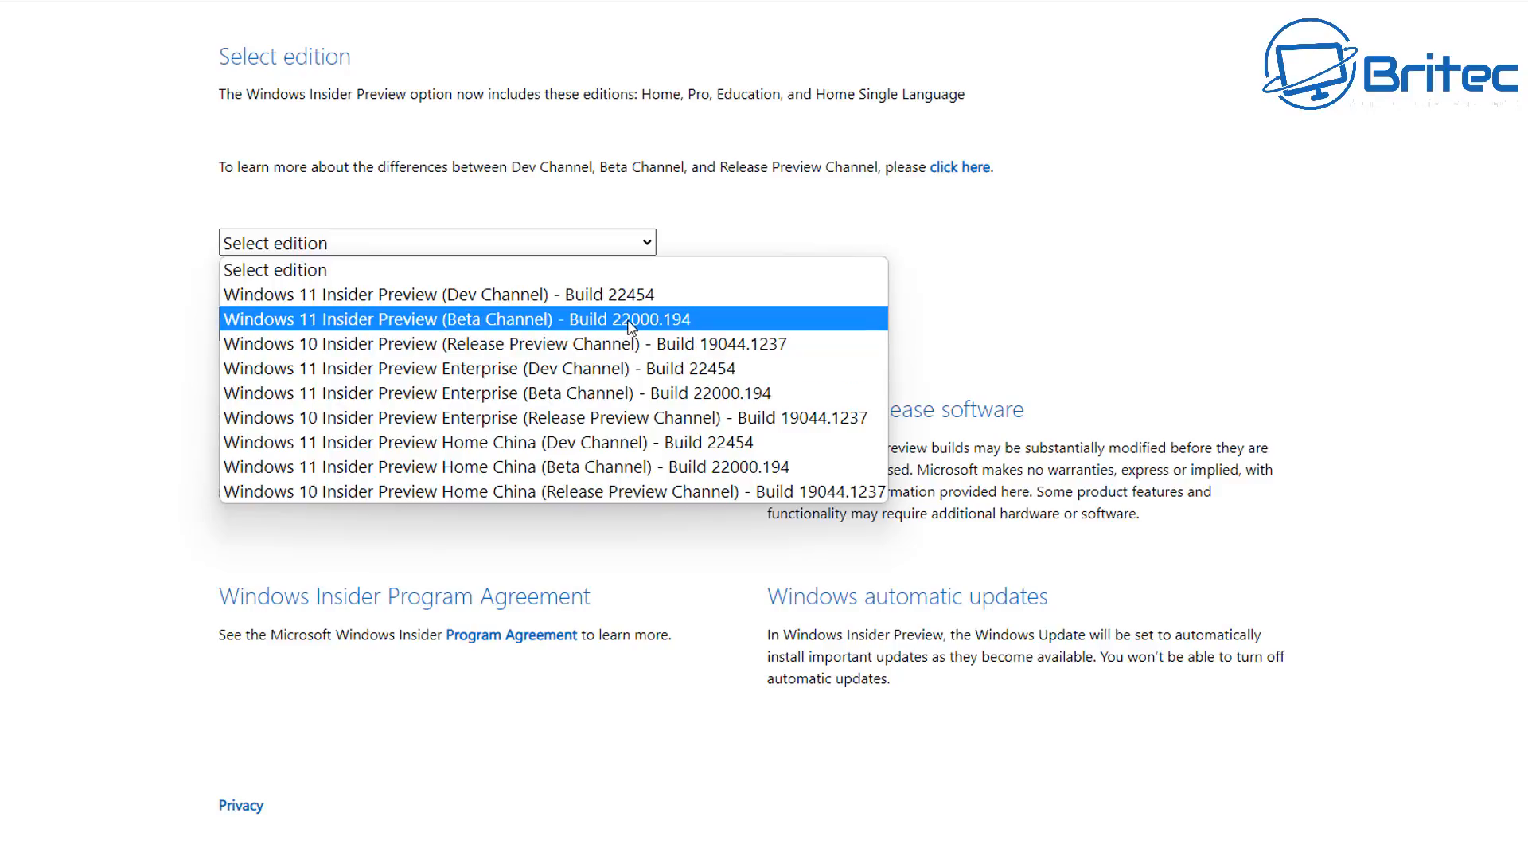
pyautogui.click(459, 319)
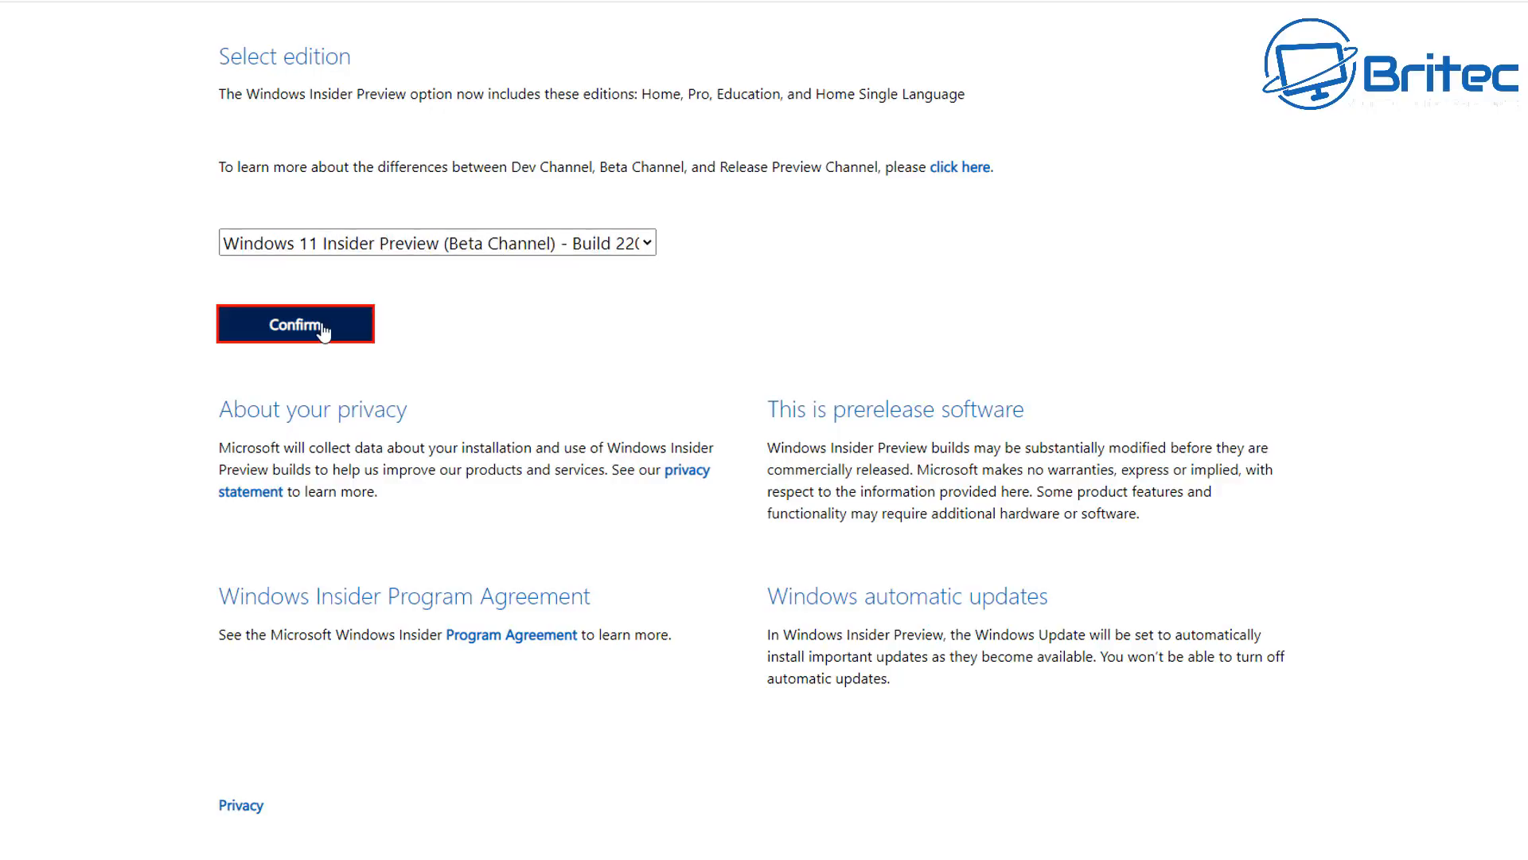
pyautogui.click(296, 323)
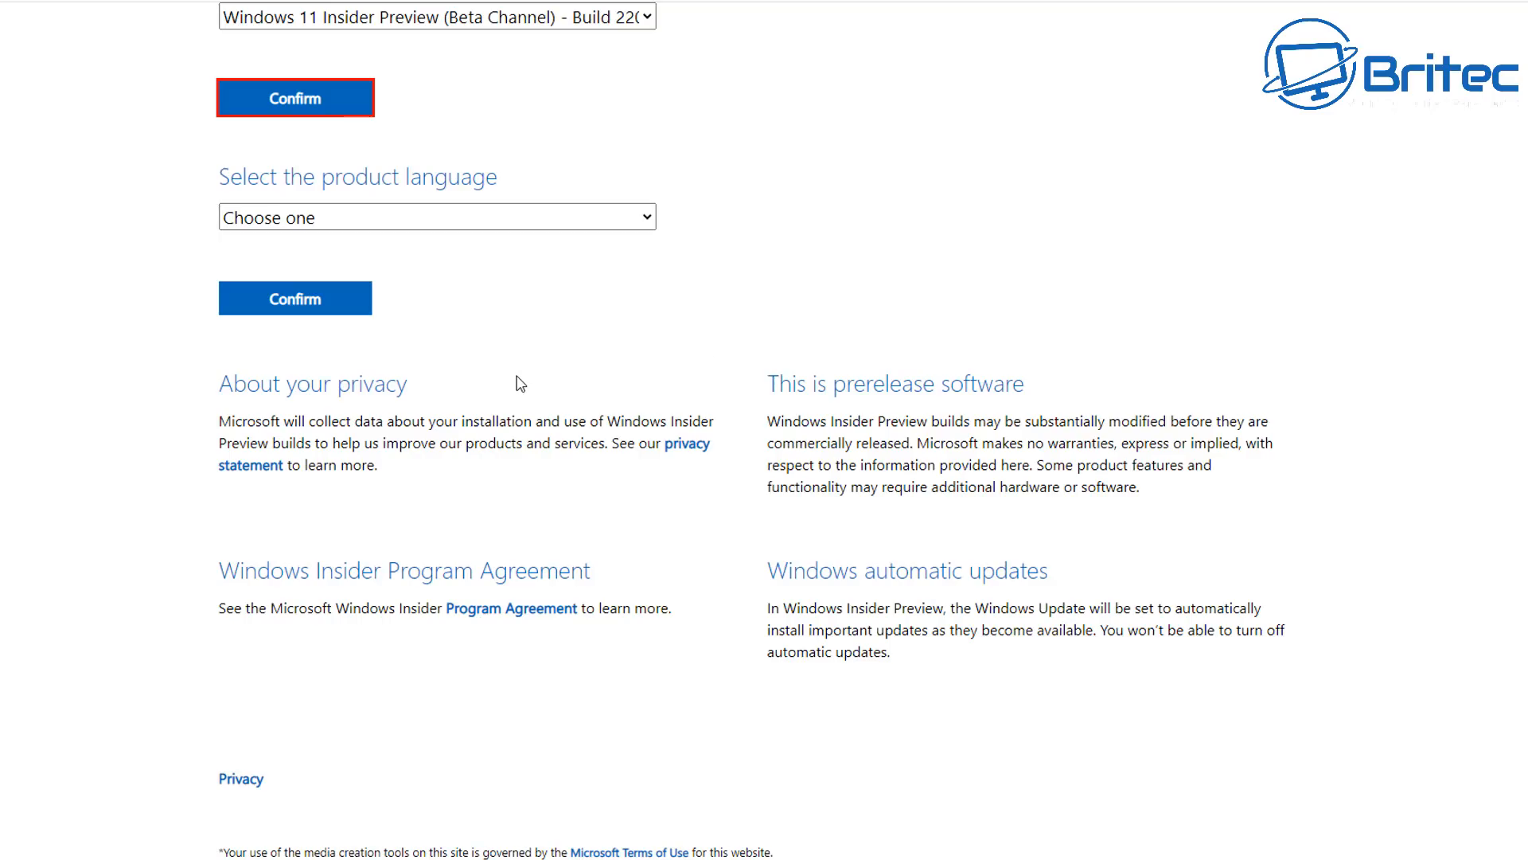
pyautogui.moveTo(506, 228)
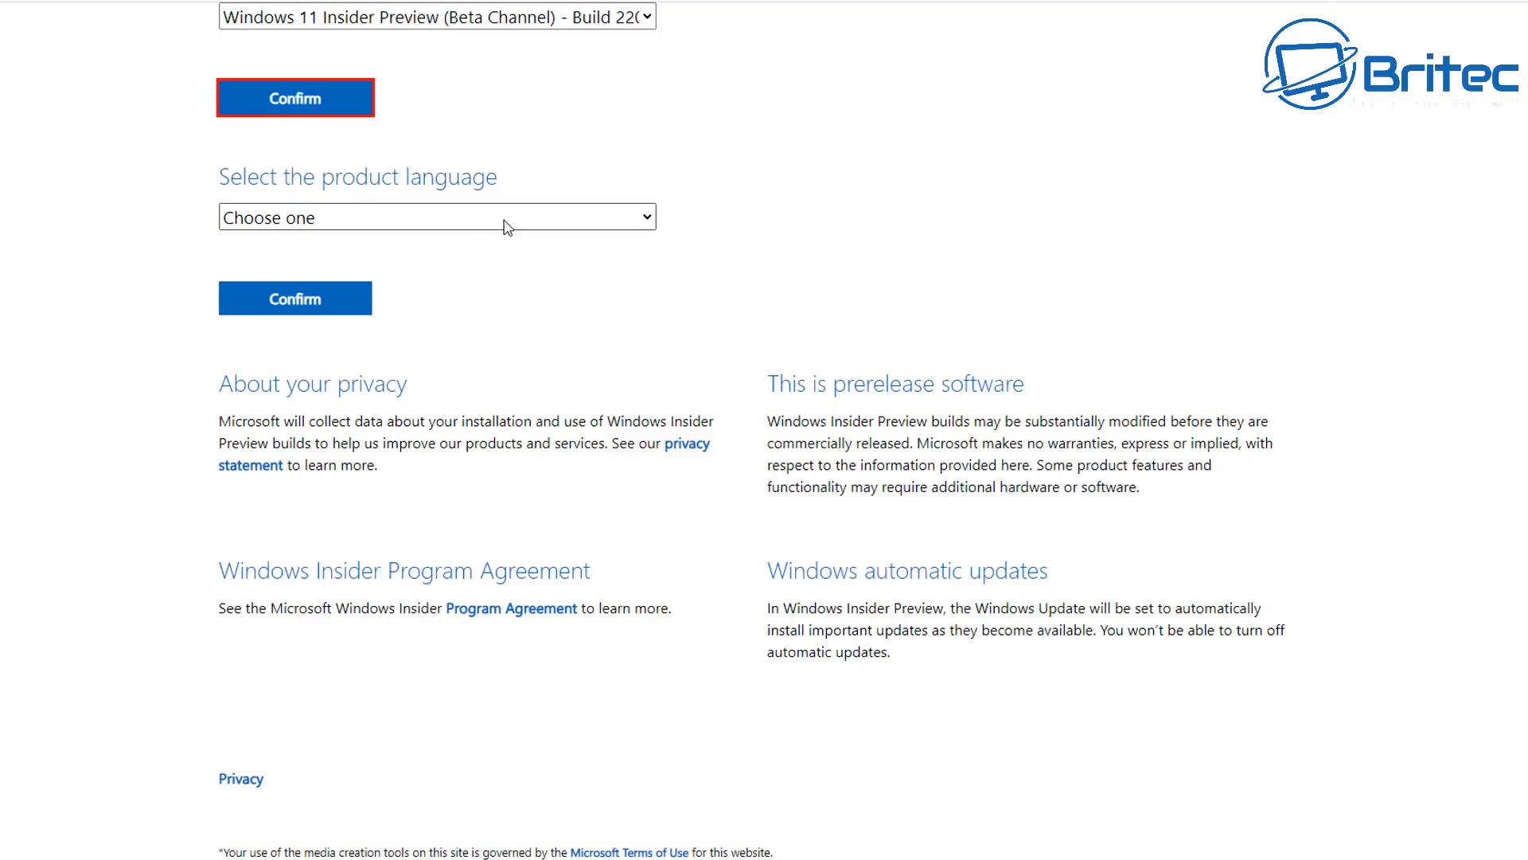
# Step: Choose English (United Kingdom) as the product language and confirm it
pyautogui.click(436, 217)
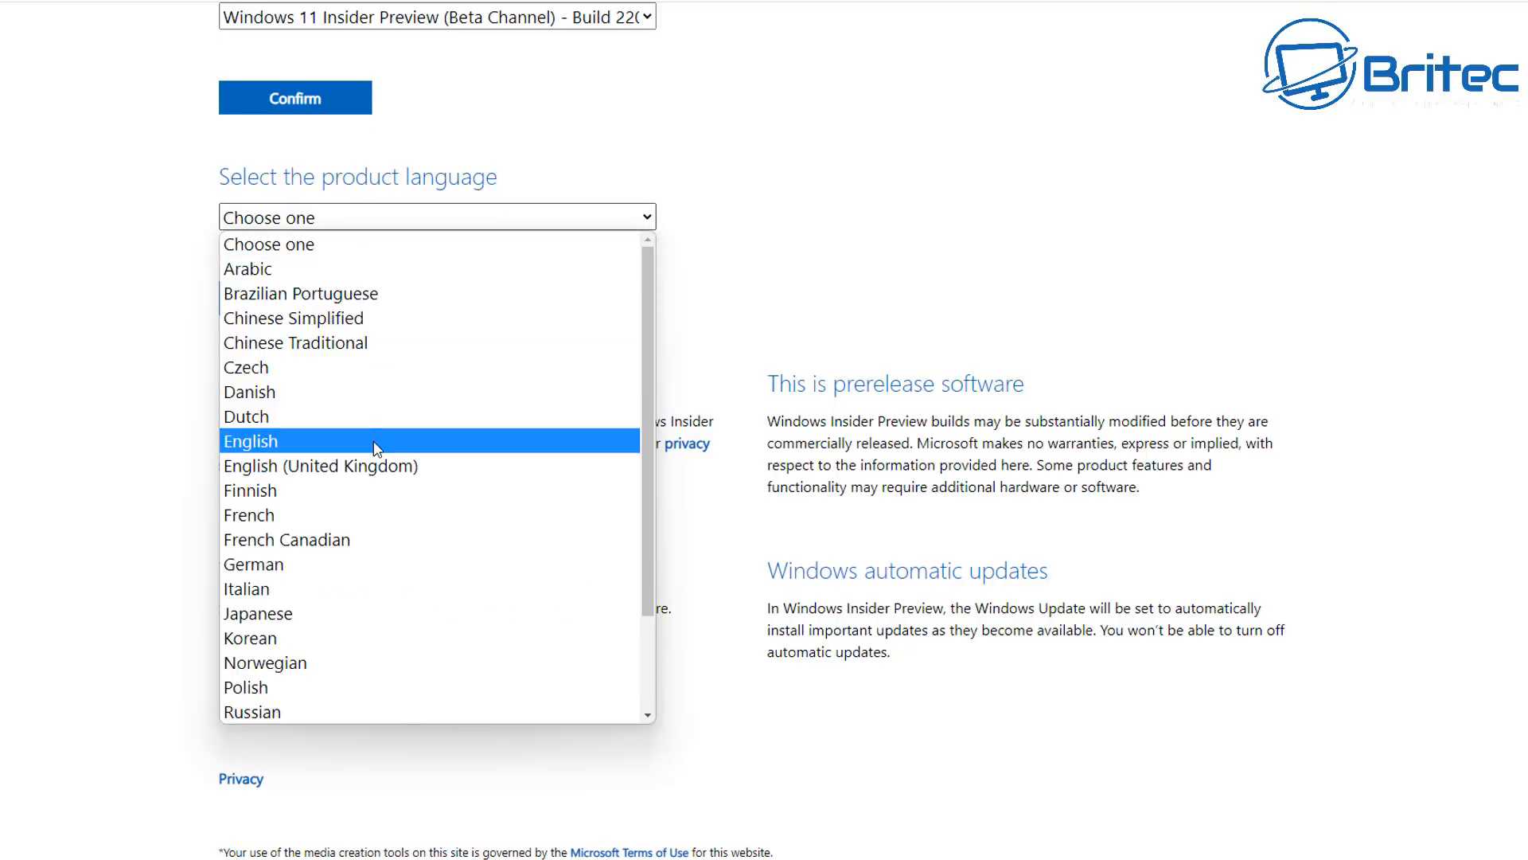
pyautogui.click(320, 467)
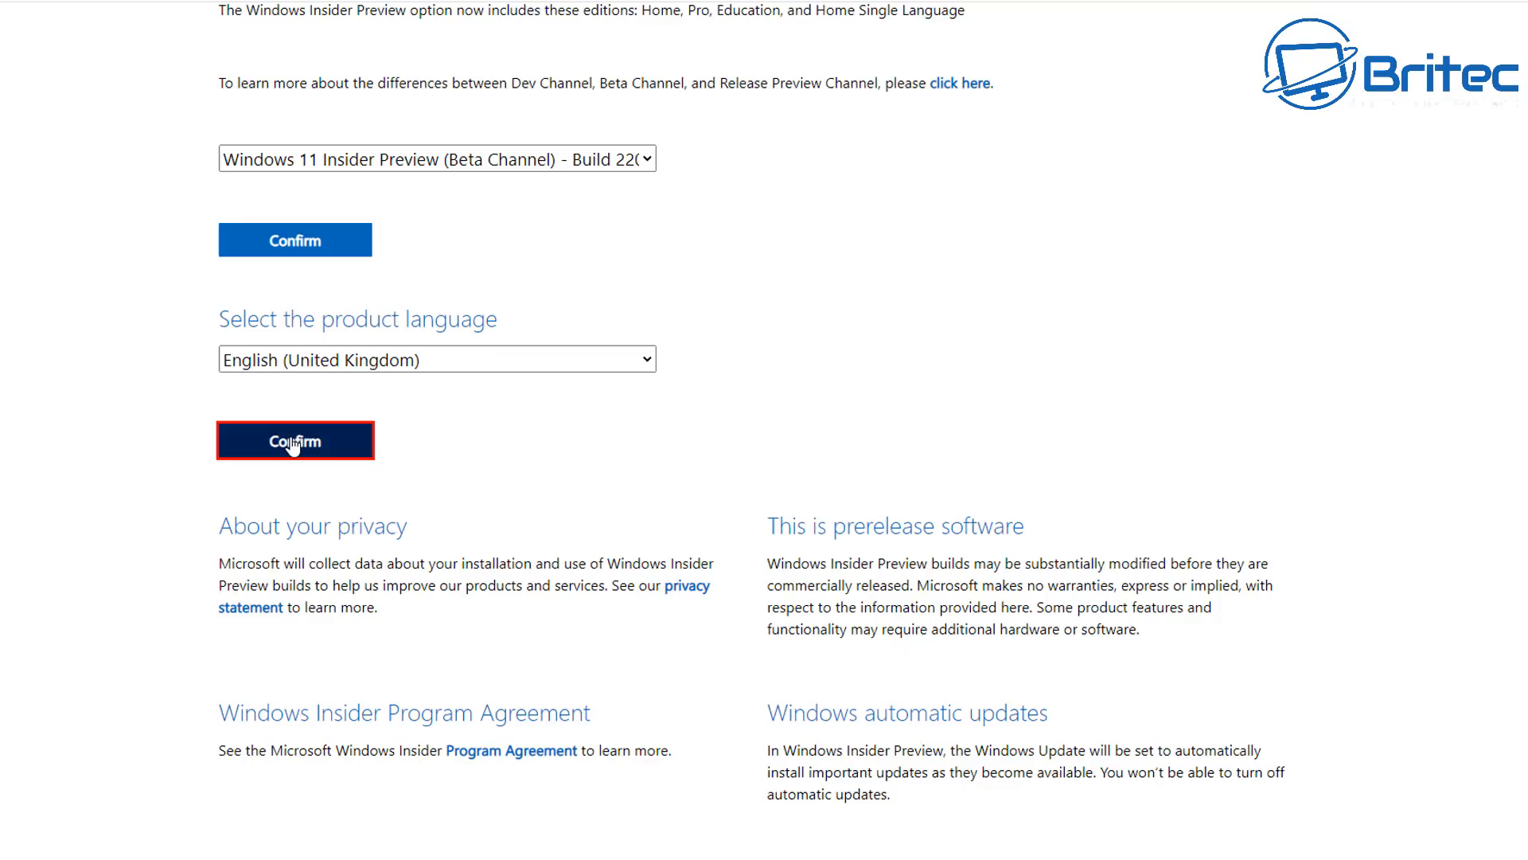
pyautogui.click(295, 440)
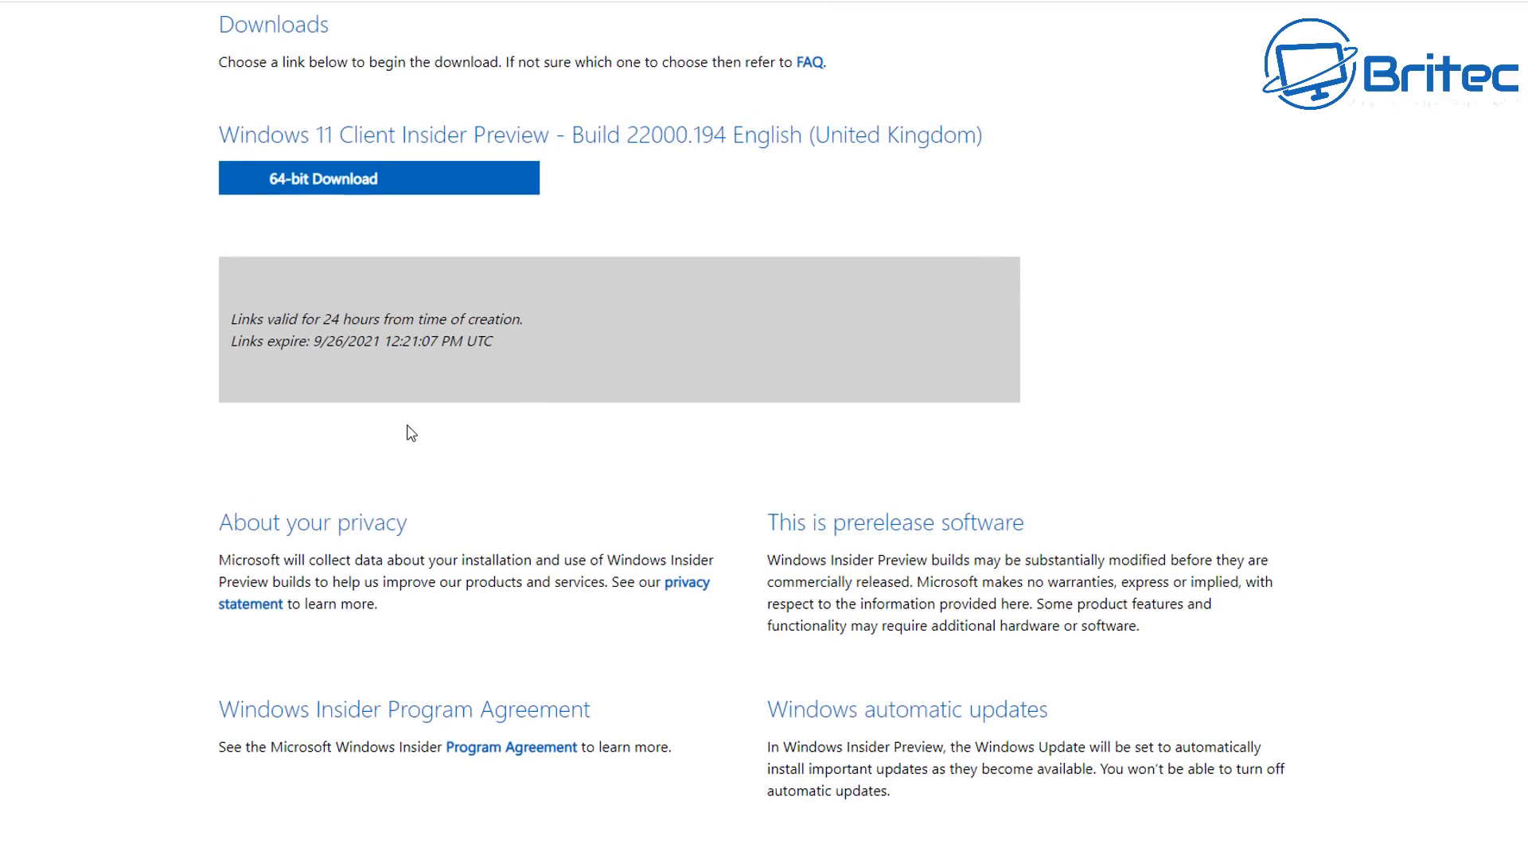
pyautogui.moveTo(441, 265)
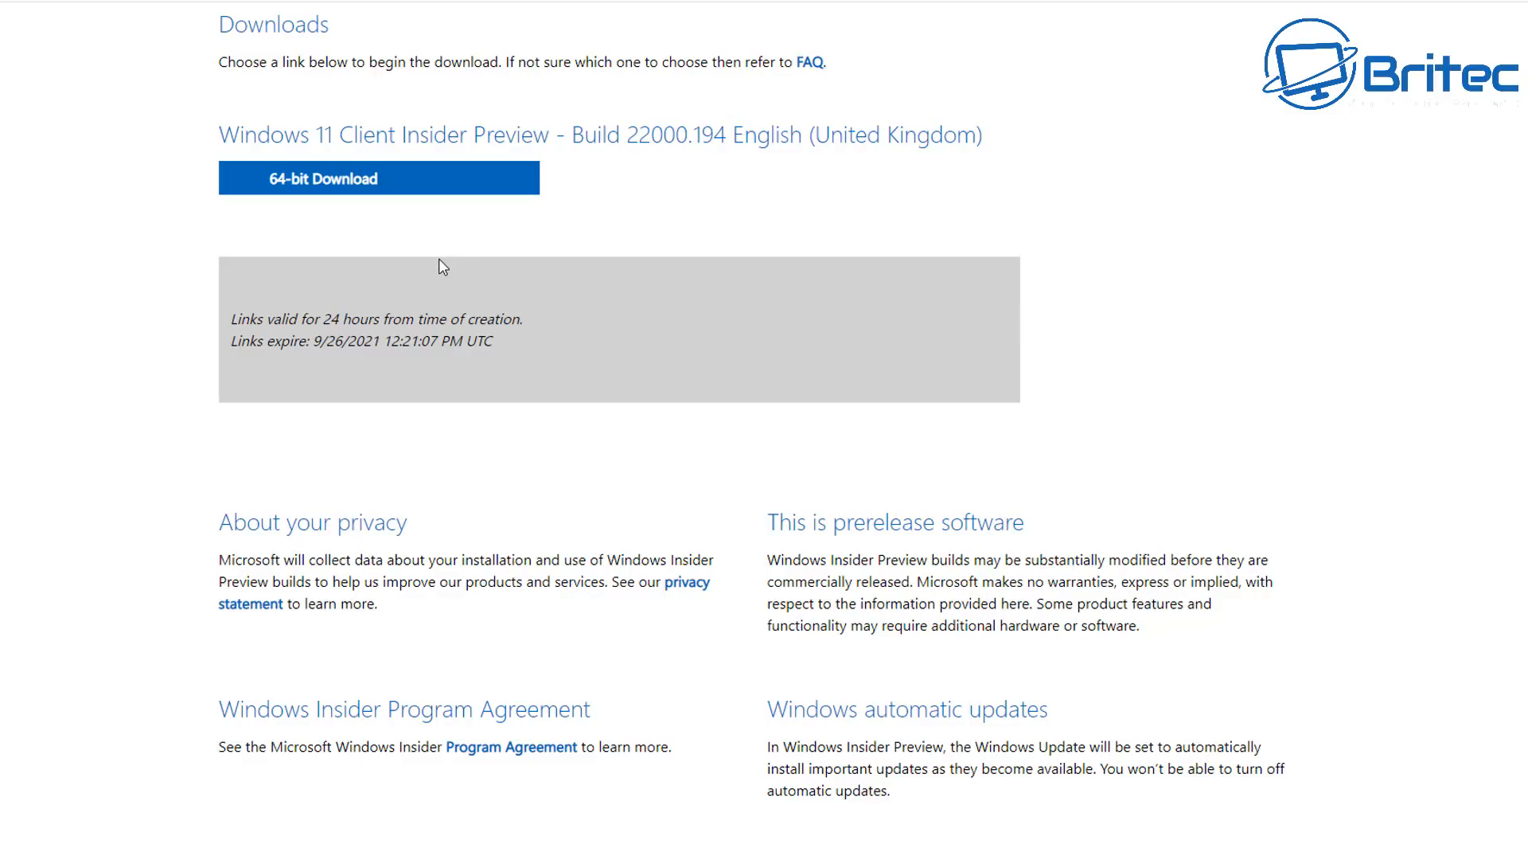
pyautogui.moveTo(262, 345)
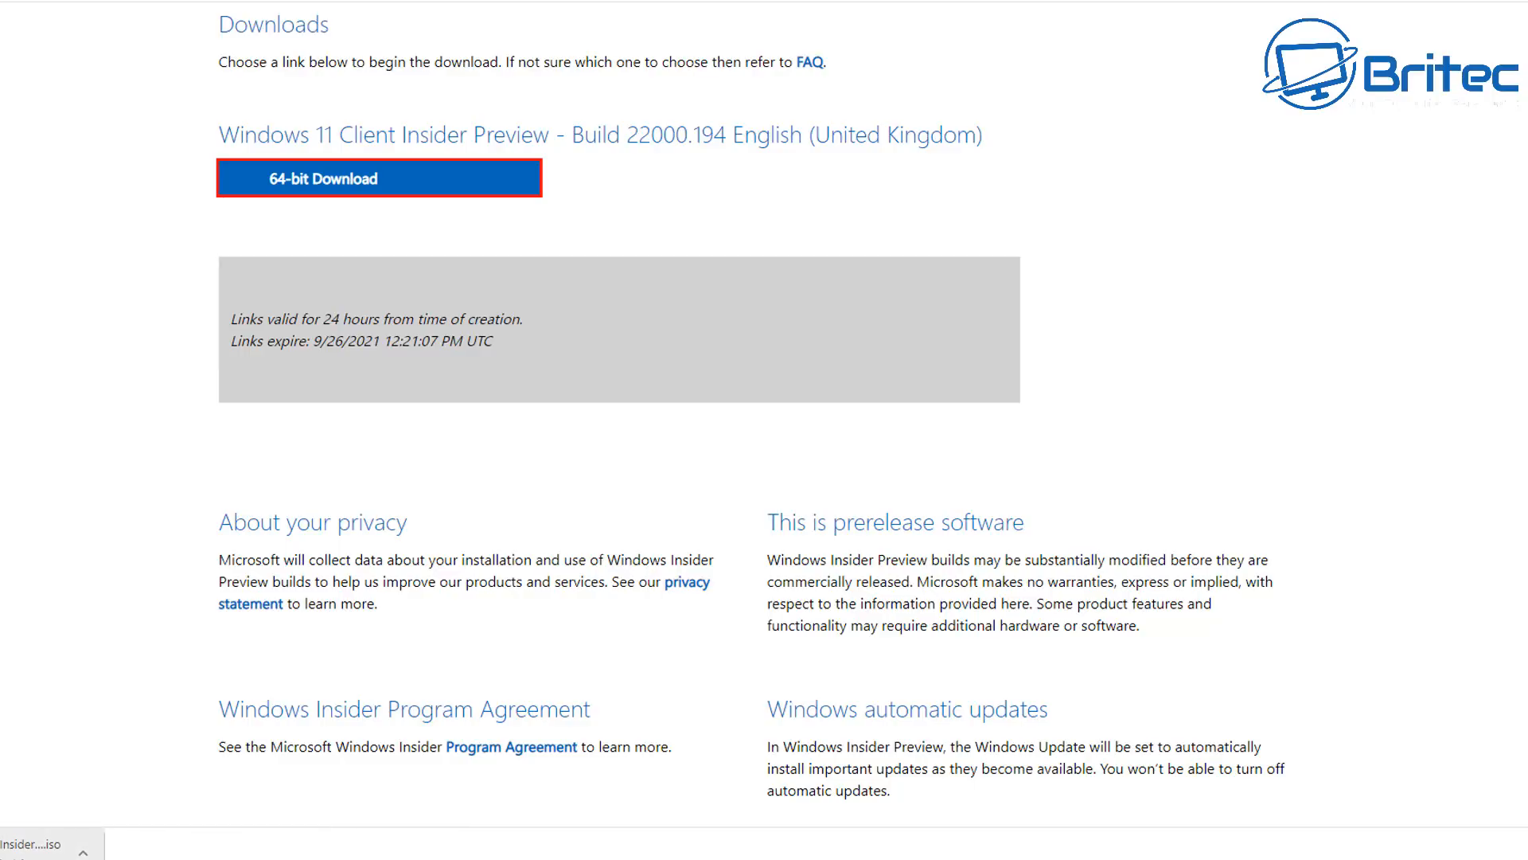
# Step: Start the 64-bit Windows 11 Insider Preview Build 22000.194 ISO download
pyautogui.click(379, 177)
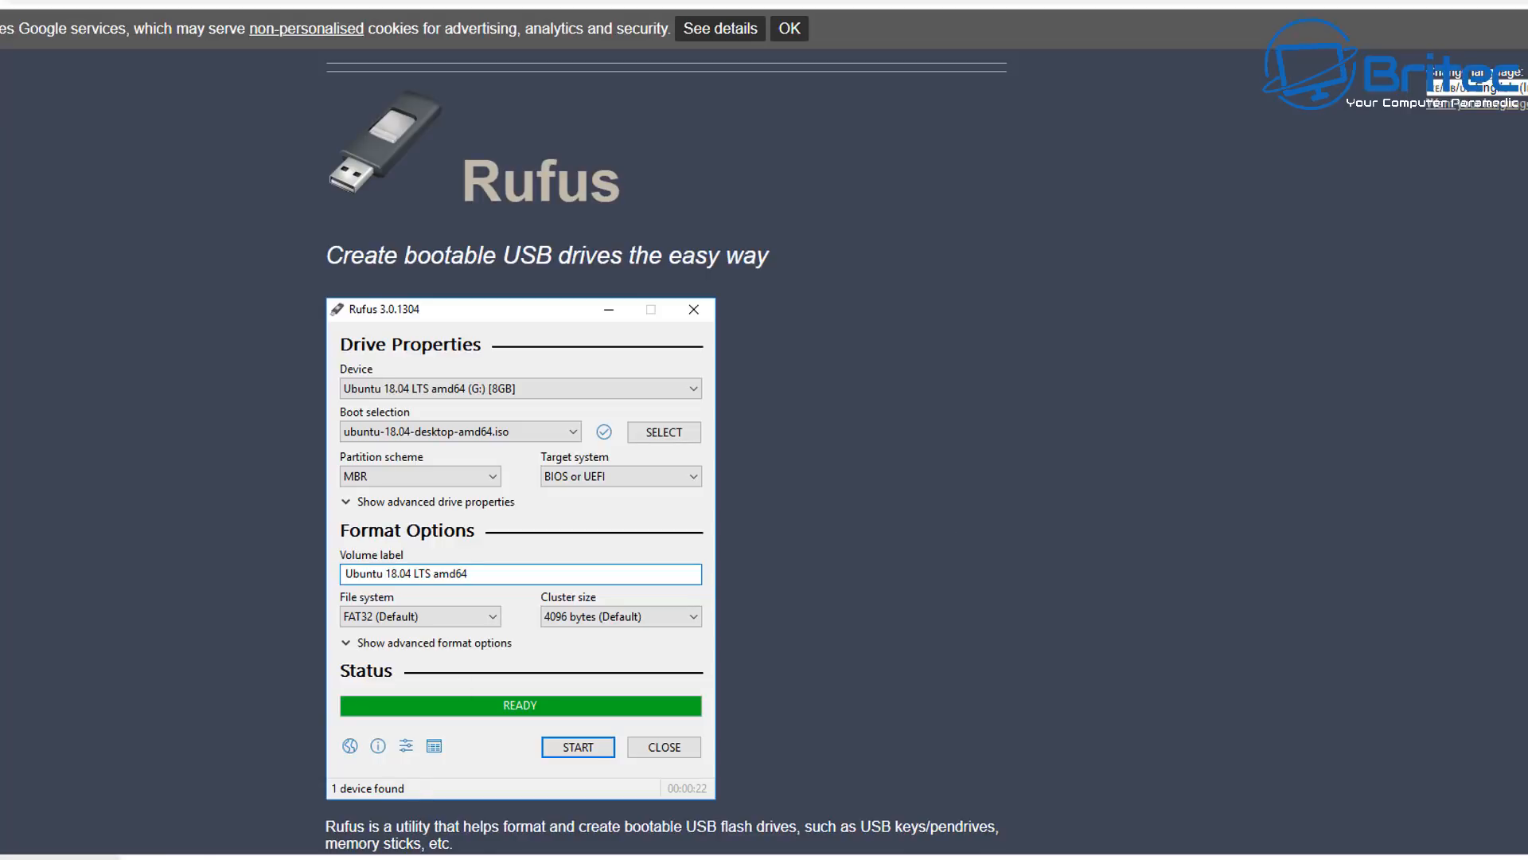
pyautogui.moveTo(729, 283)
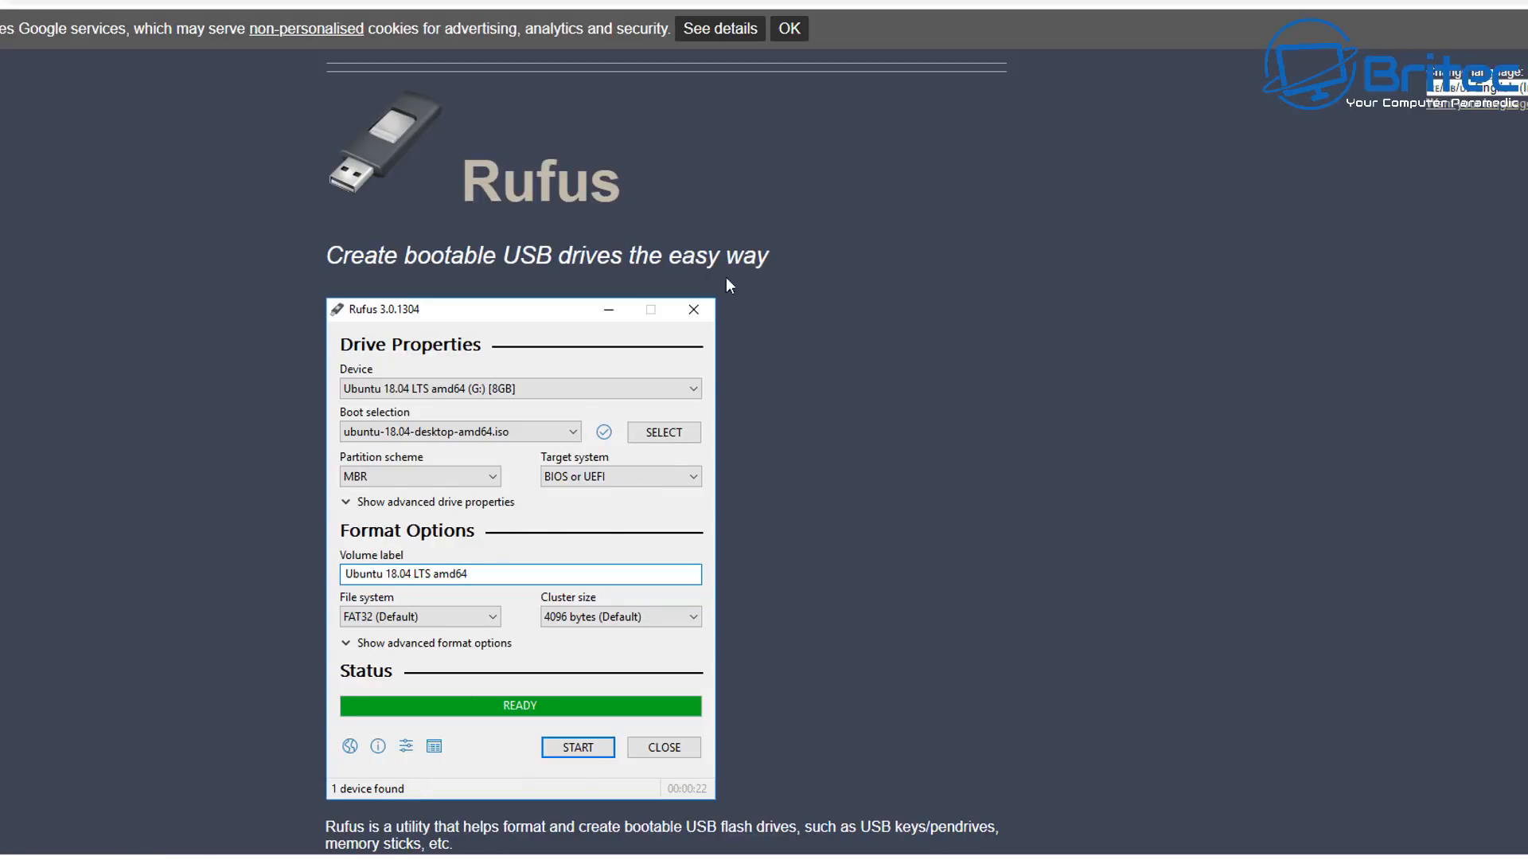
# Step: Dismiss the cookie notice on rufus.ie and bring the Rufus 3.15 download section into view
pyautogui.click(788, 27)
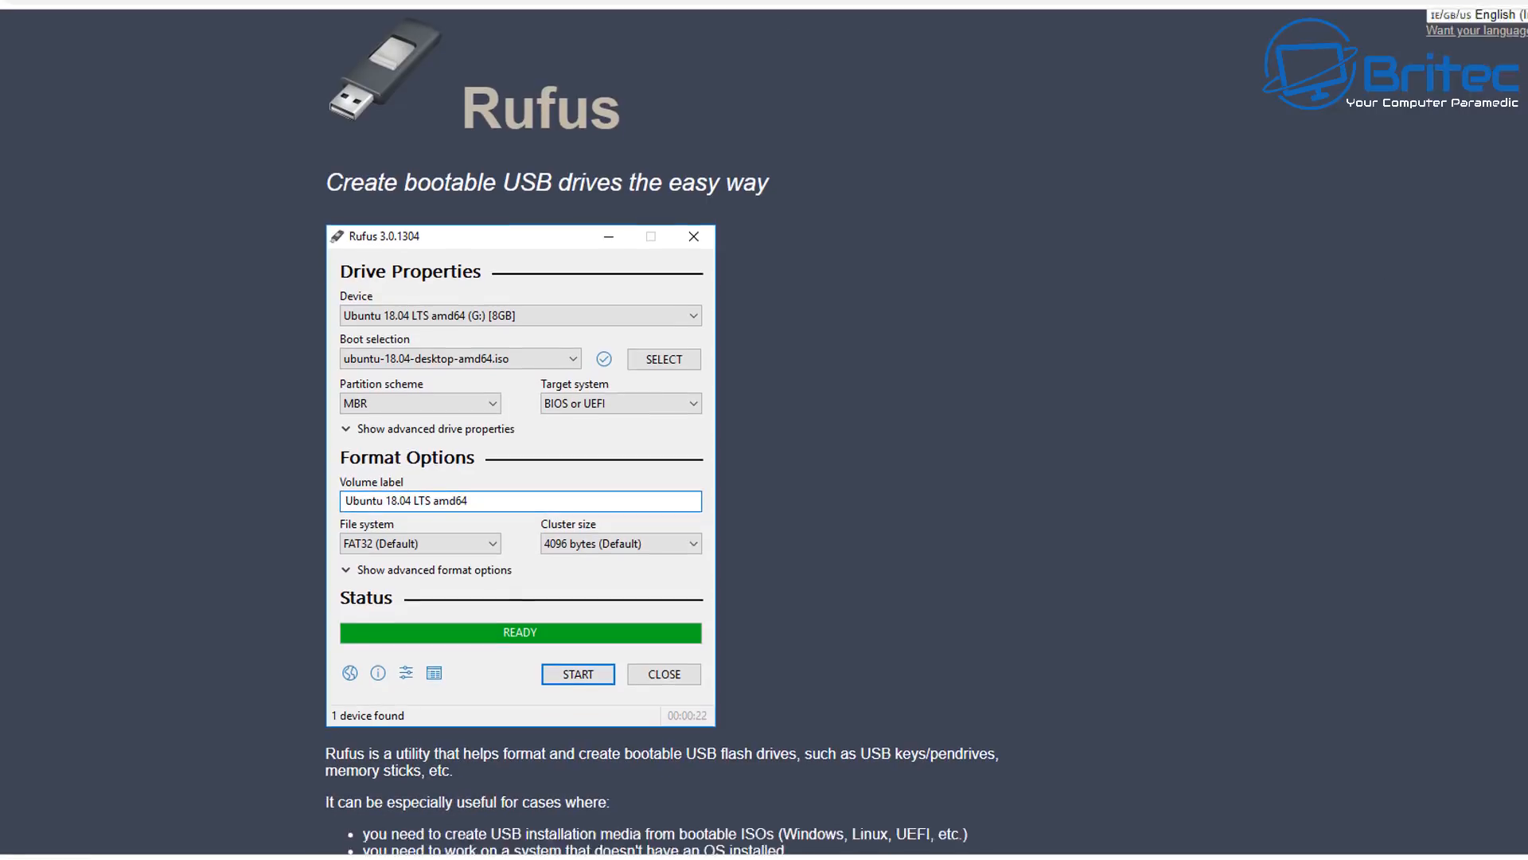
pyautogui.scroll(-3)
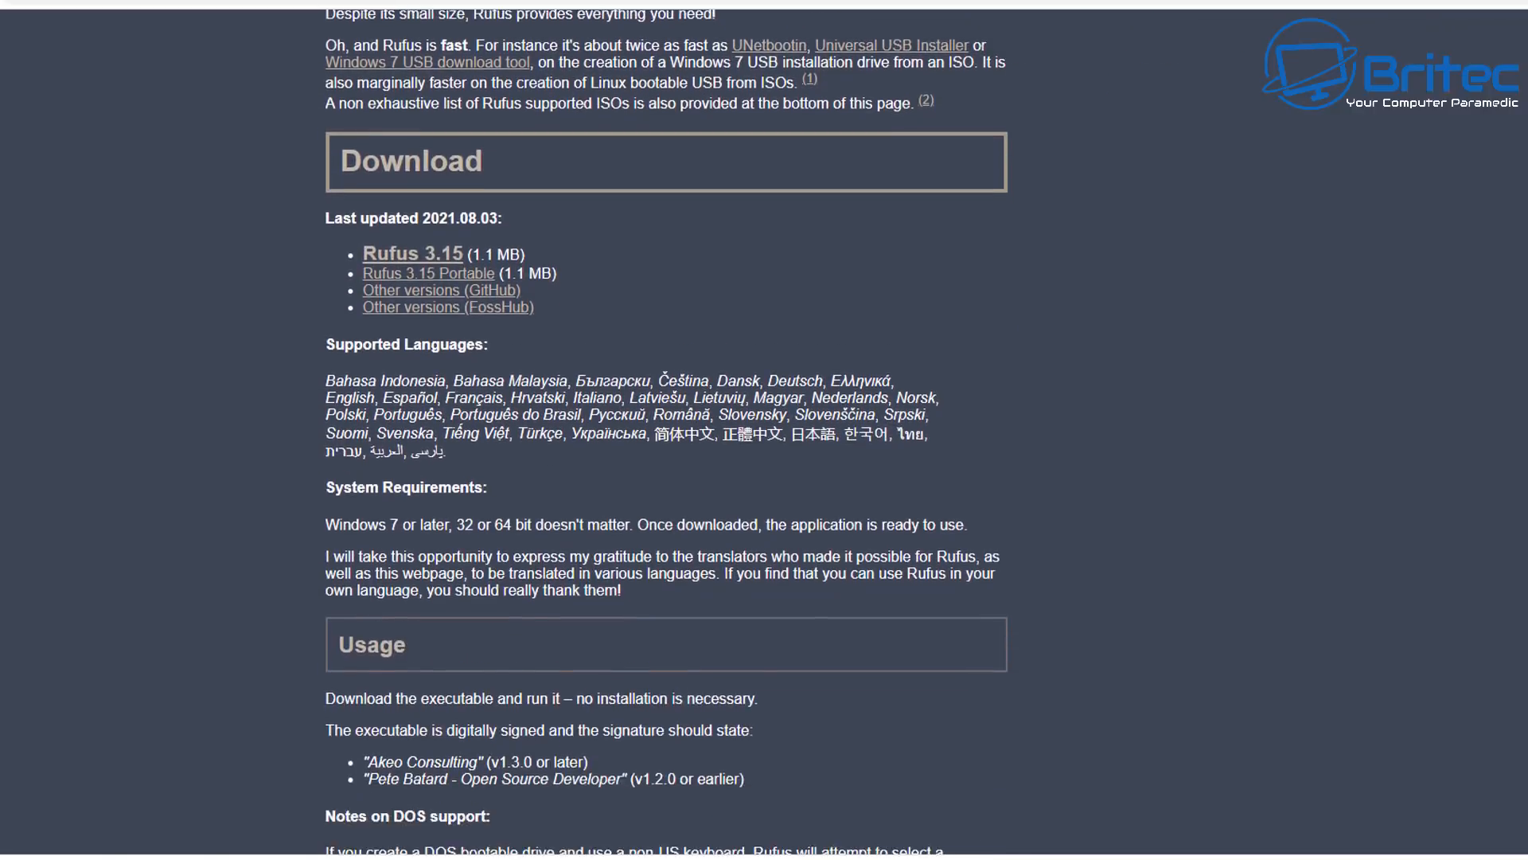
pyautogui.scroll(-3)
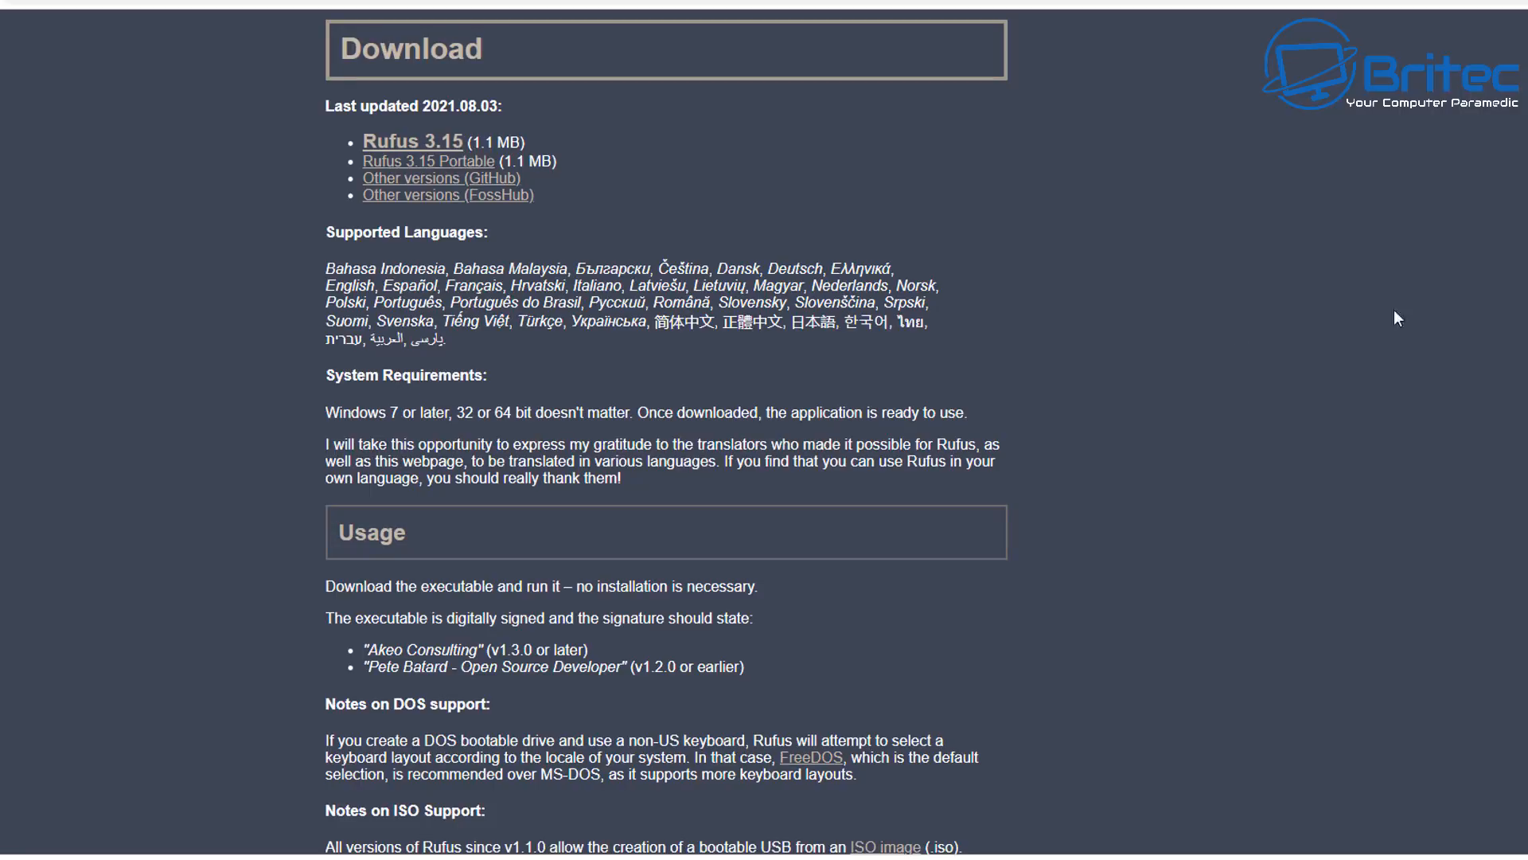
pyautogui.moveTo(468, 172)
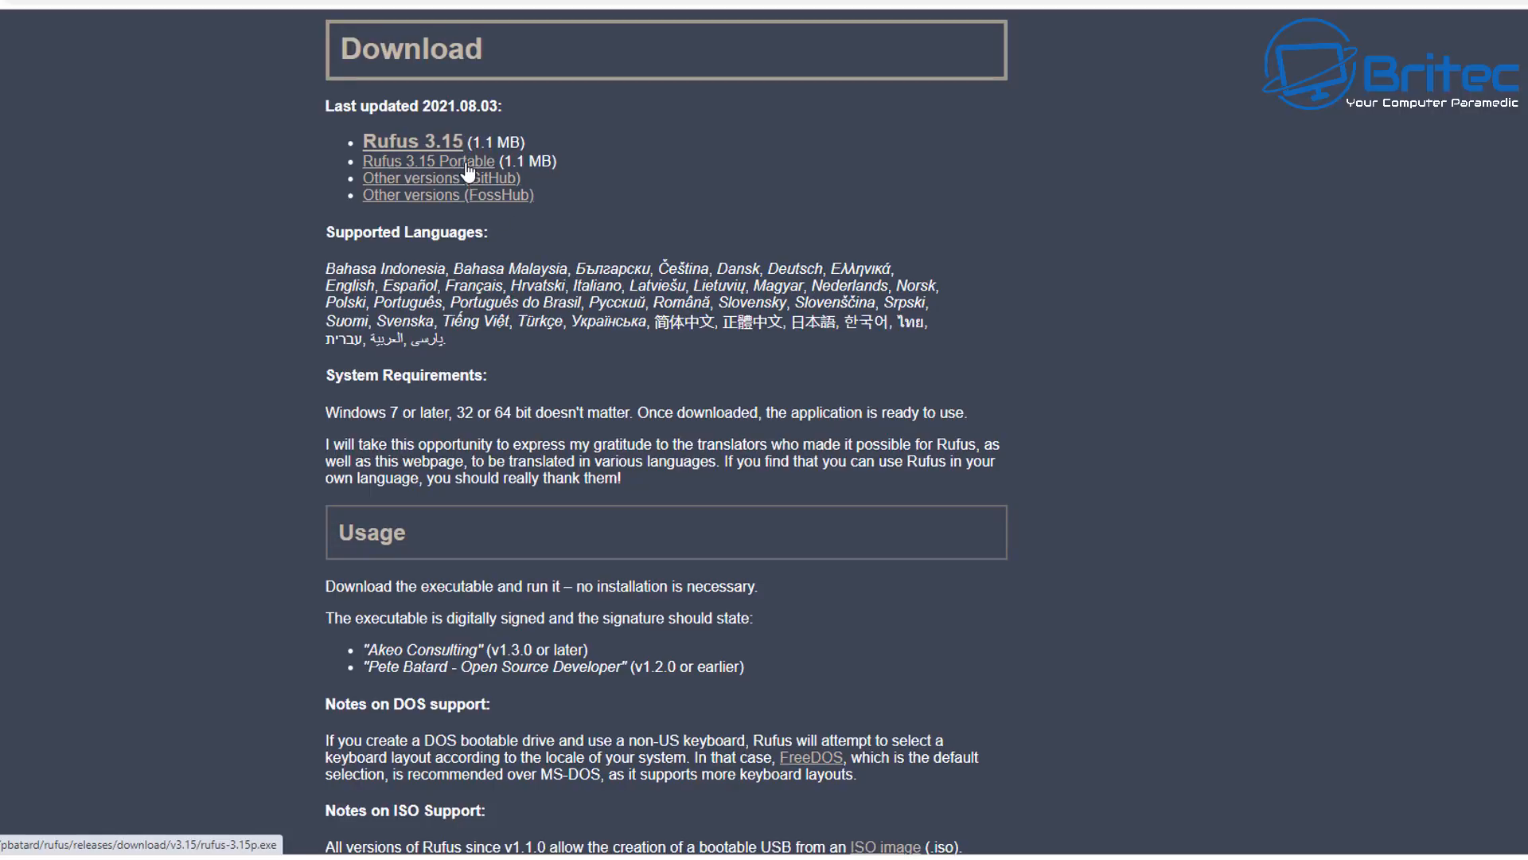
pyautogui.moveTo(468, 170)
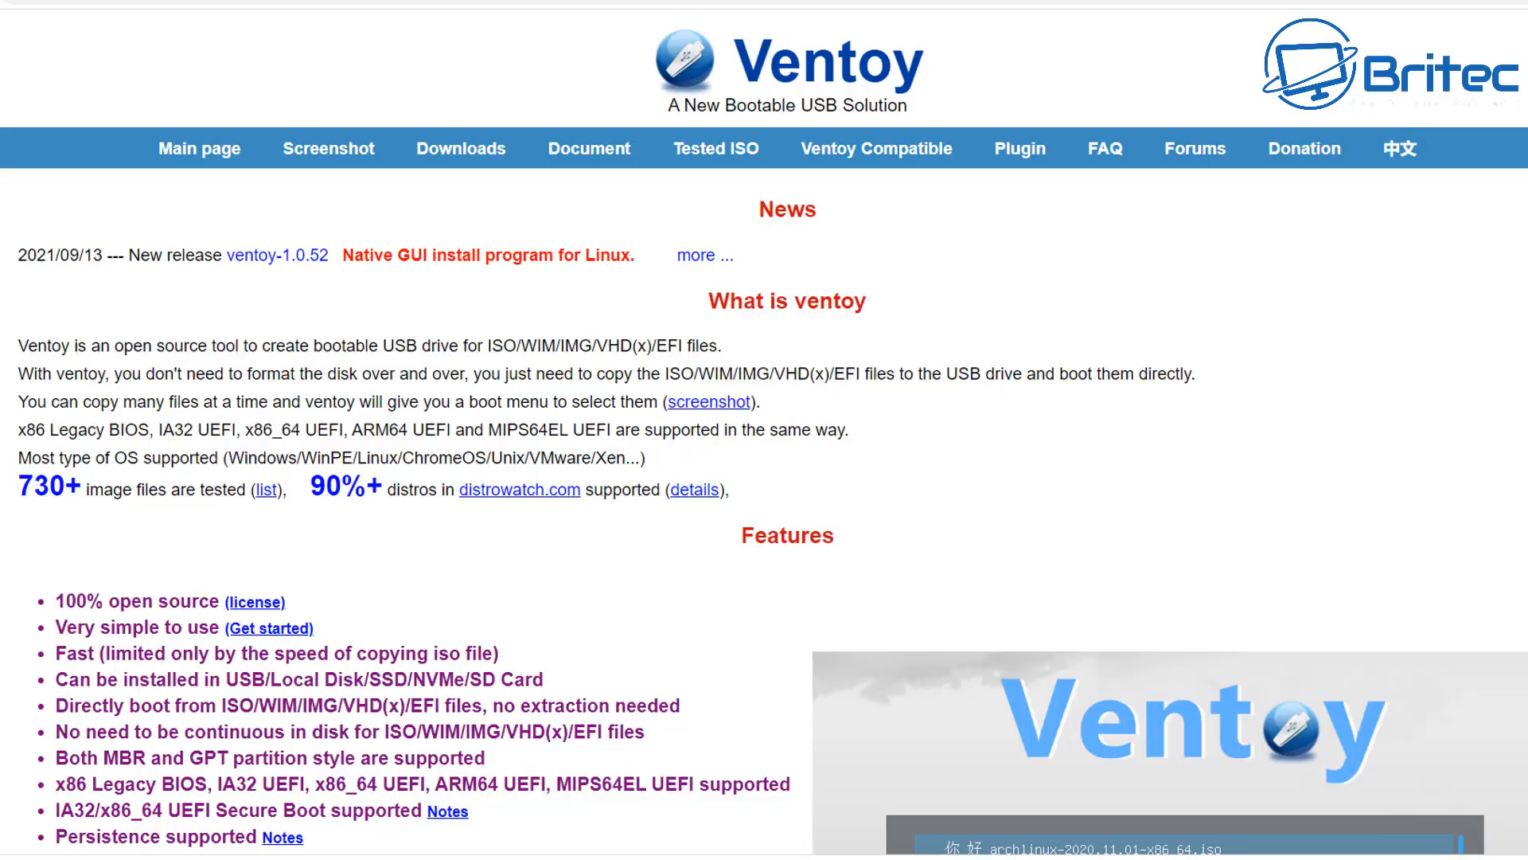
# Step: Scroll through ventoy.net's What is Ventoy and Features sections
pyautogui.scroll(-3)
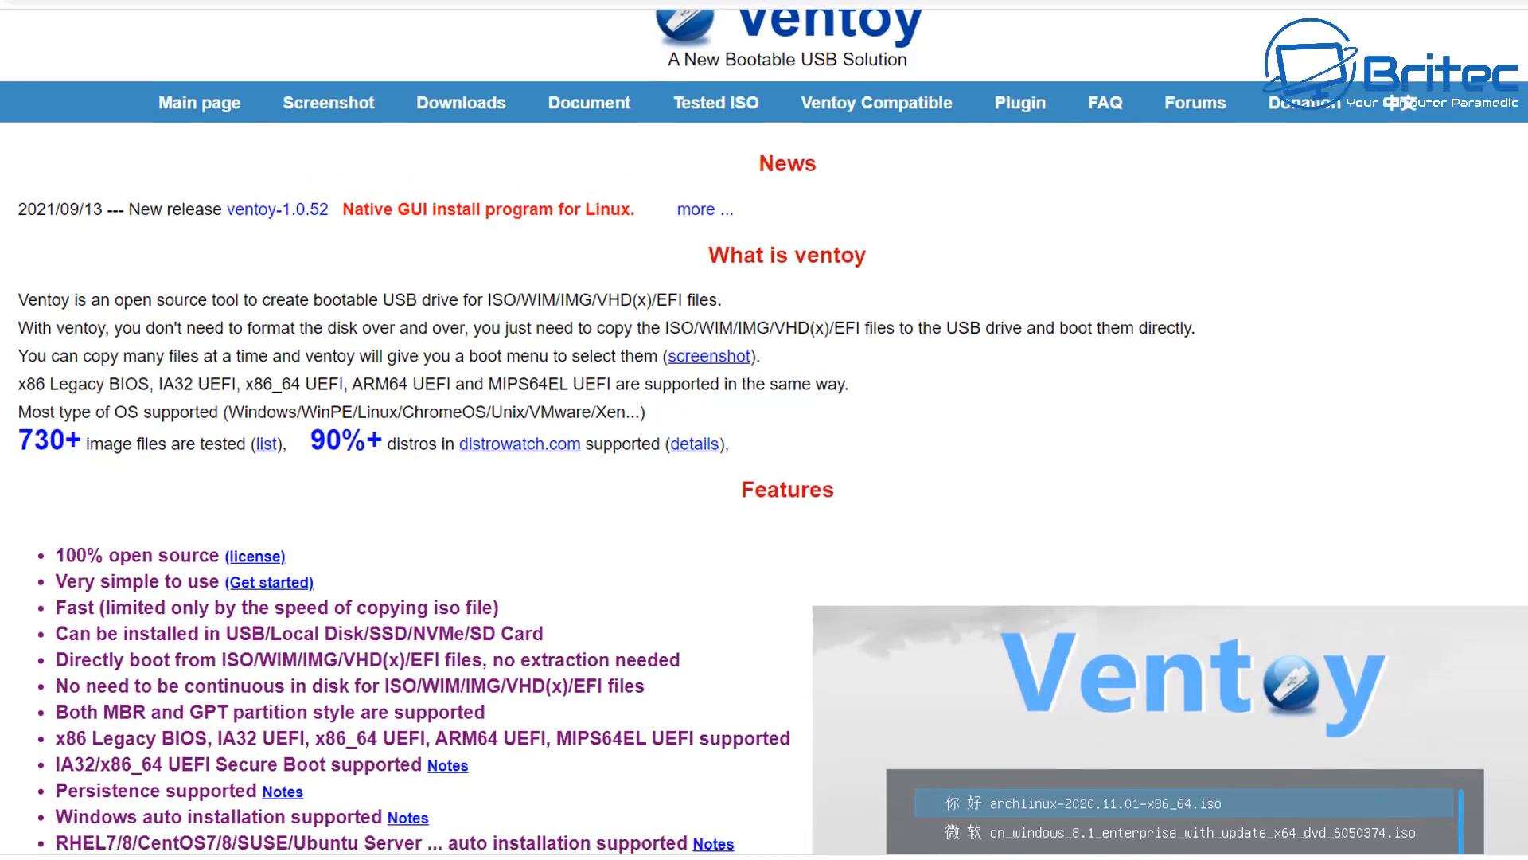
pyautogui.scroll(-3)
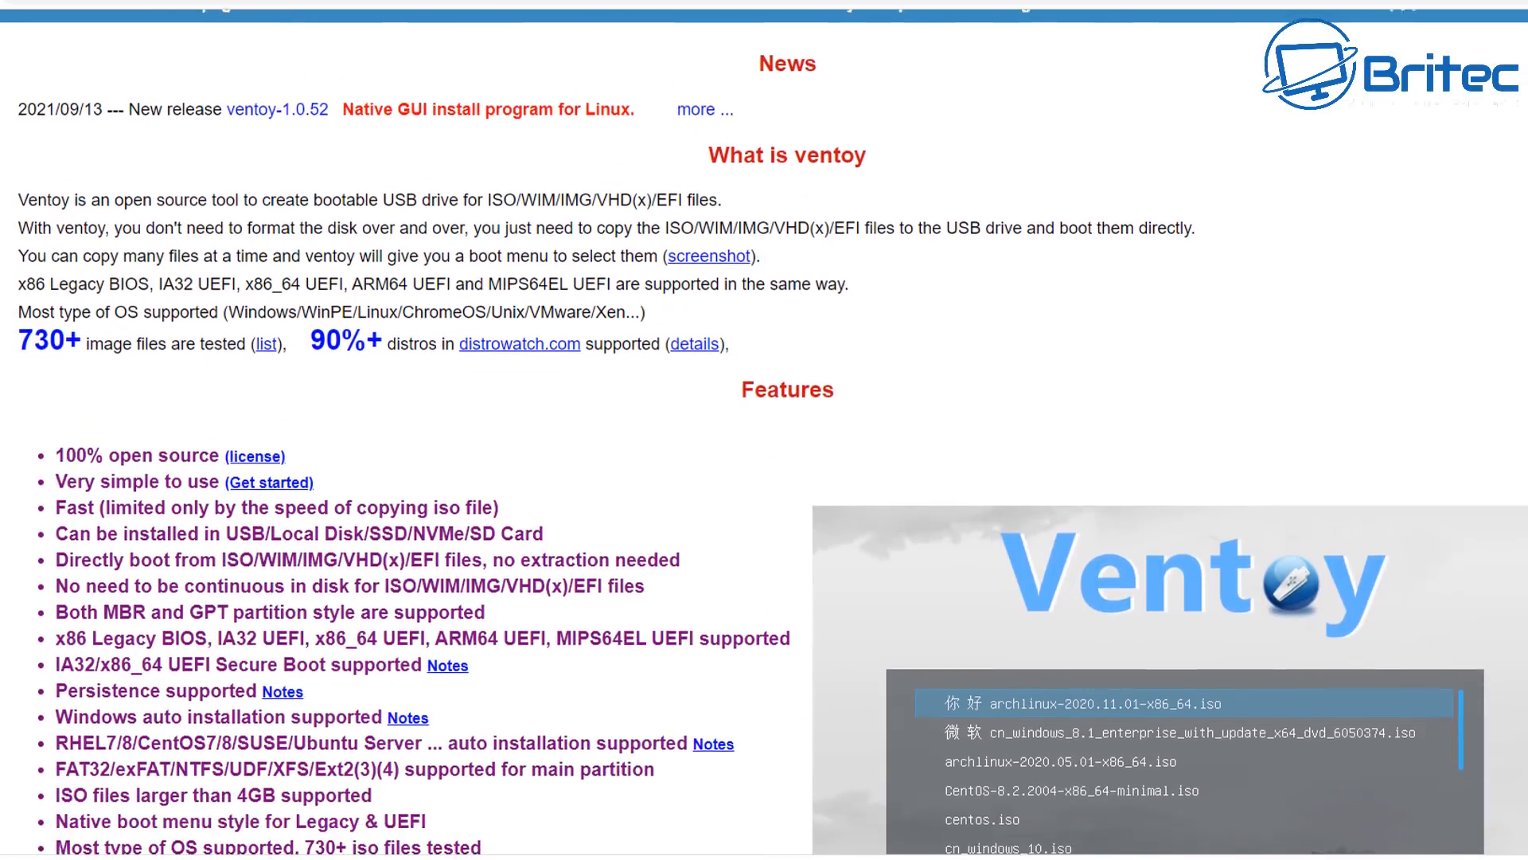
pyautogui.scroll(-3)
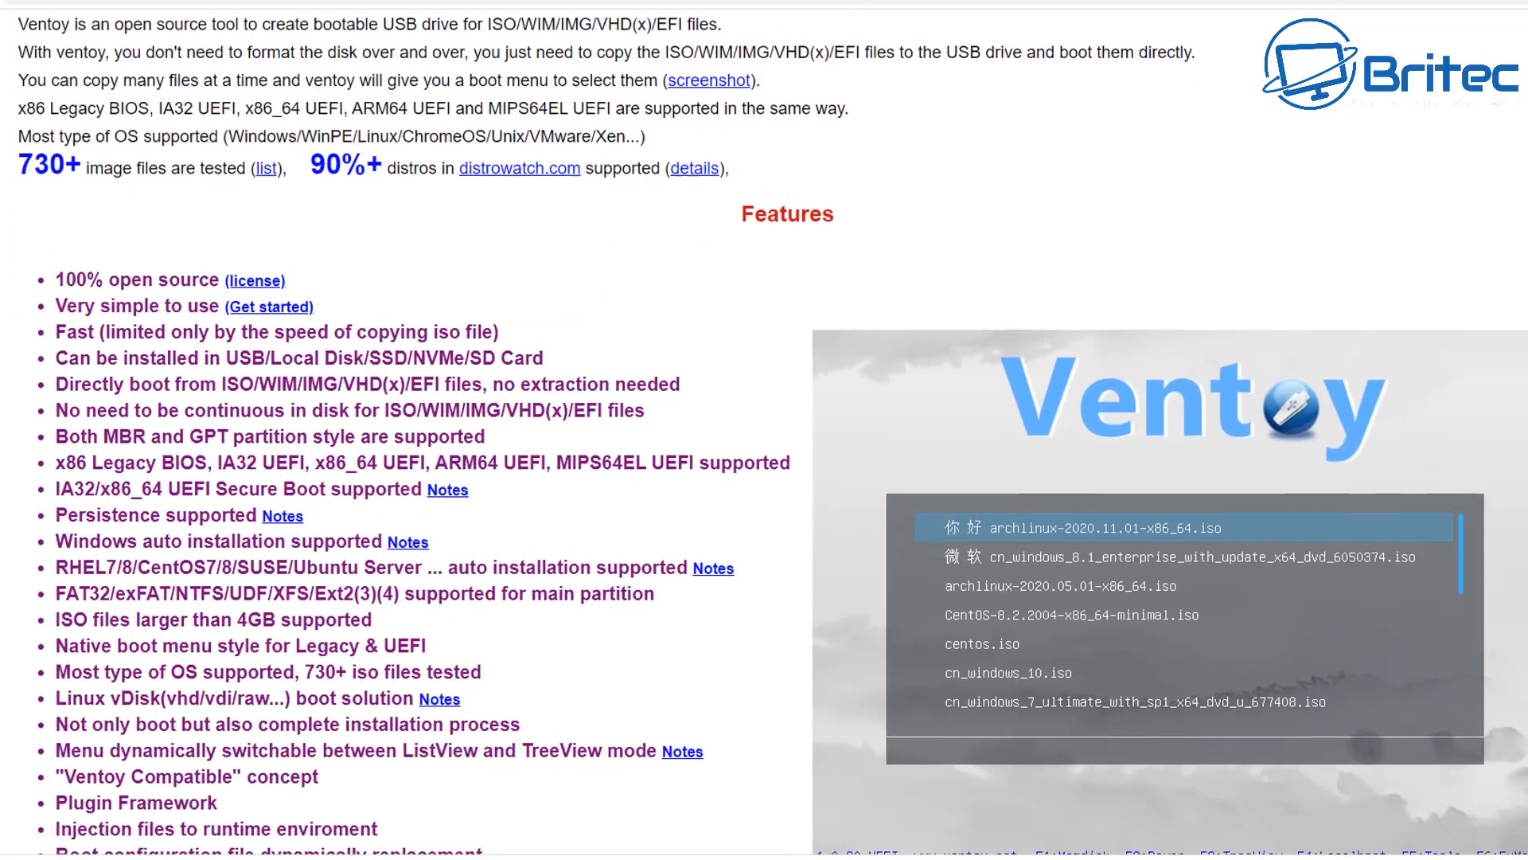
pyautogui.scroll(-3)
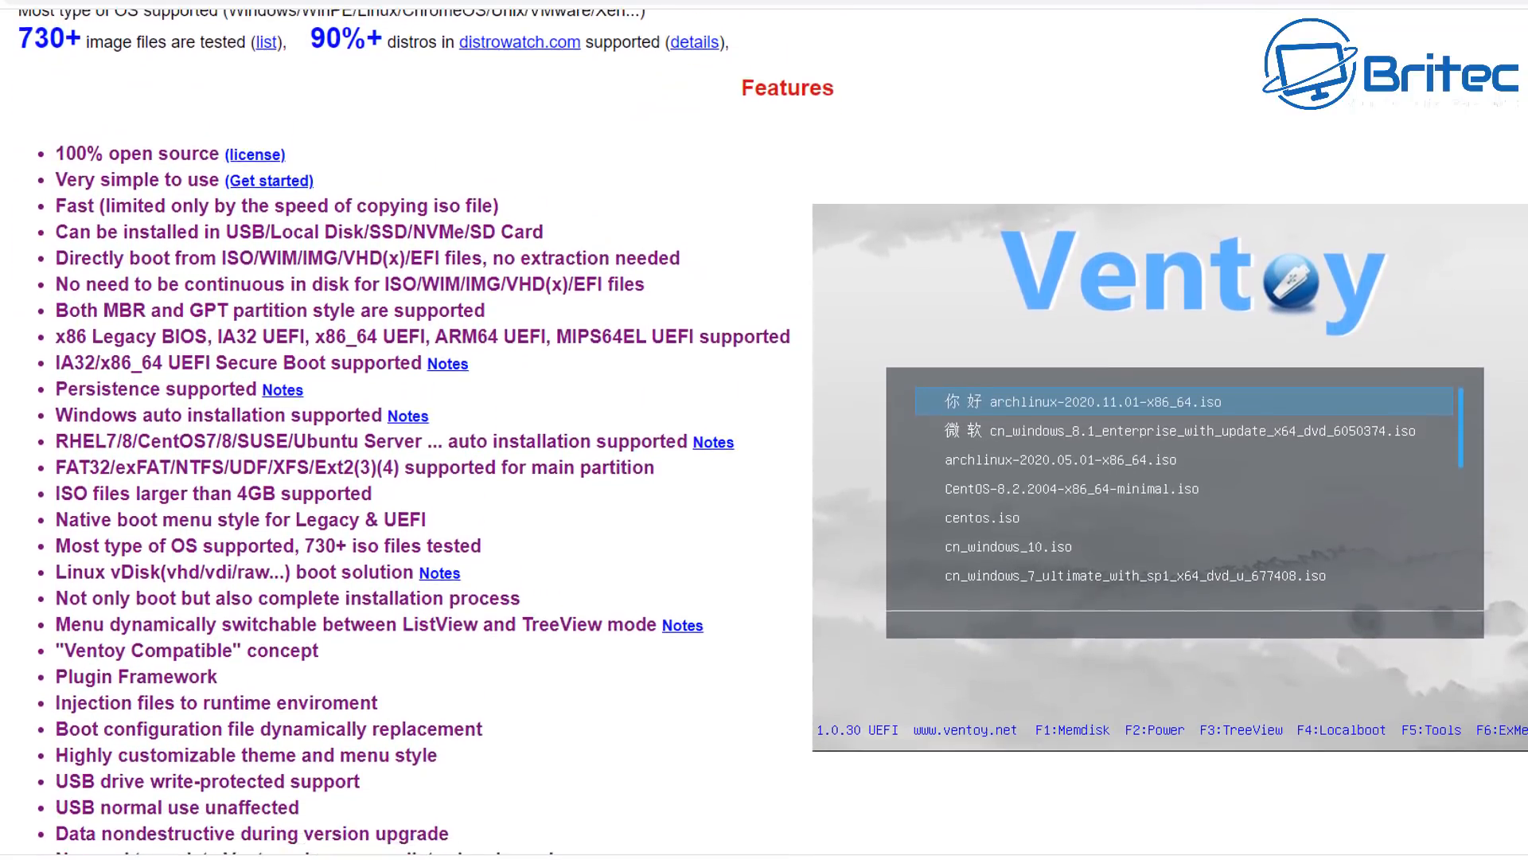
pyautogui.scroll(-3)
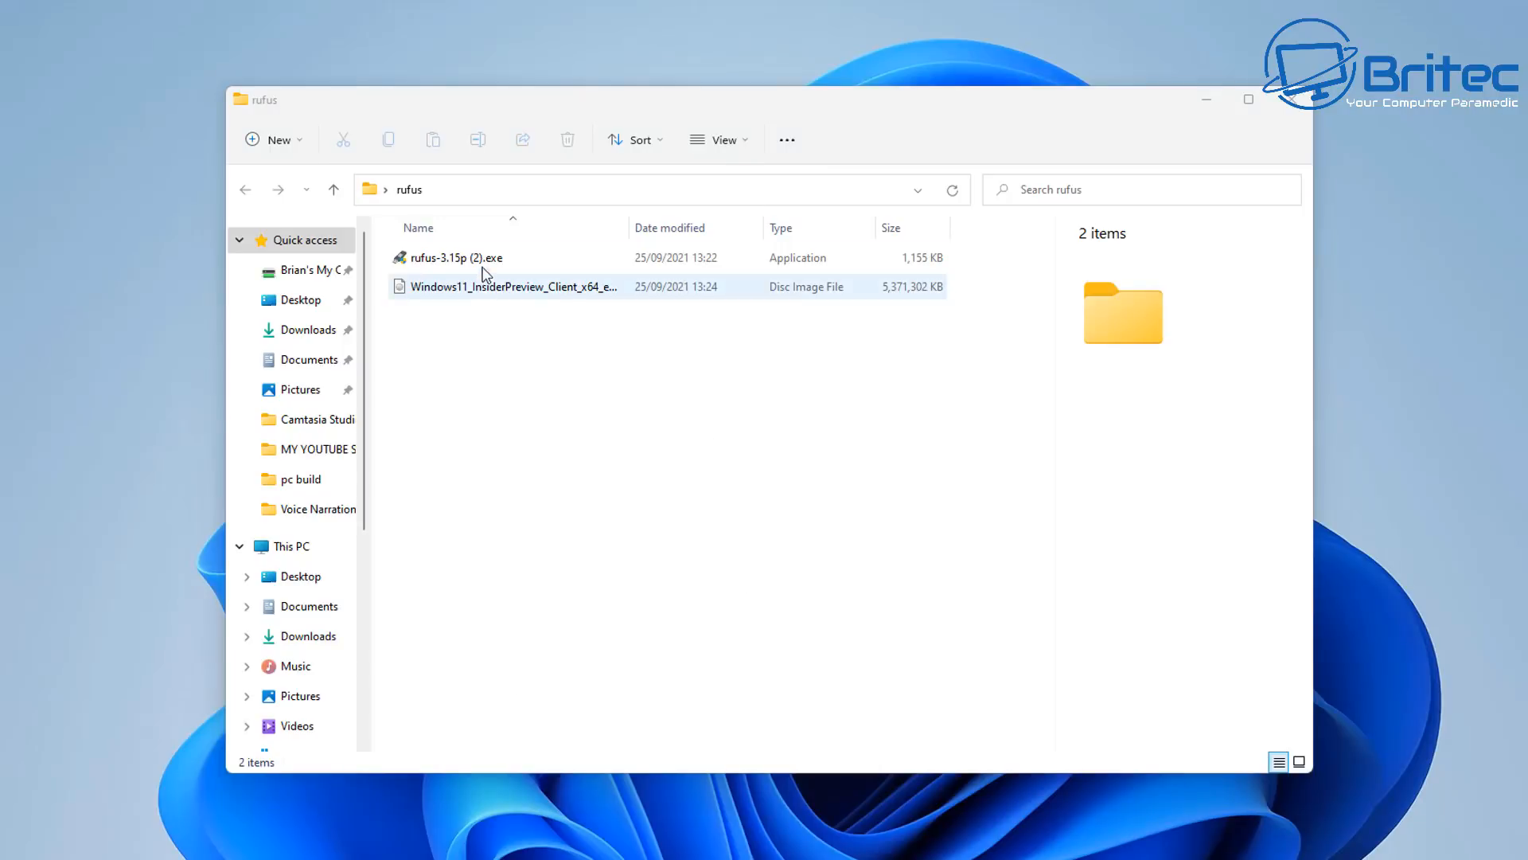
pyautogui.click(455, 258)
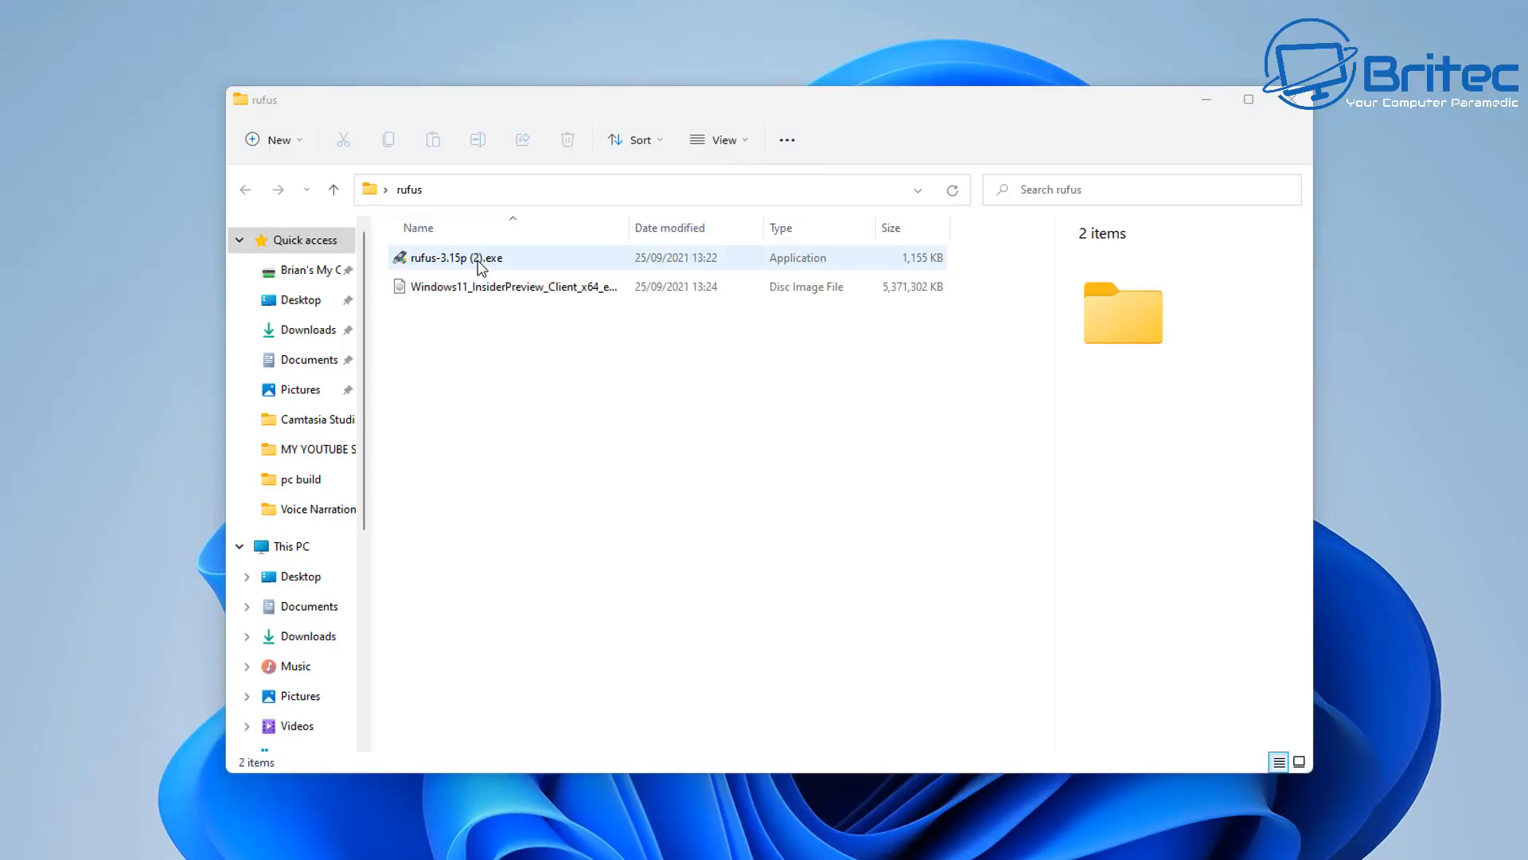
pyautogui.click(511, 285)
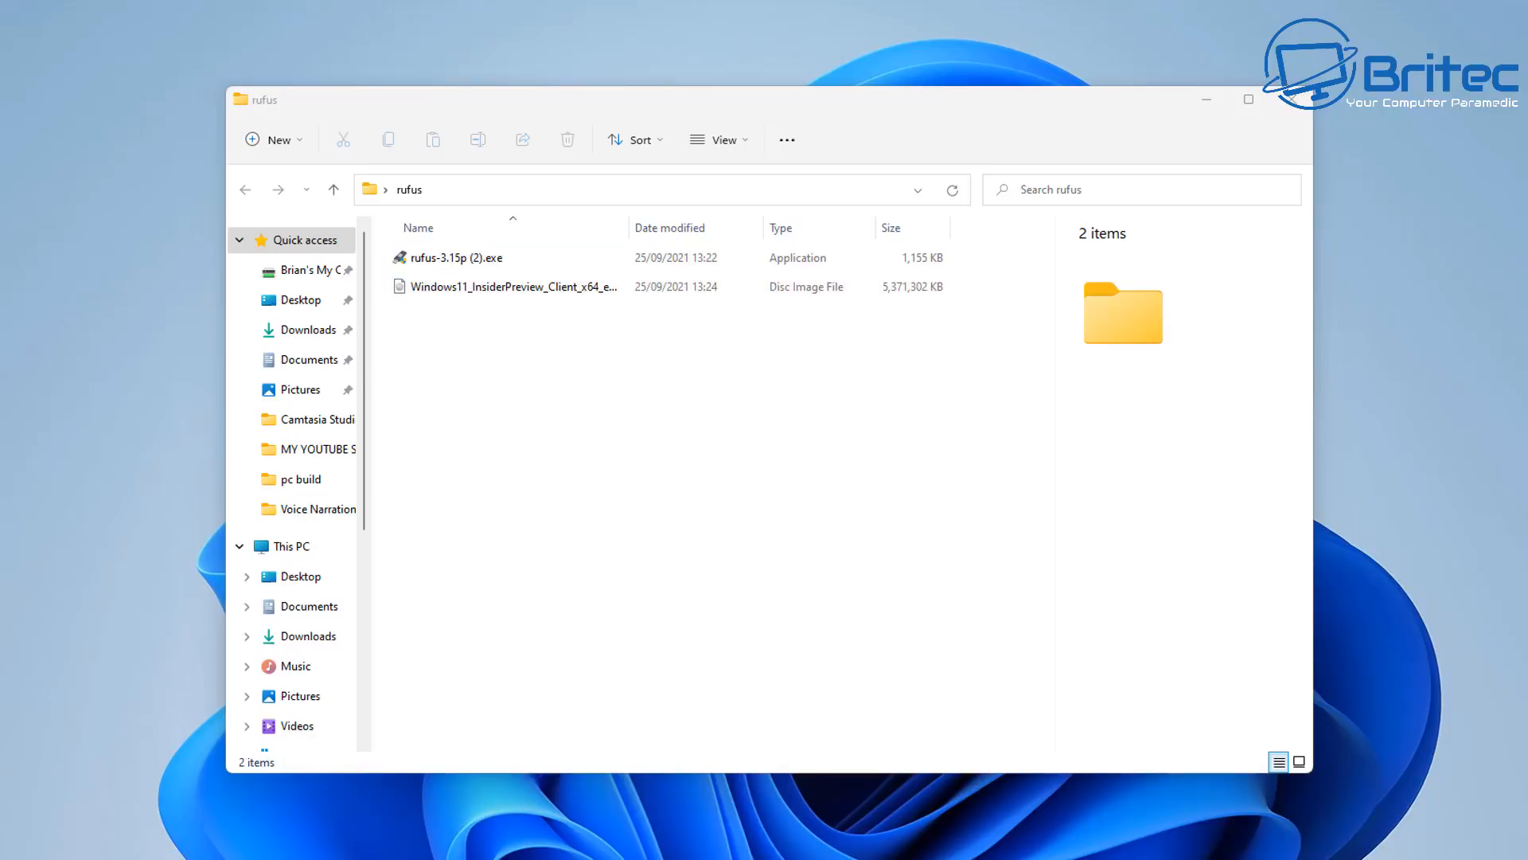
pyautogui.click(292, 546)
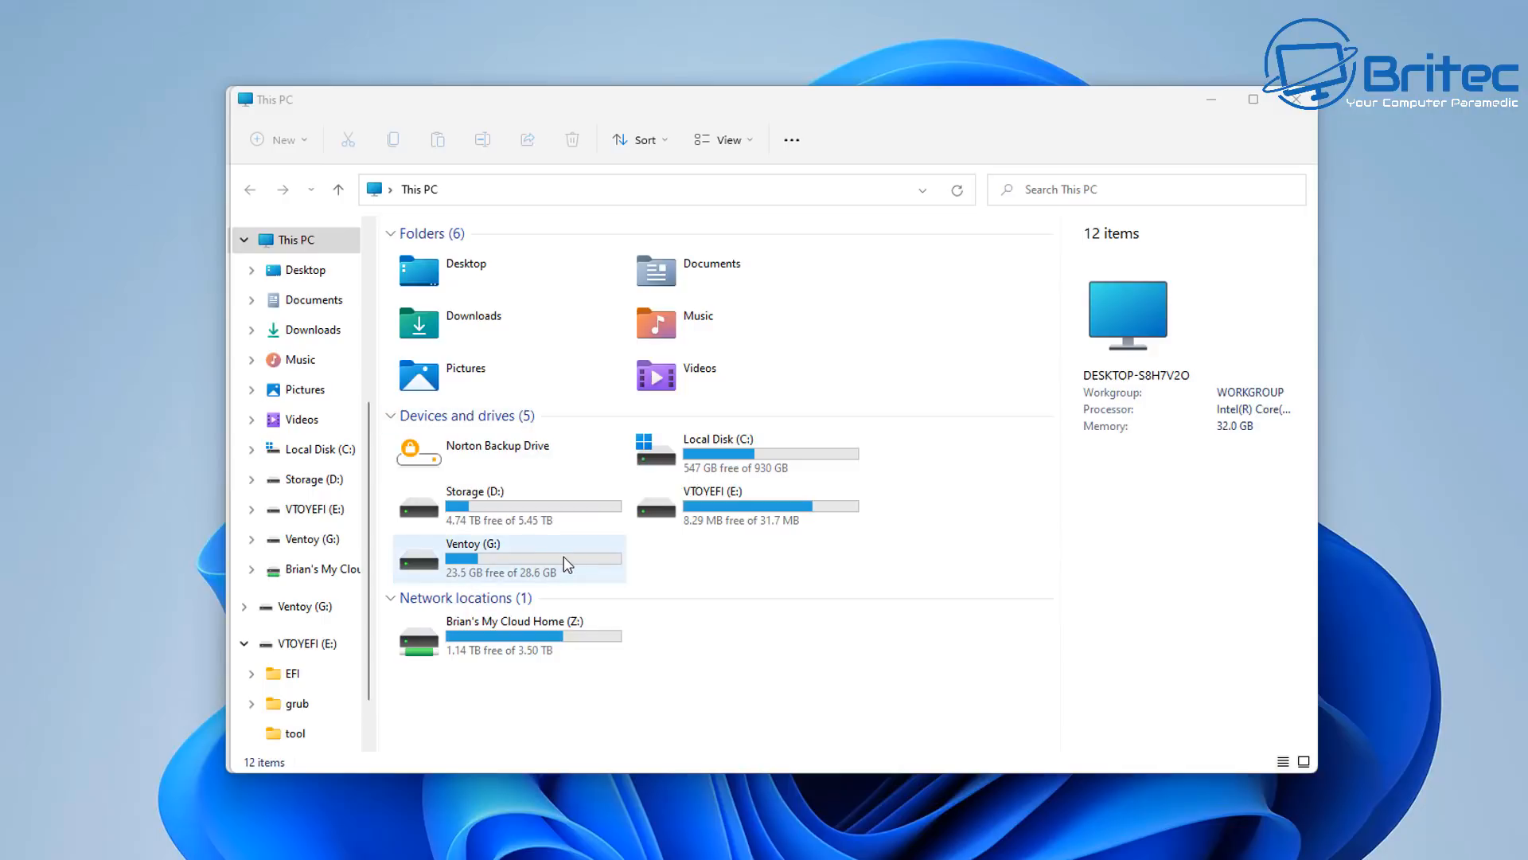
pyautogui.doubleClick(473, 558)
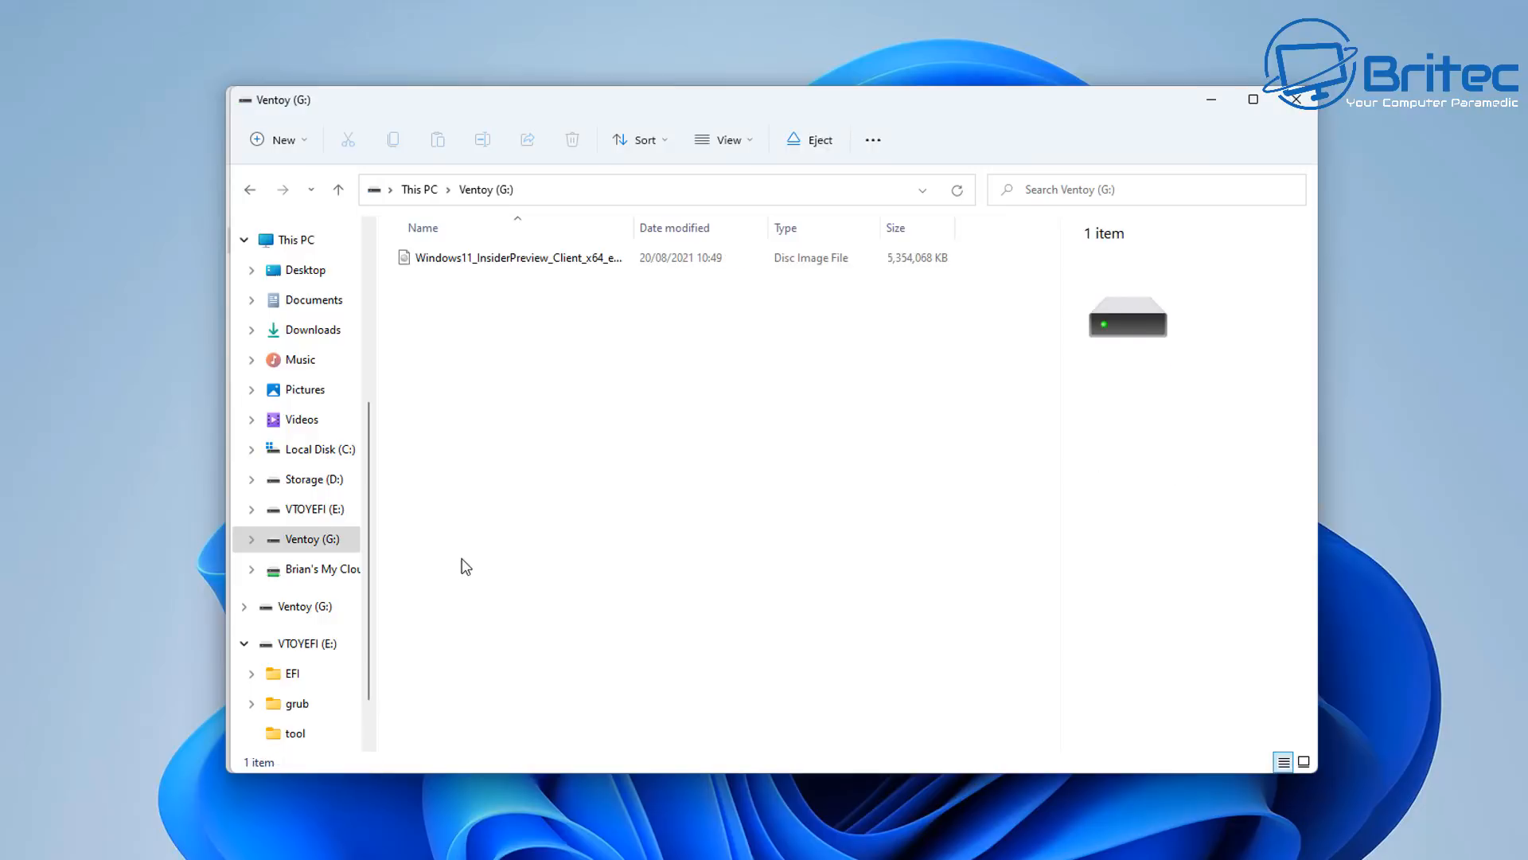
pyautogui.moveTo(552, 258)
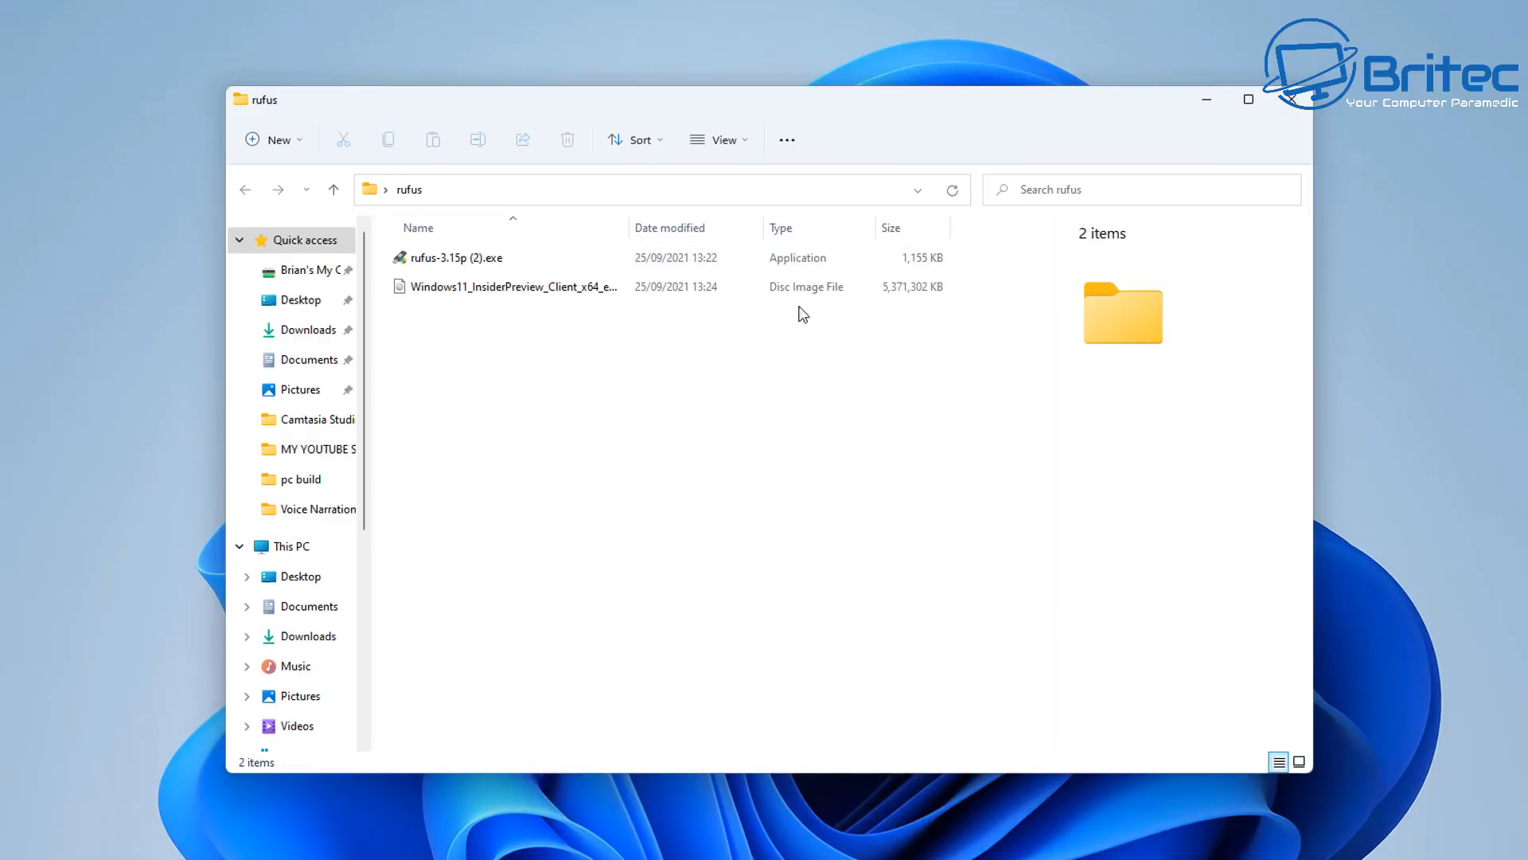
pyautogui.click(455, 258)
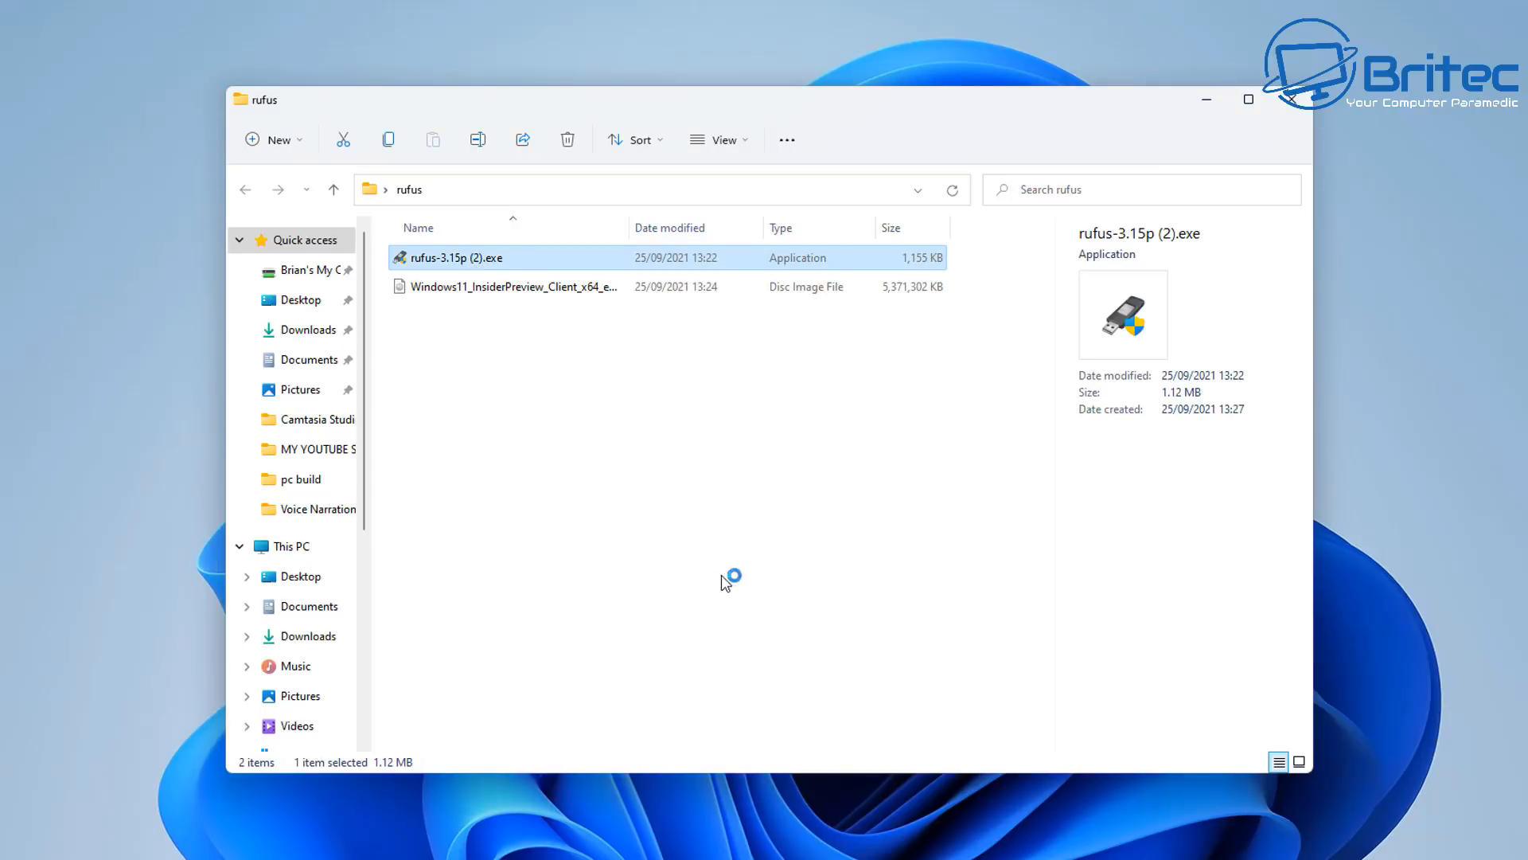
# Step: Launch Rufus 3.15 portable, declining online update checks, with the 32 GB USB drive listed
pyautogui.doubleClick(456, 258)
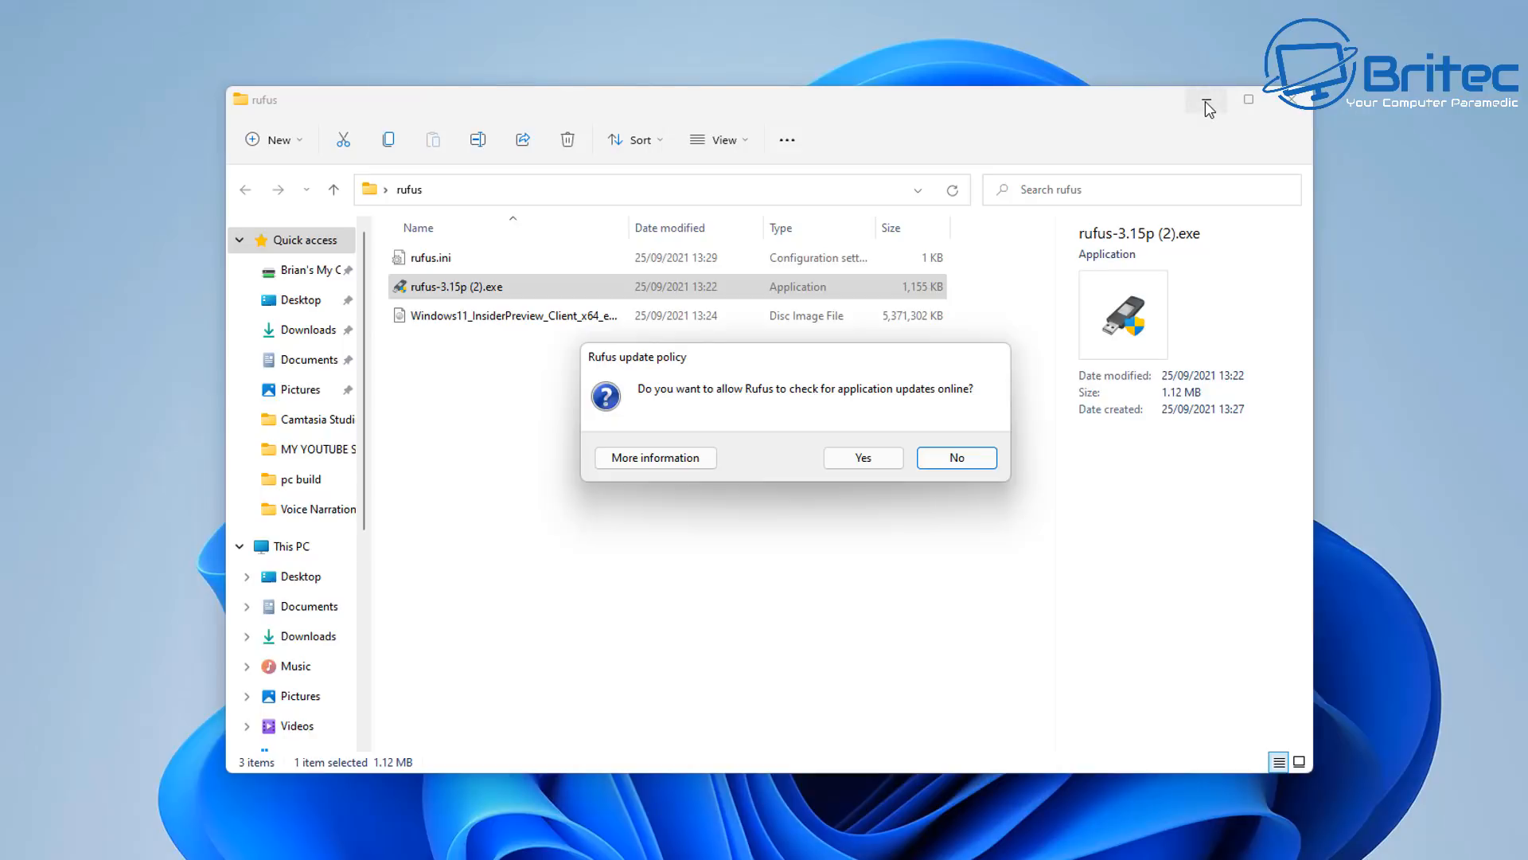
pyautogui.click(1205, 99)
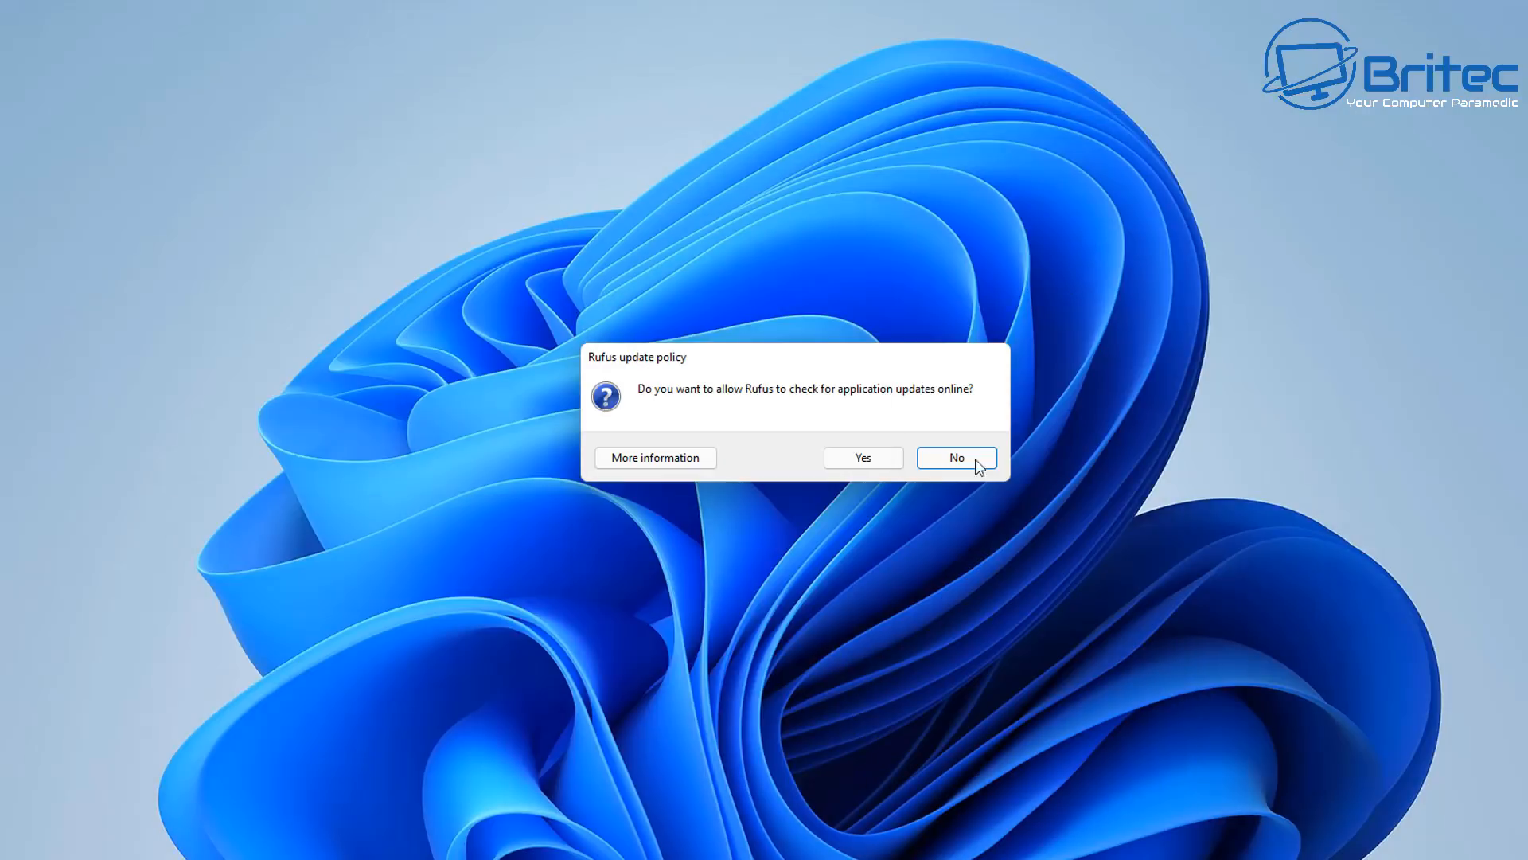
pyautogui.click(955, 457)
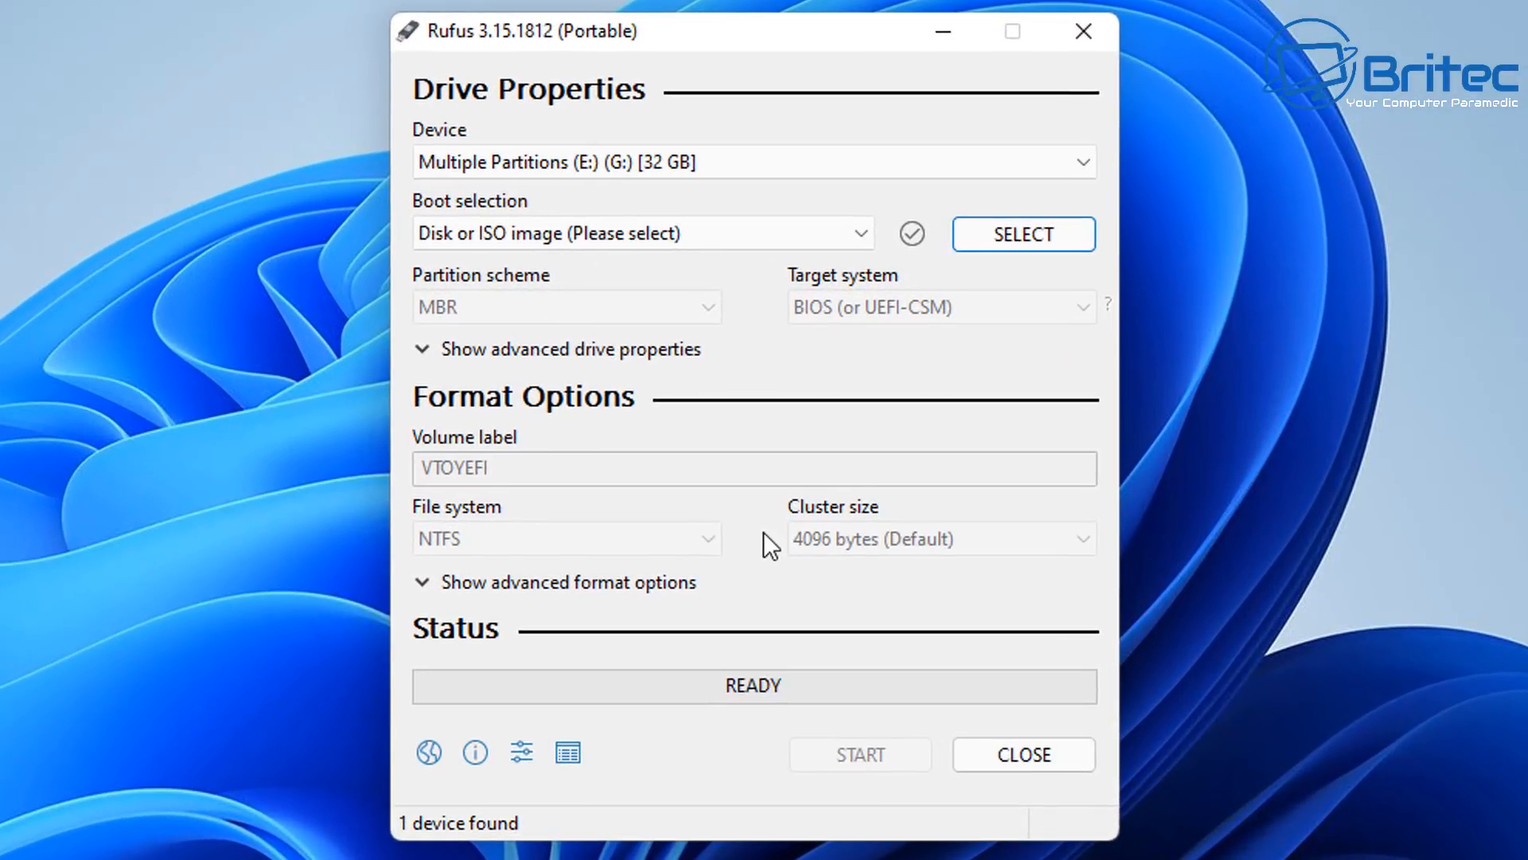
pyautogui.click(750, 163)
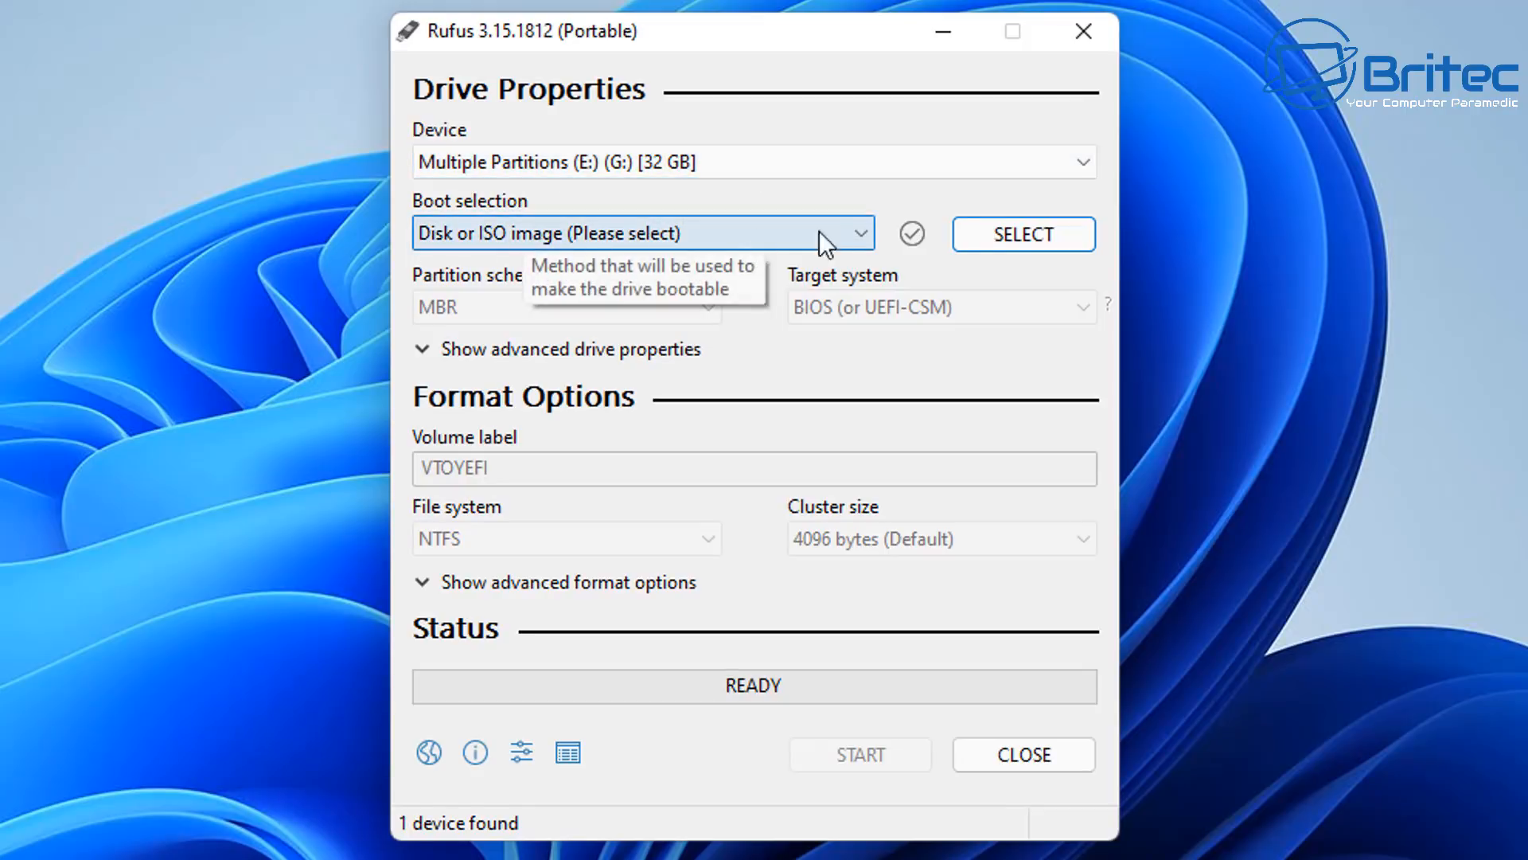
# Step: Load the Windows 11 Insider Preview ISO and set the volume label to 'Windows 11'
pyautogui.click(1022, 234)
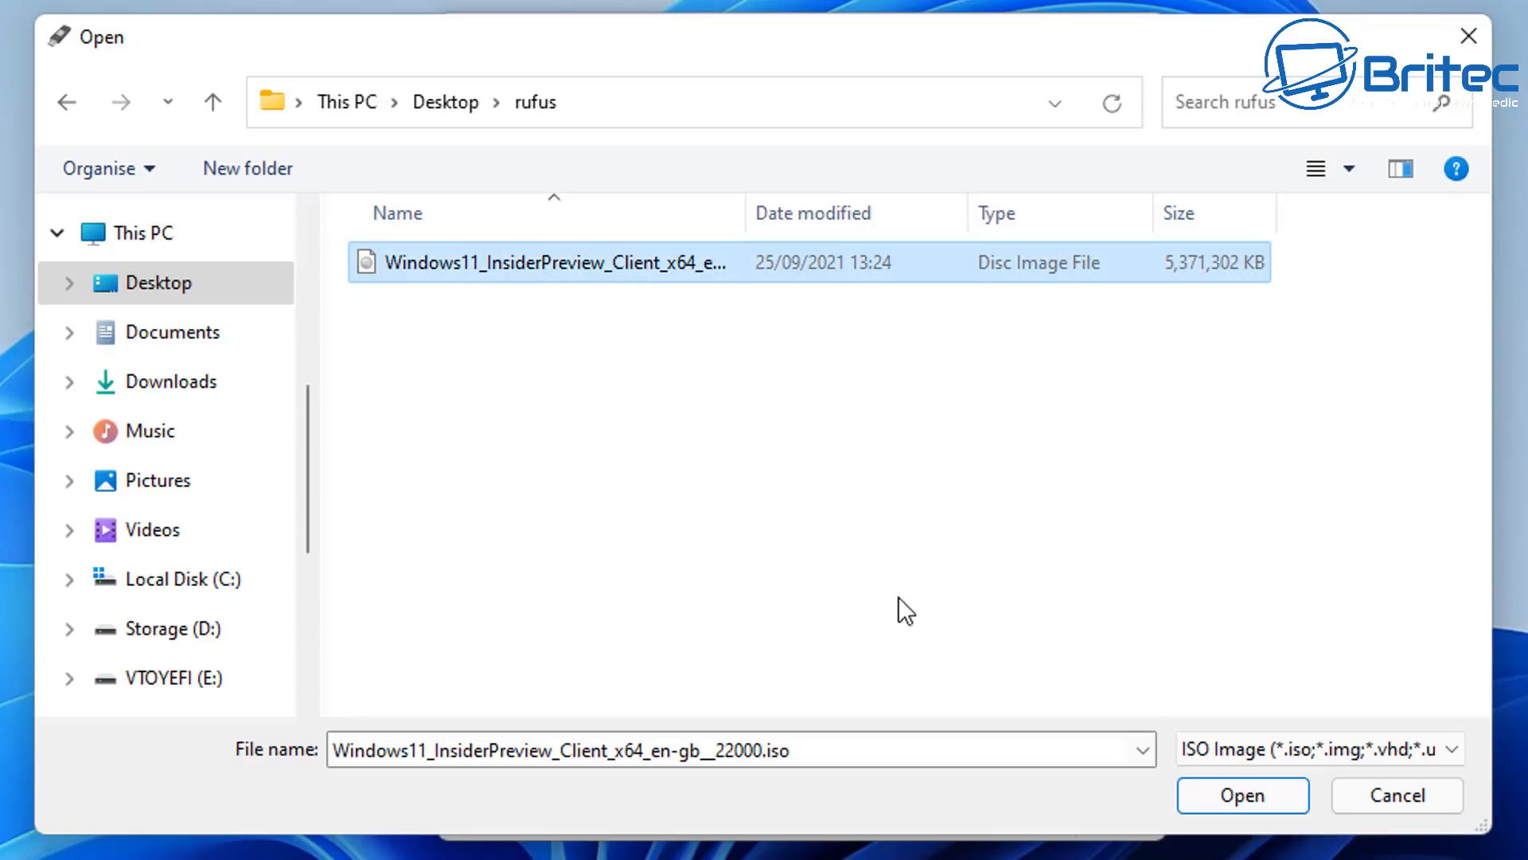
pyautogui.click(1242, 796)
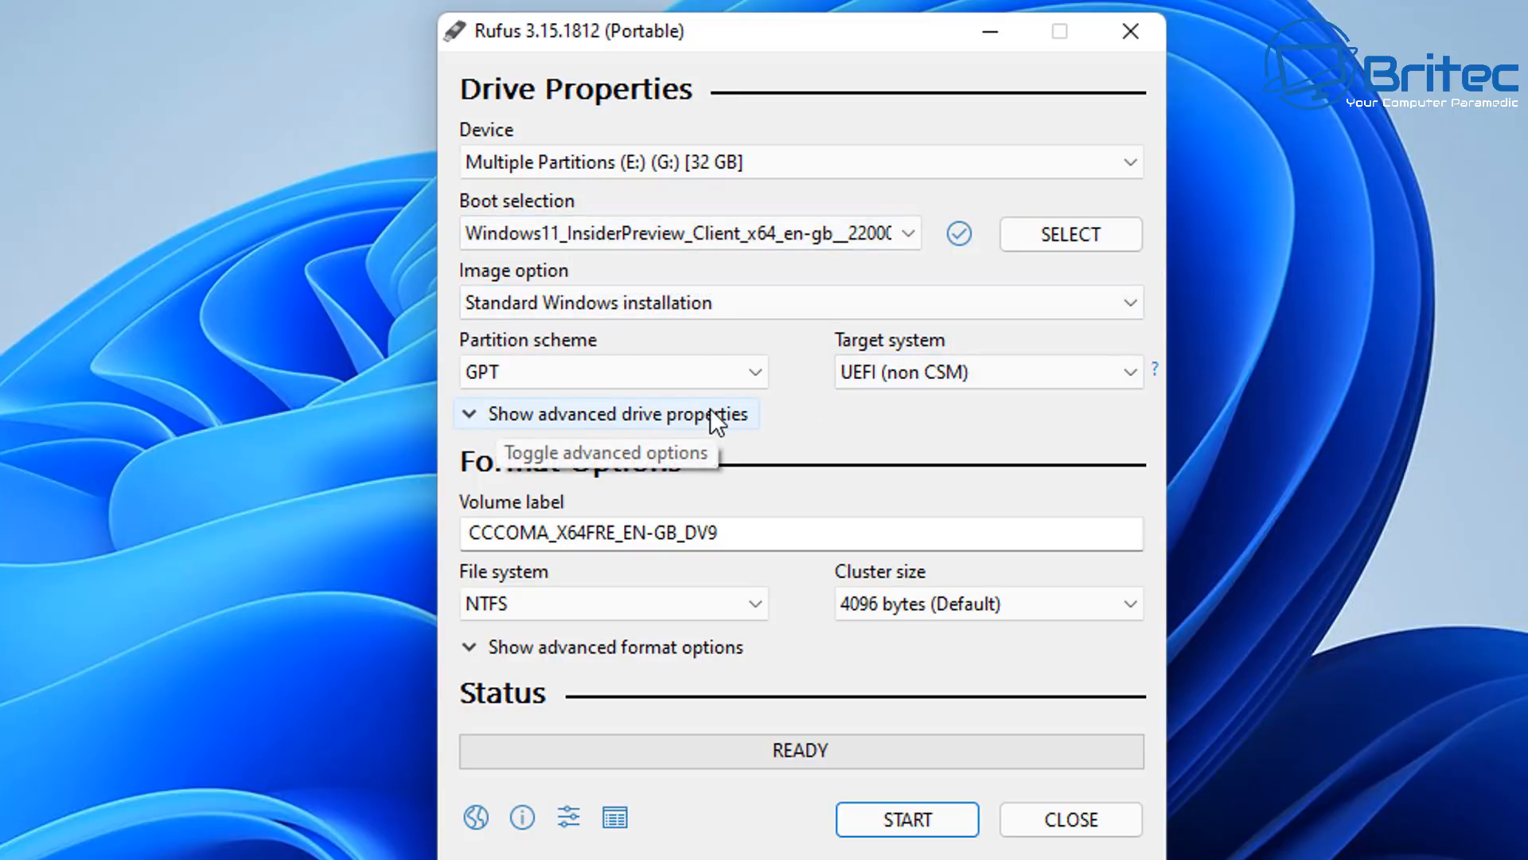
pyautogui.tripleClick(591, 531)
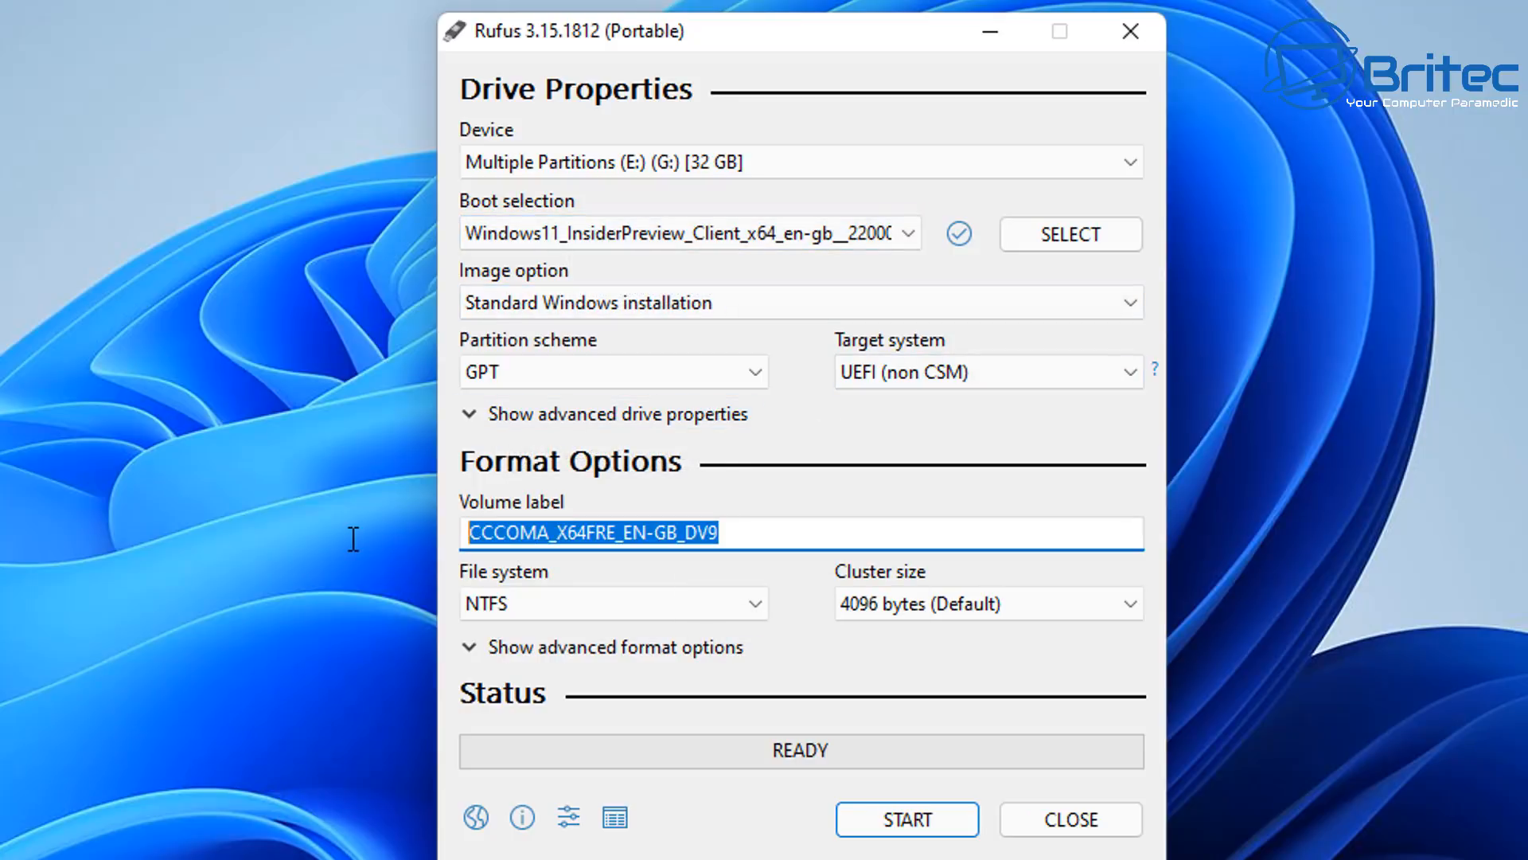
pyautogui.write('Window')
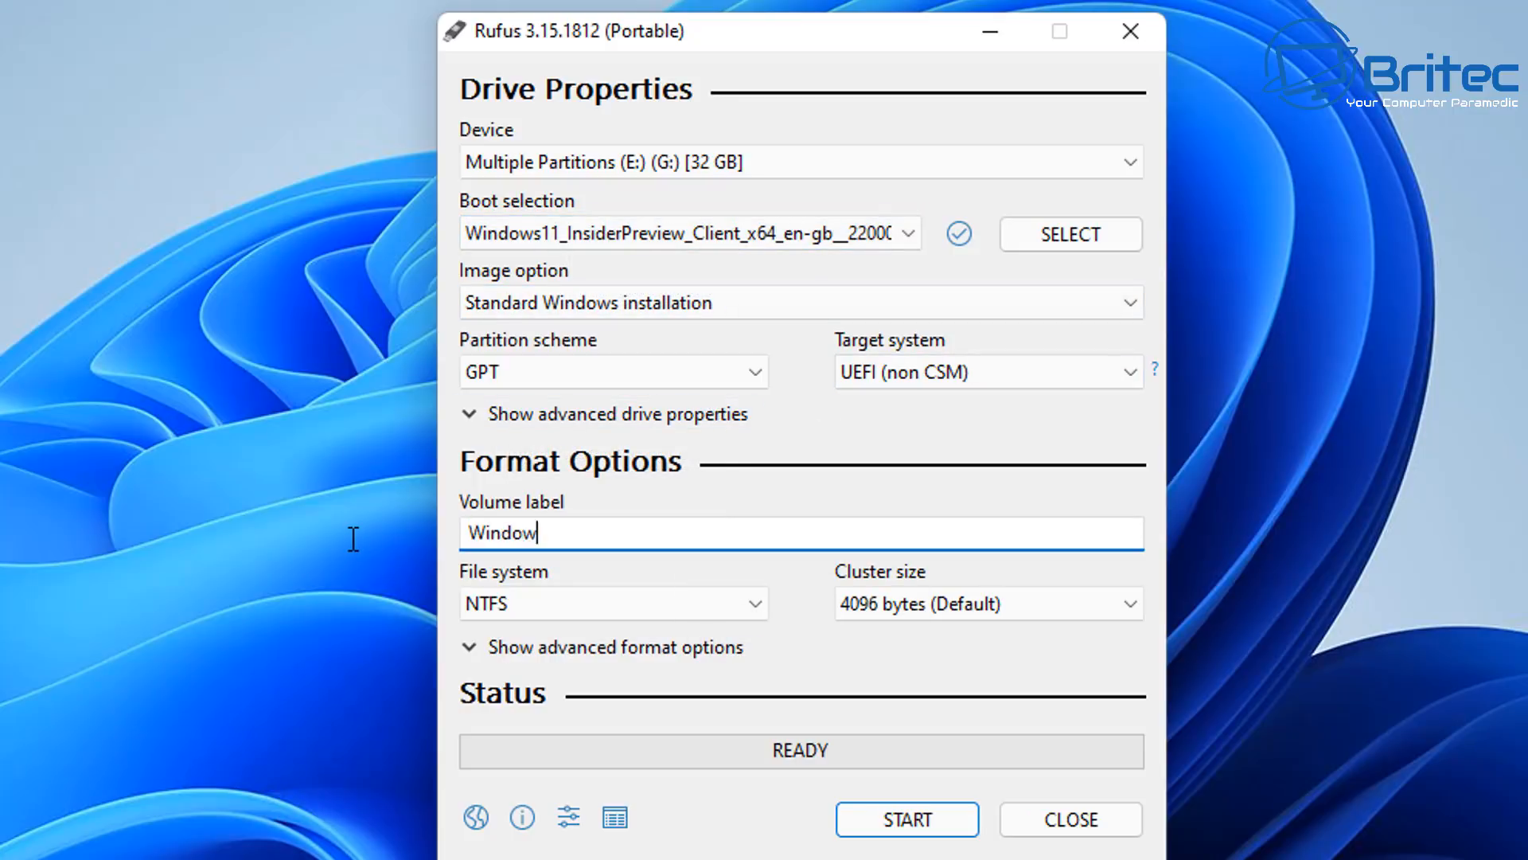
pyautogui.write('s 11')
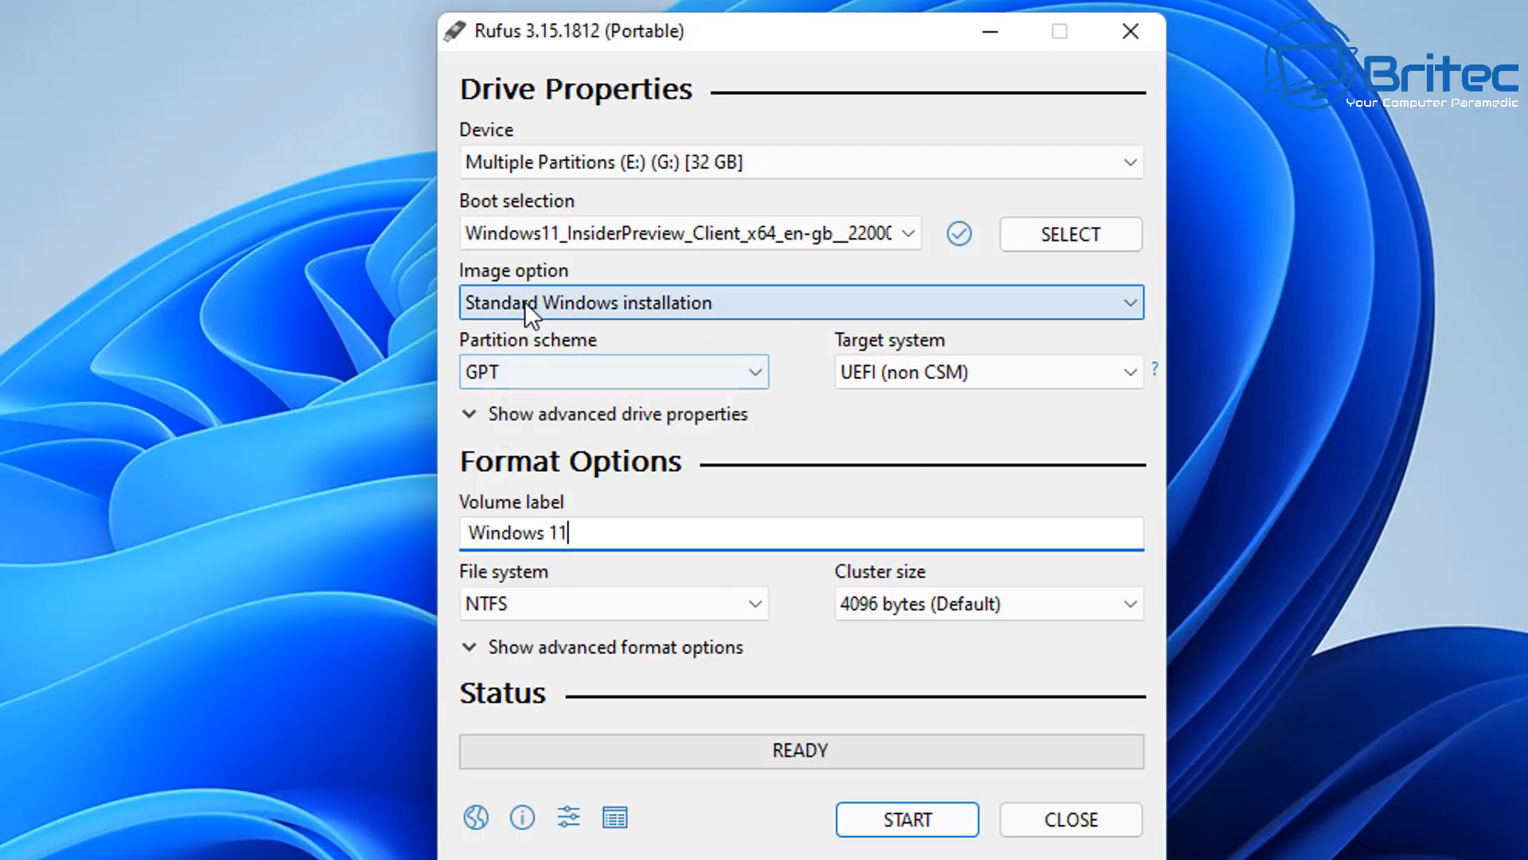
pyautogui.moveTo(922, 322)
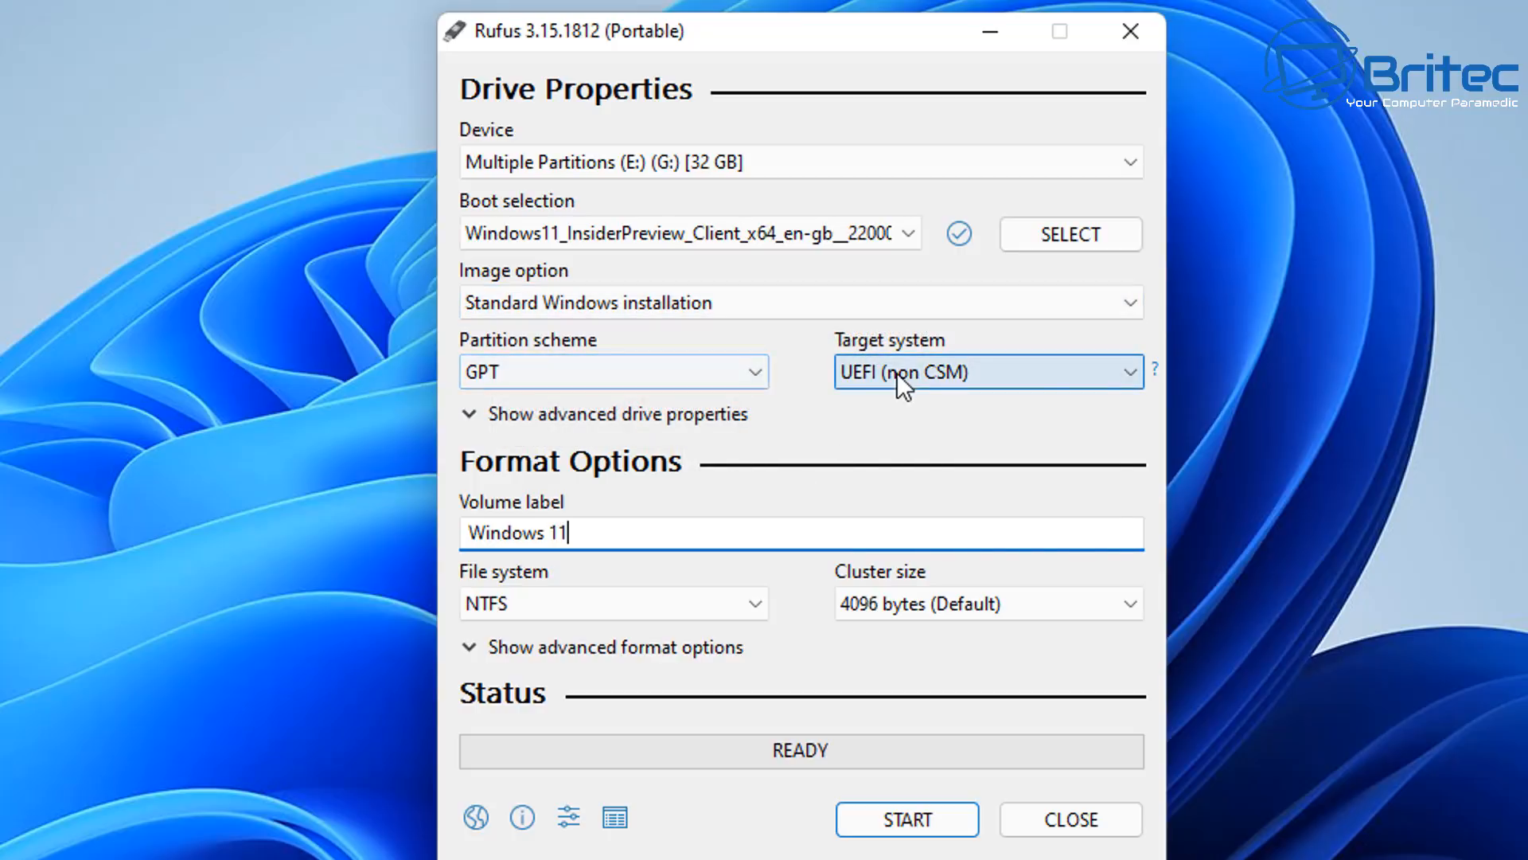
pyautogui.moveTo(951, 390)
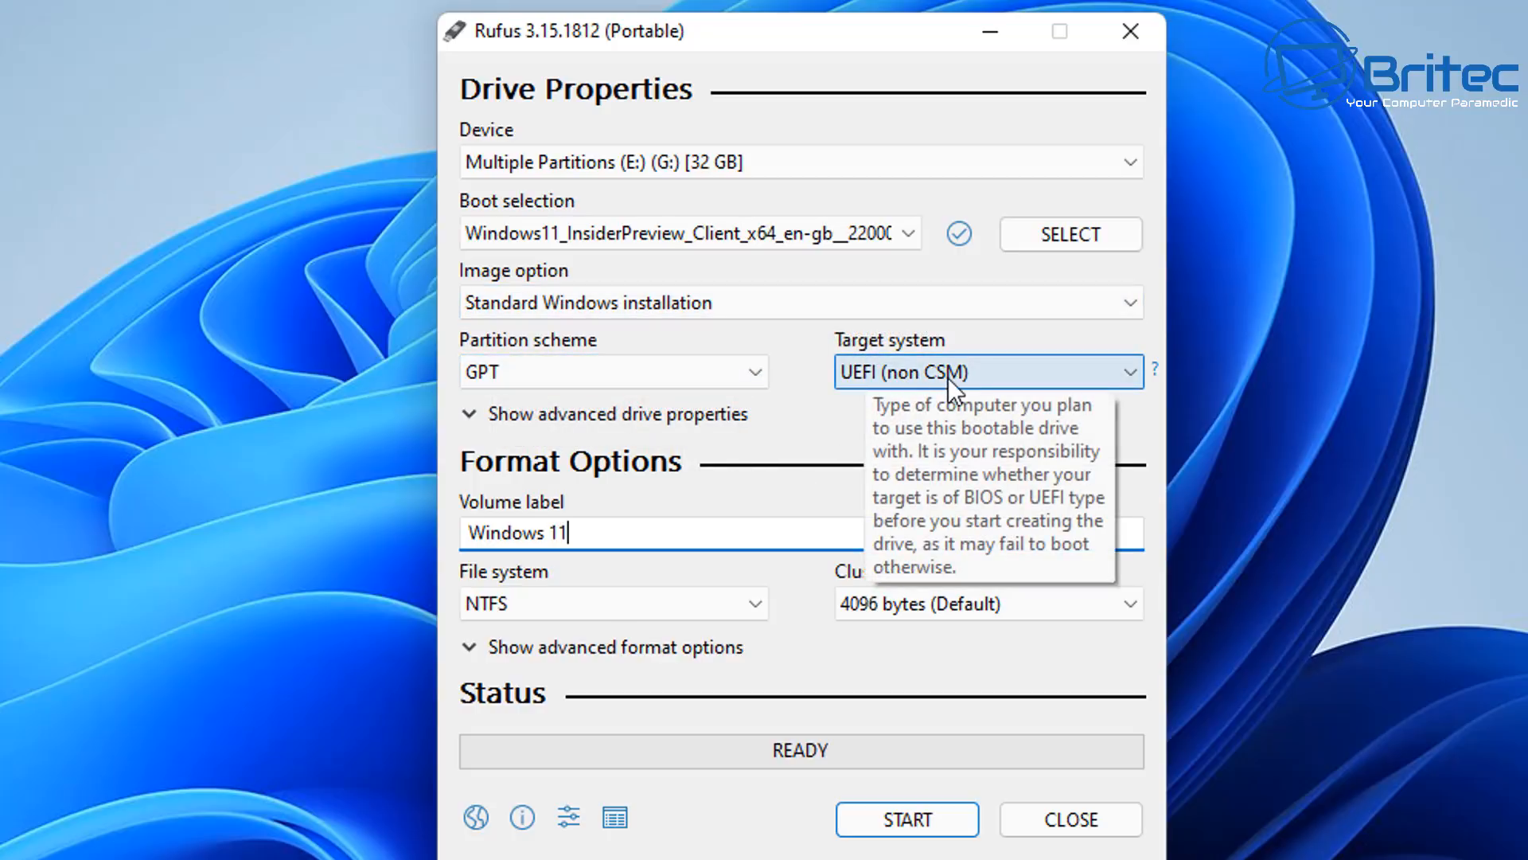
# Step: Try the MBR partition scheme, then settle on GPT for a UEFI target
pyautogui.click(611, 371)
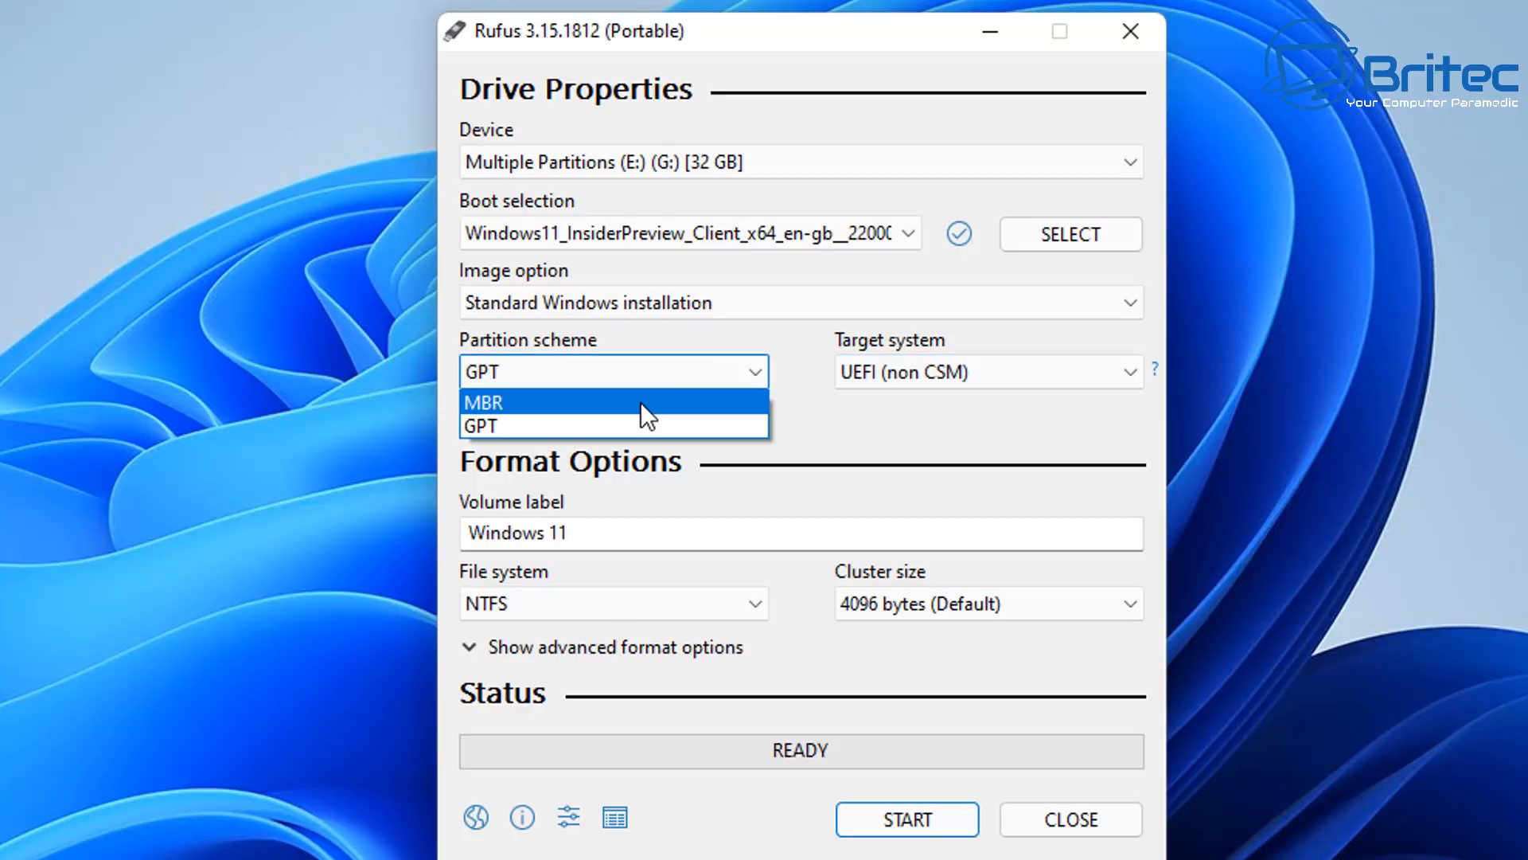
pyautogui.click(484, 401)
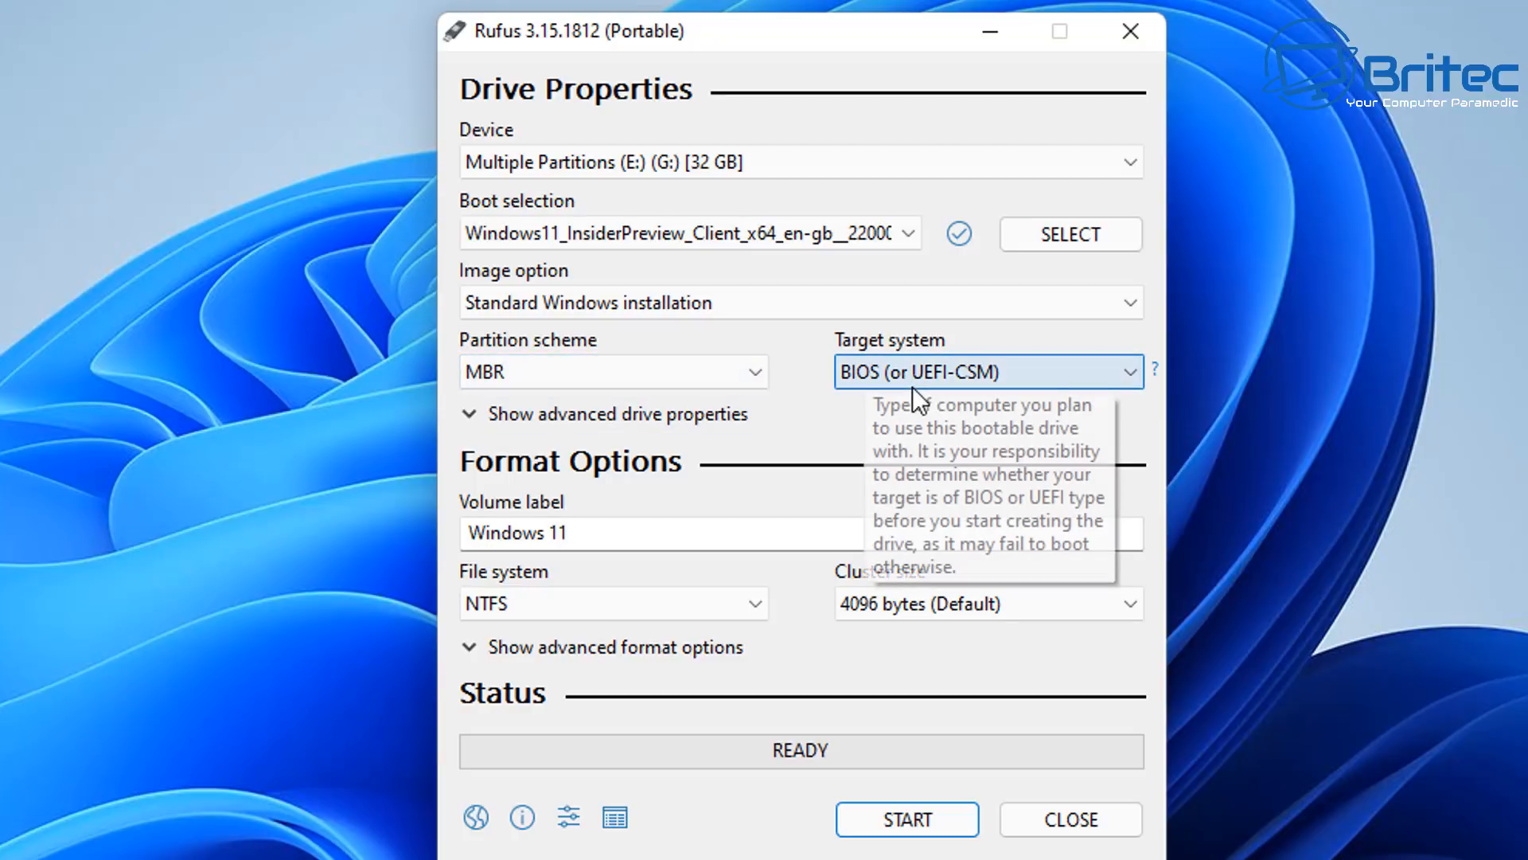
pyautogui.click(611, 371)
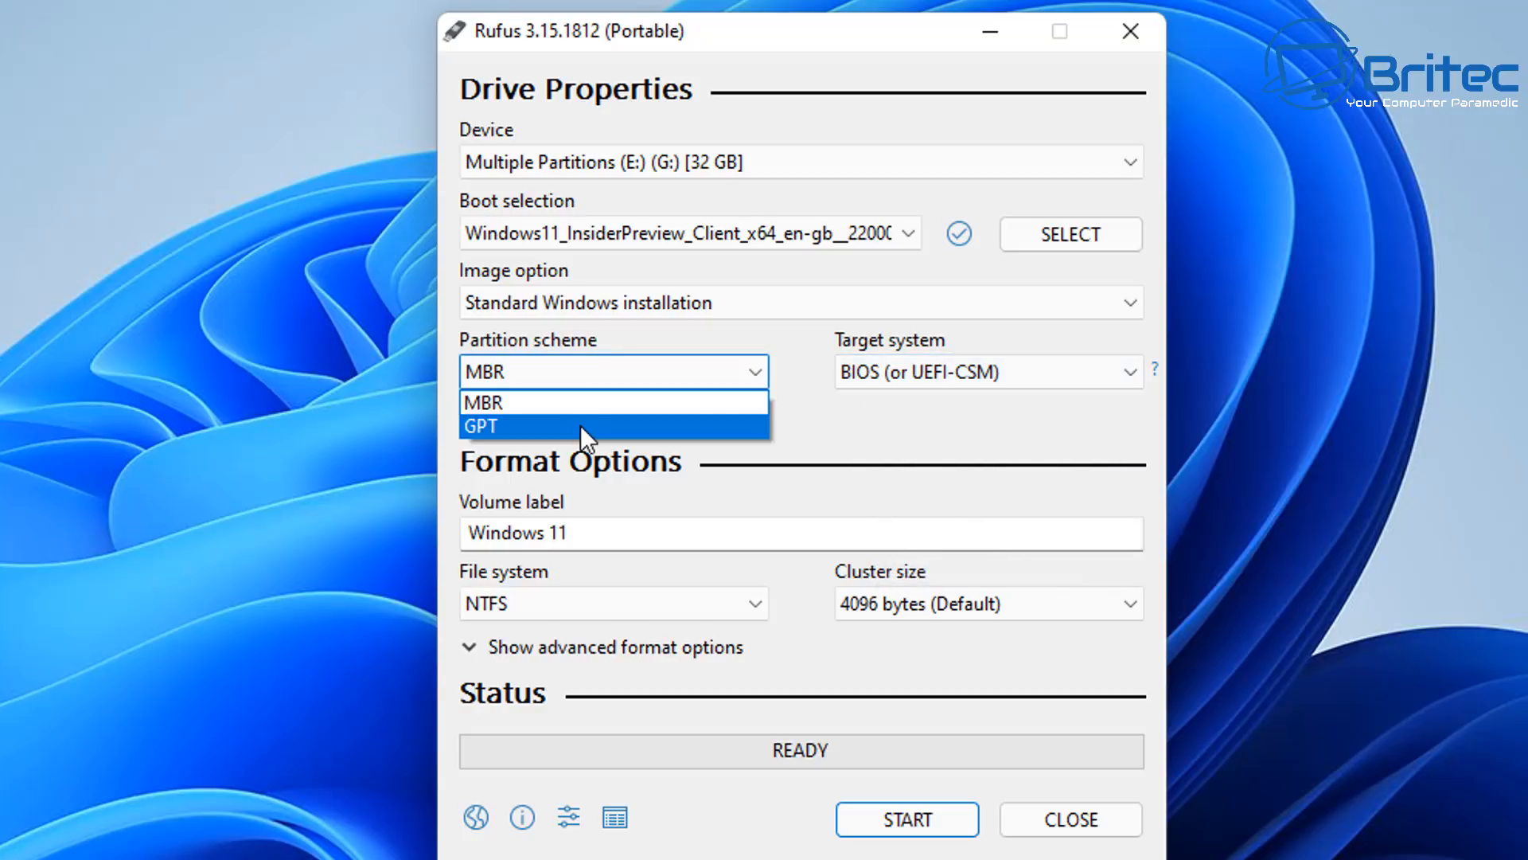
pyautogui.click(479, 427)
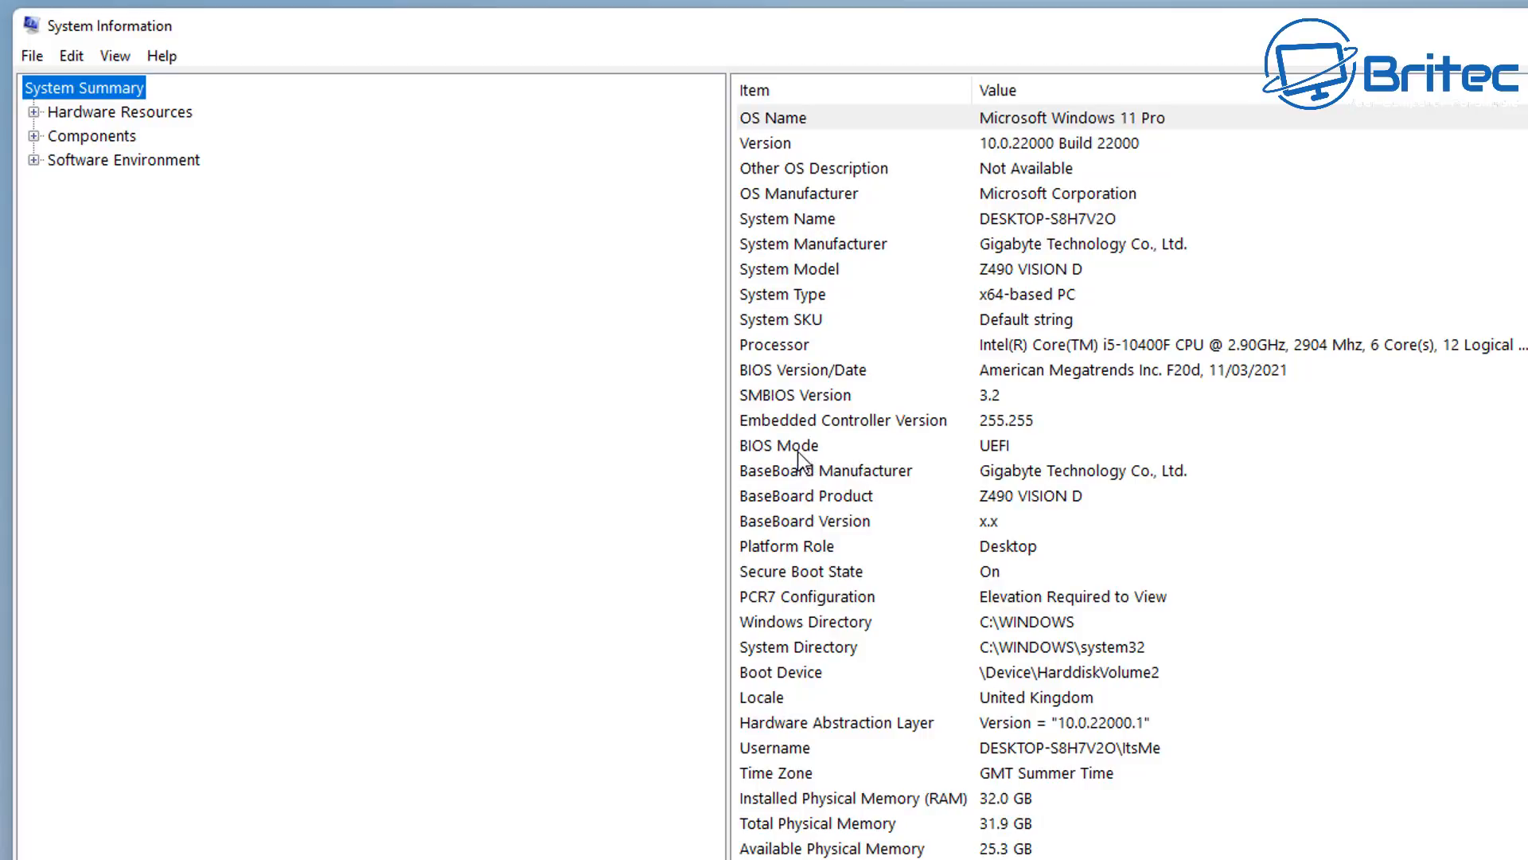
# Step: Check that System Information's BIOS Mode row reads UEFI
pyautogui.click(778, 446)
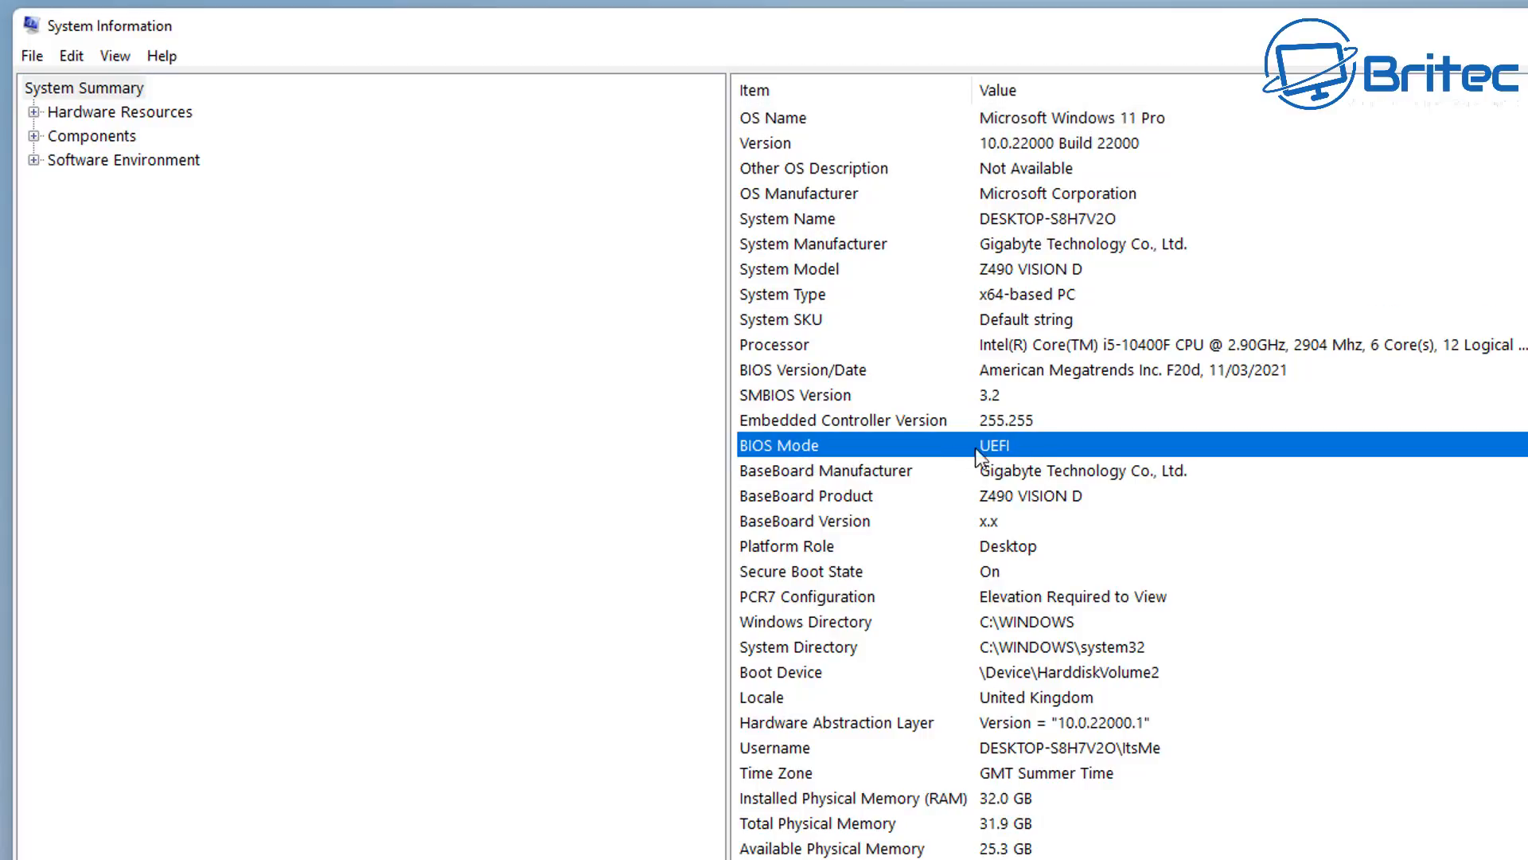
pyautogui.moveTo(1119, 373)
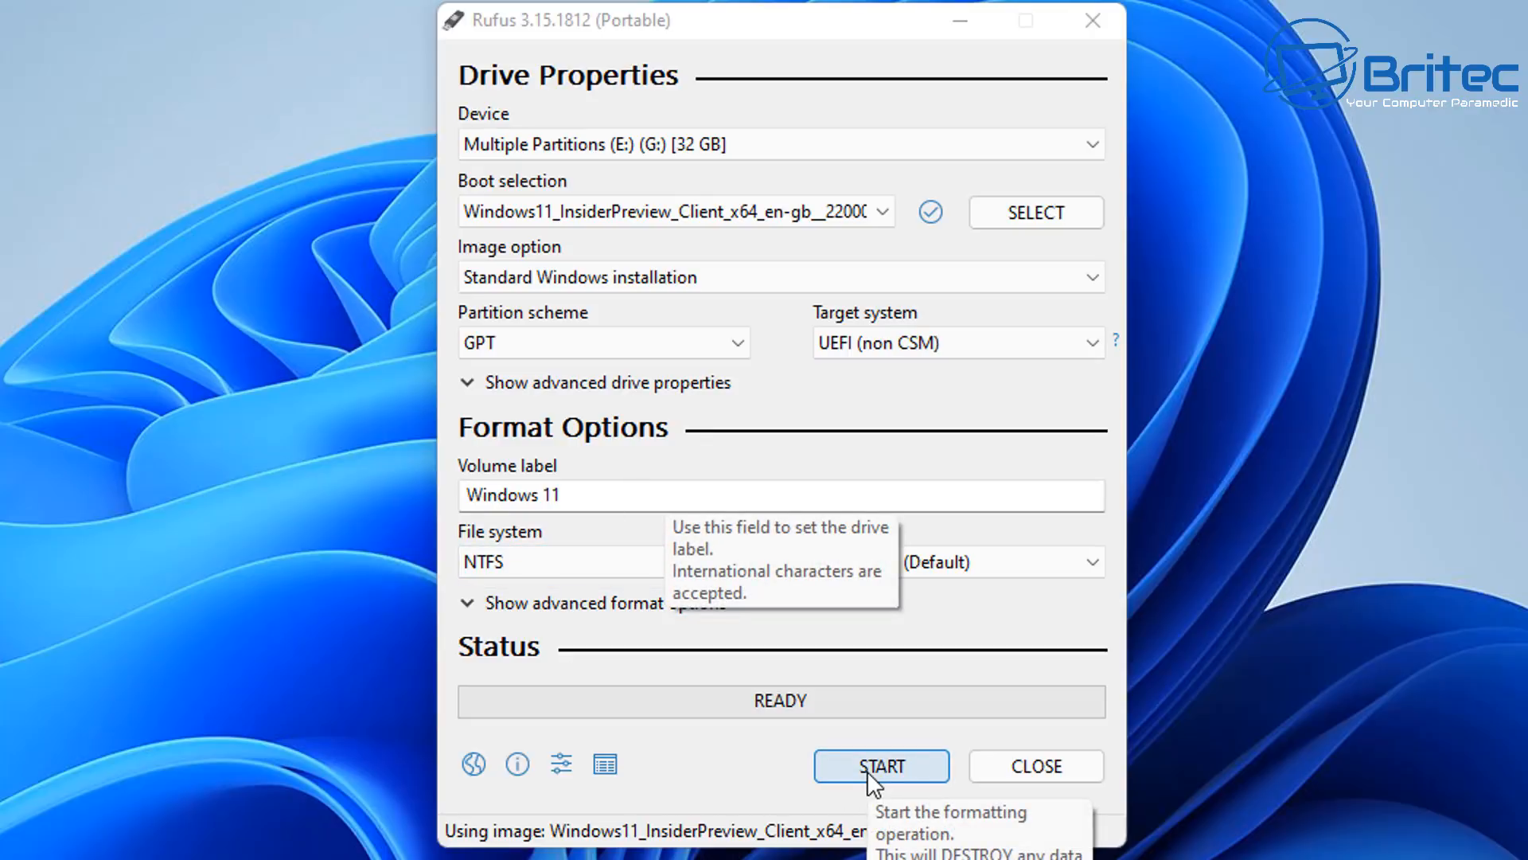
# Step: Start writing the image to the 32 GB drive, accepting the data-loss and multiple-partitions warnings
pyautogui.click(881, 766)
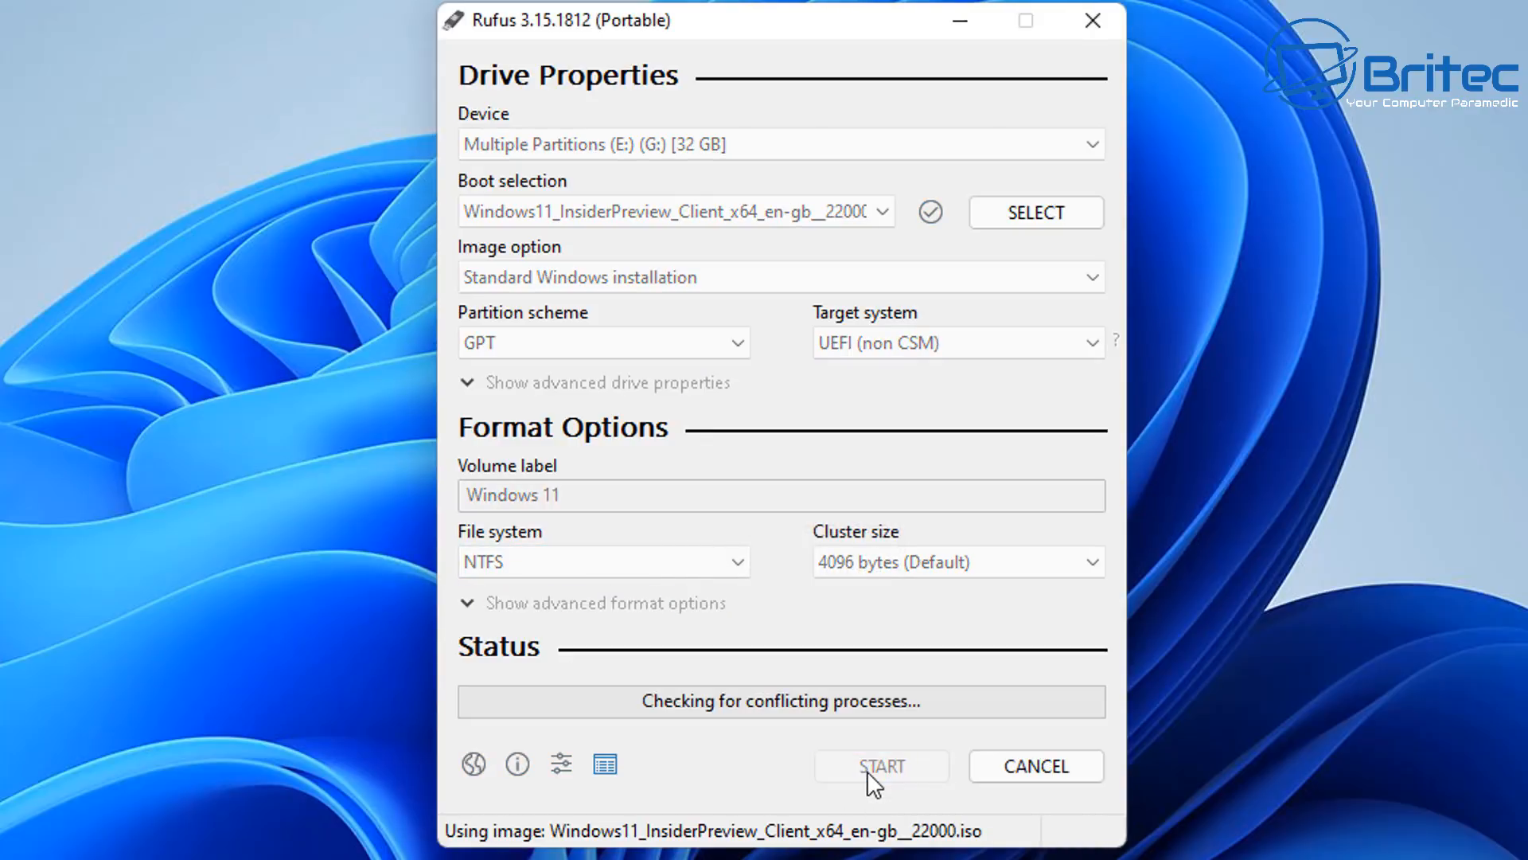
pyautogui.click(879, 765)
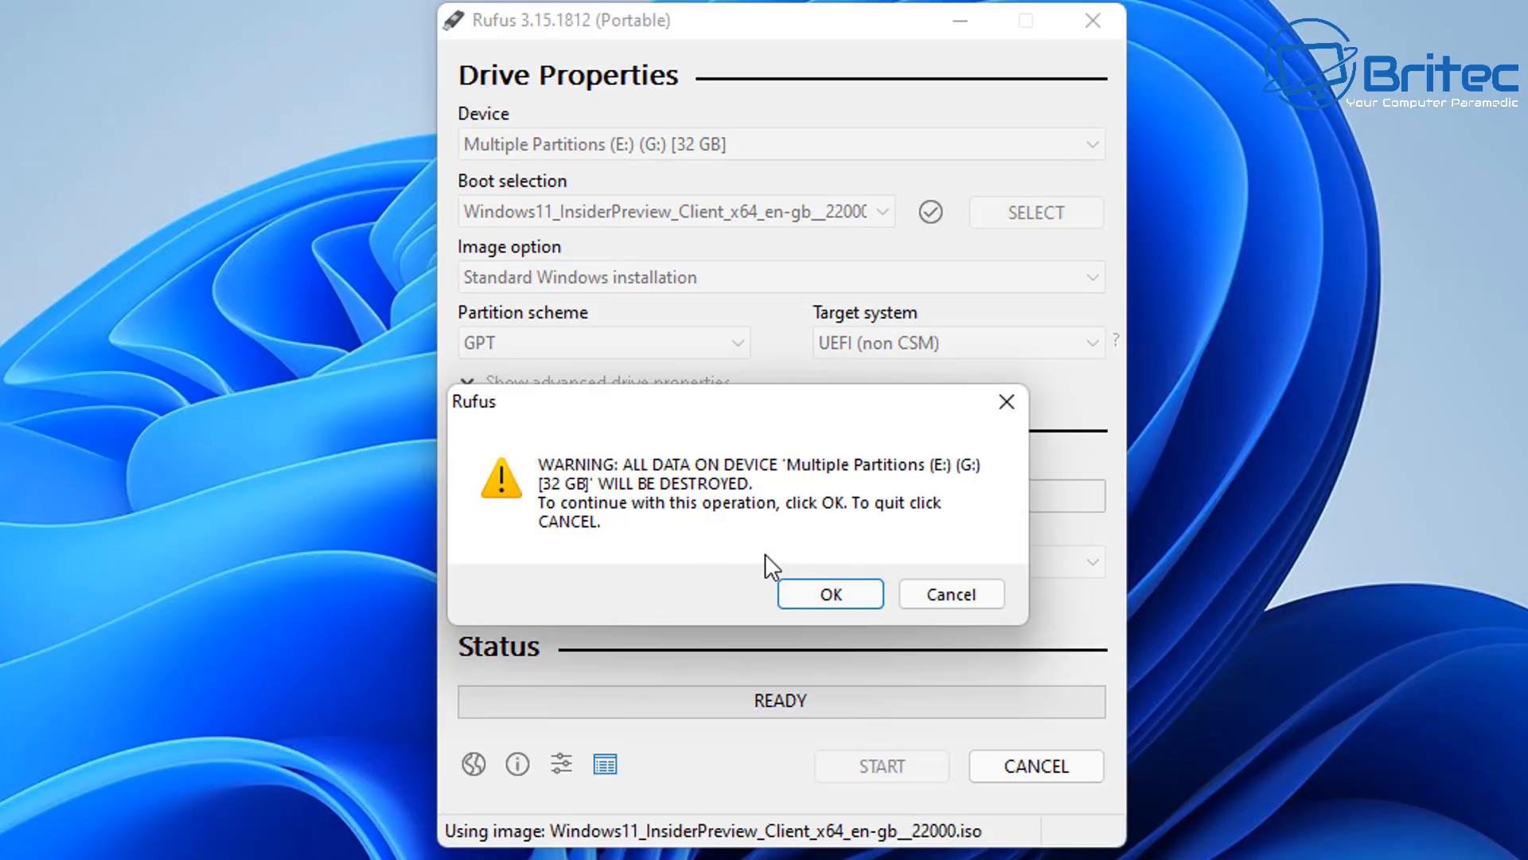
pyautogui.click(830, 592)
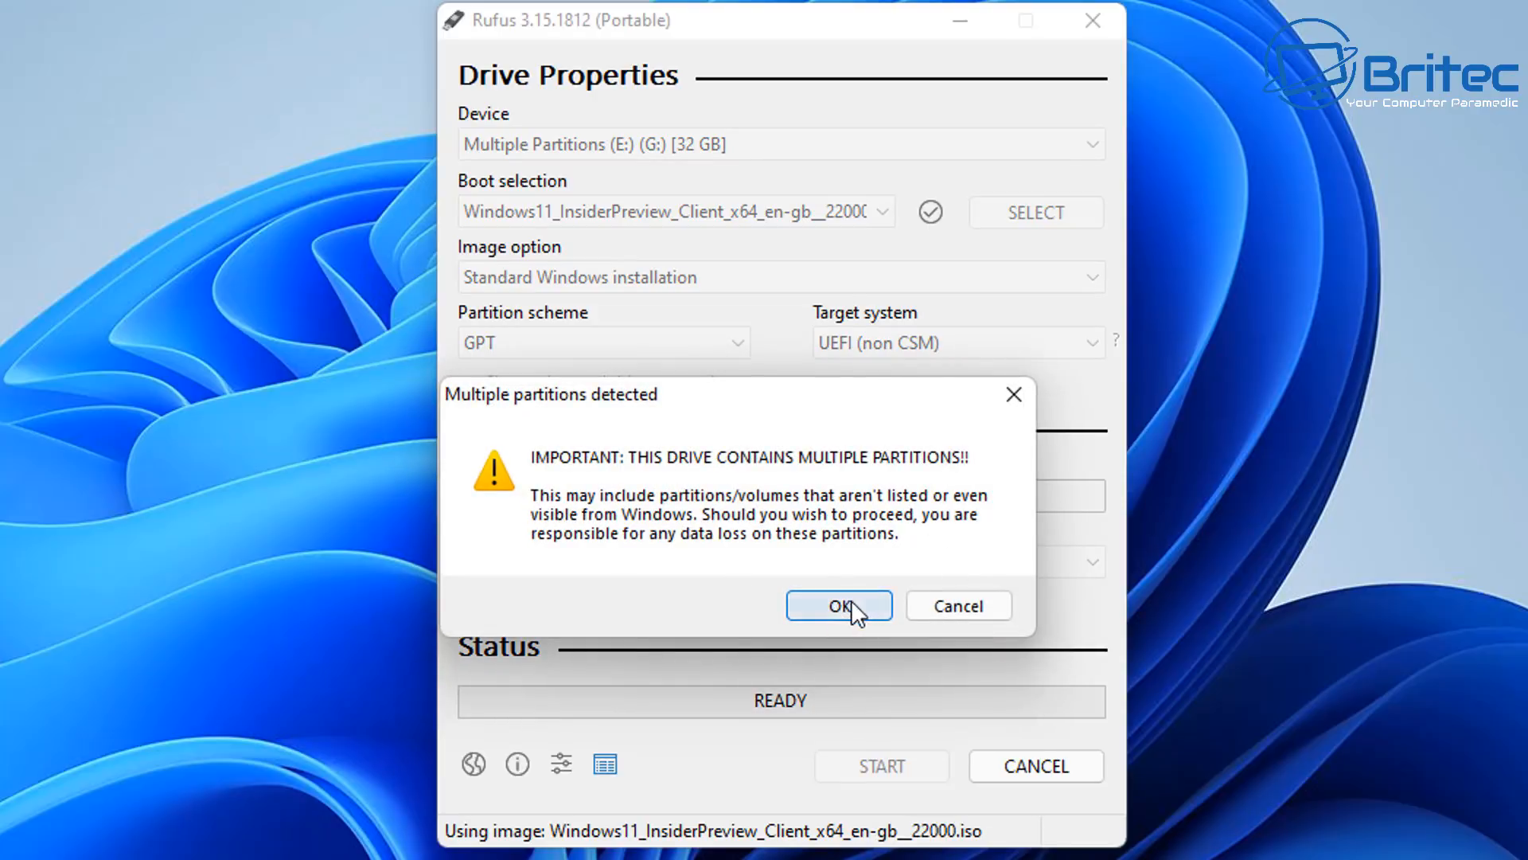
pyautogui.click(838, 605)
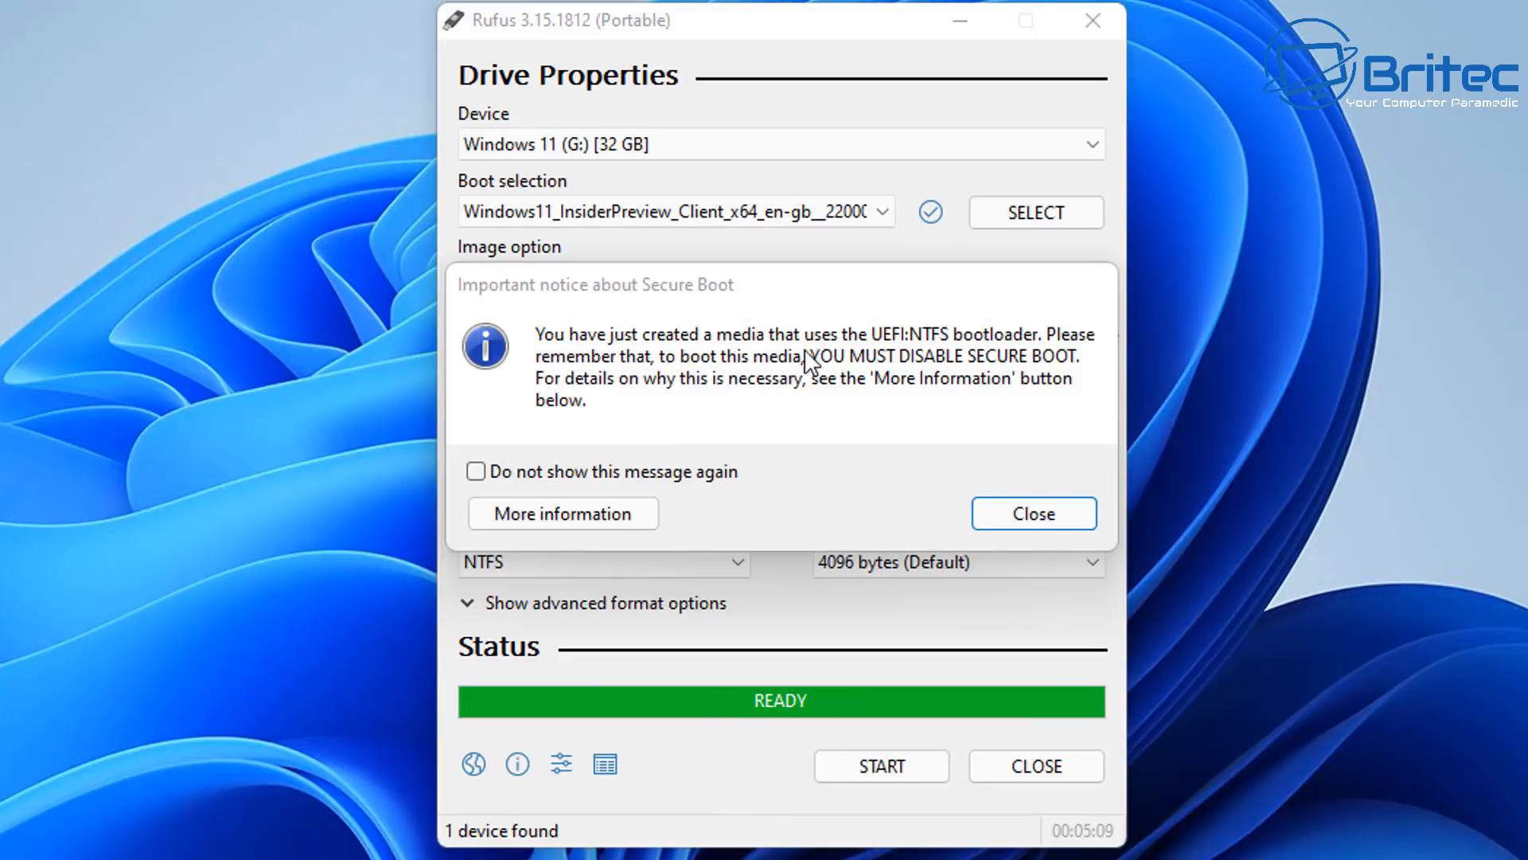
pyautogui.moveTo(1070, 353)
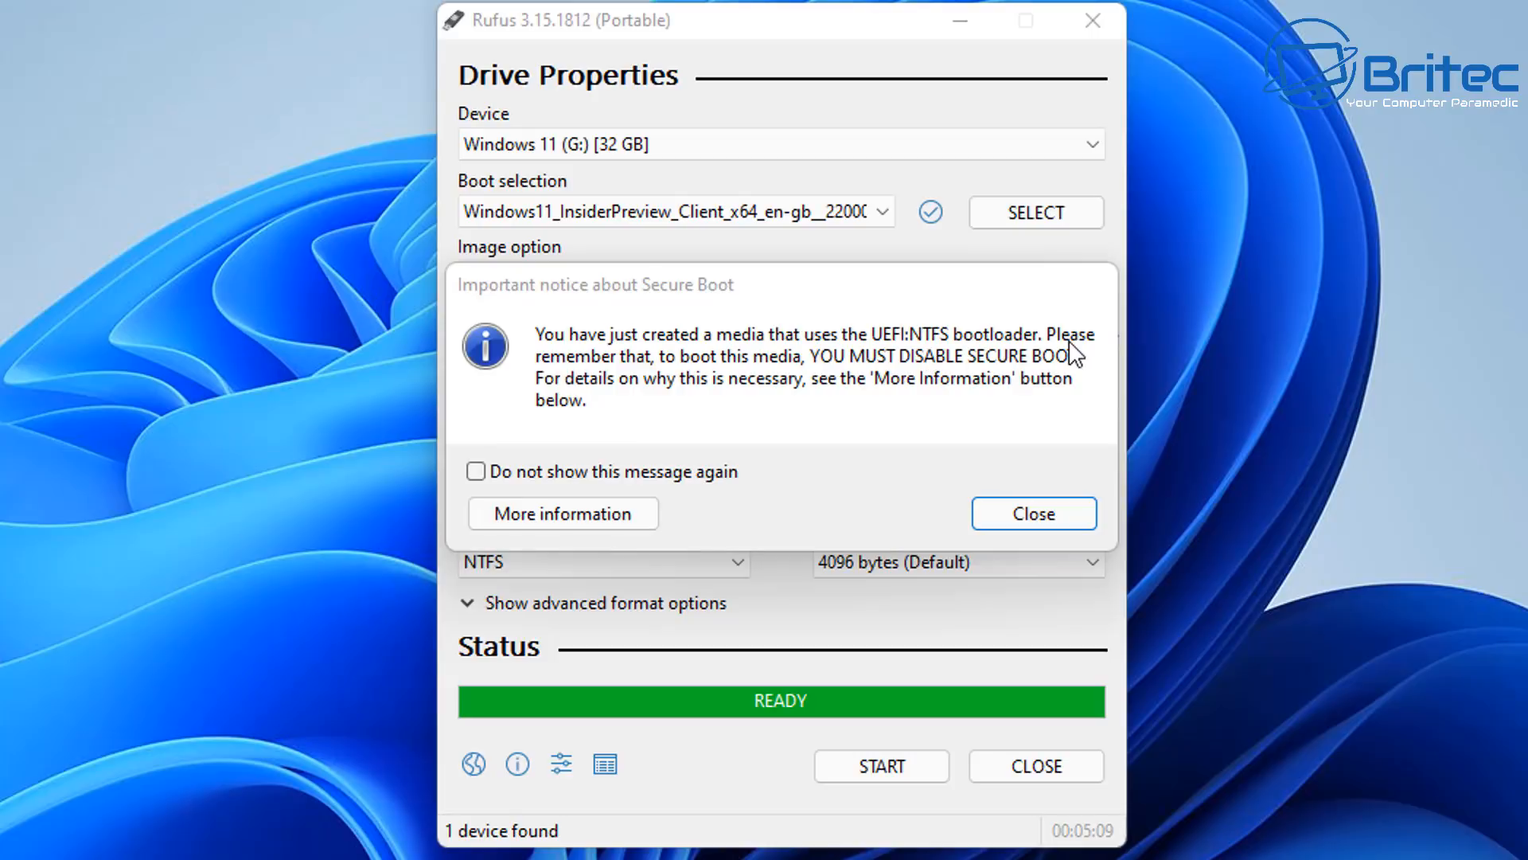
pyautogui.moveTo(774, 384)
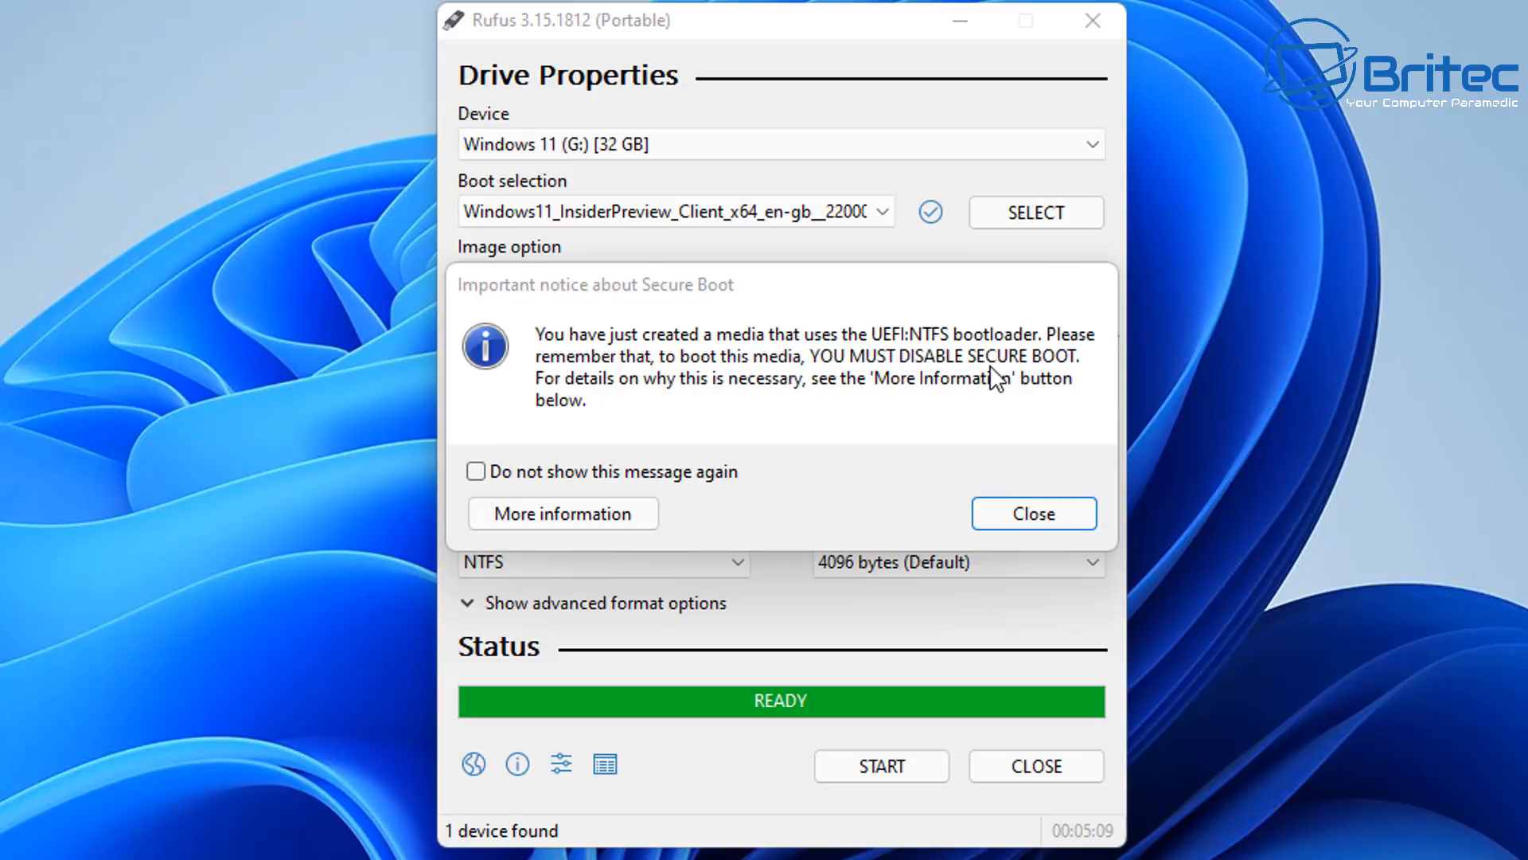
pyautogui.moveTo(1047, 379)
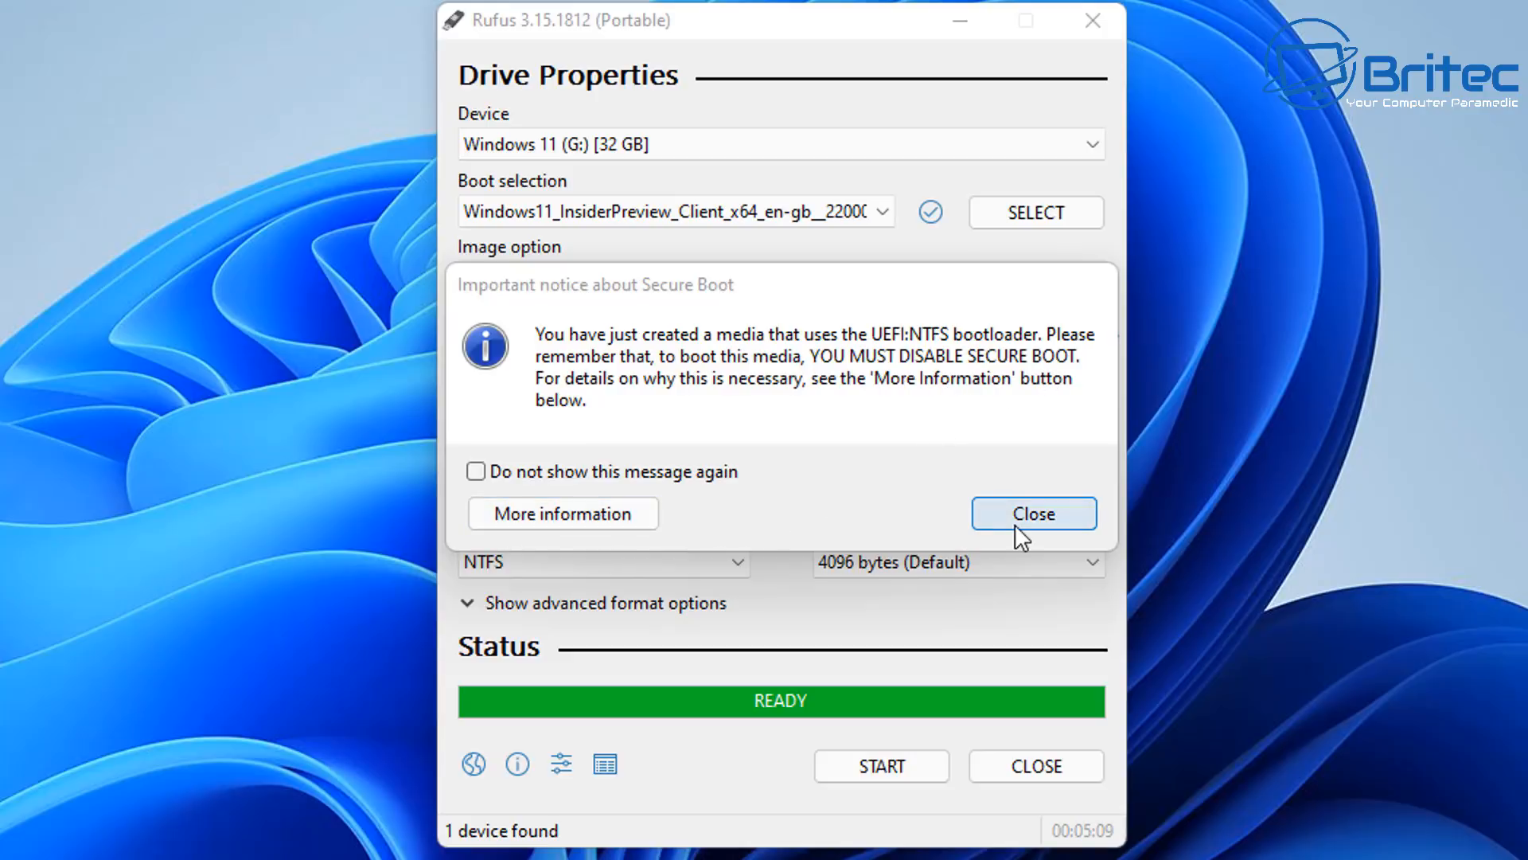
# Step: Dismiss the Secure Boot notice and exit Rufus now the Windows 11 drive is done
pyautogui.click(1033, 514)
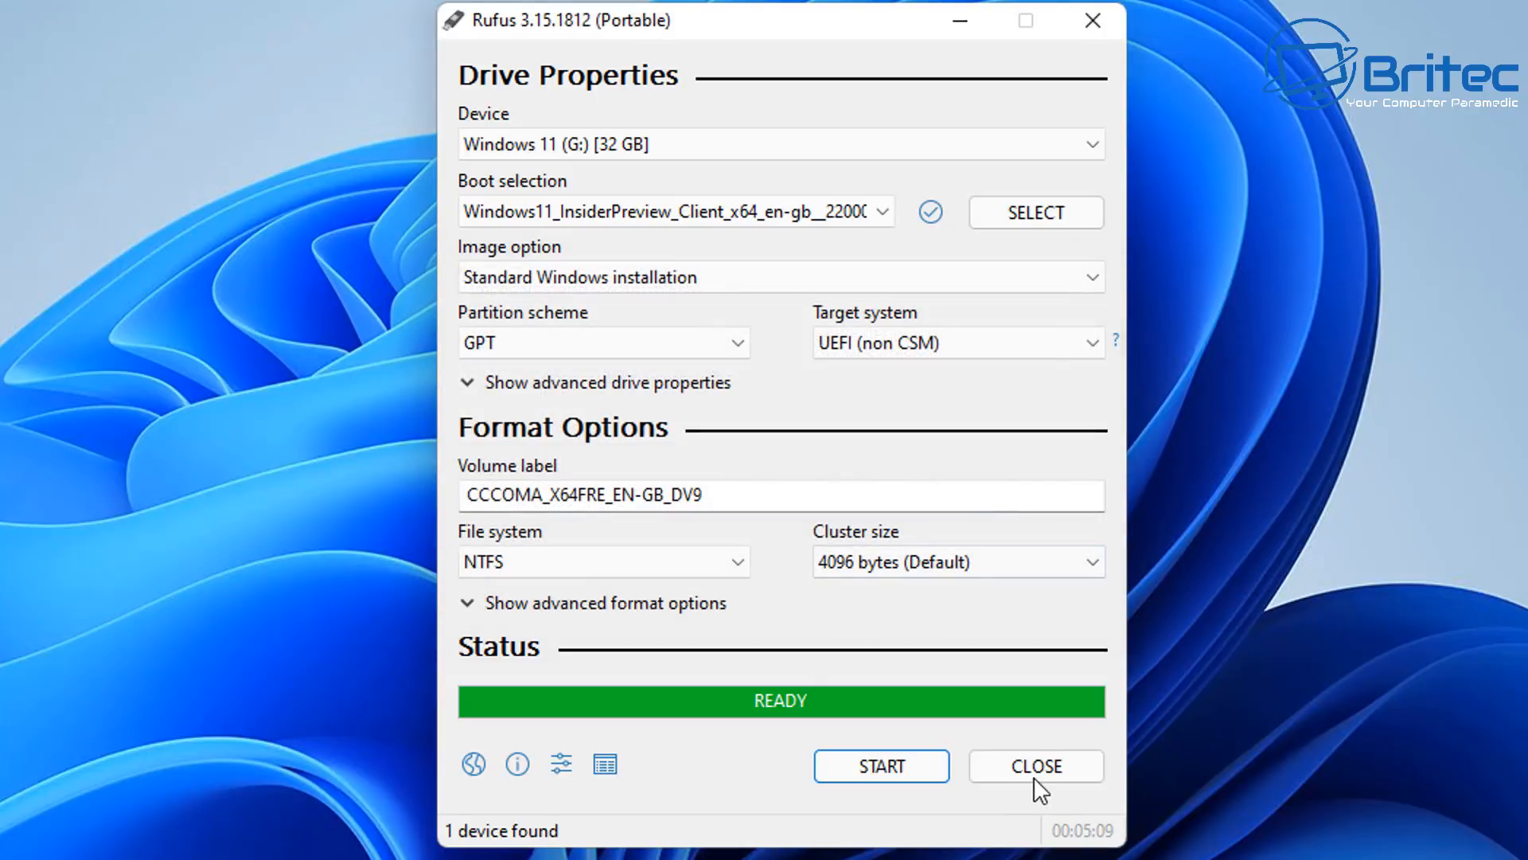
pyautogui.click(1035, 766)
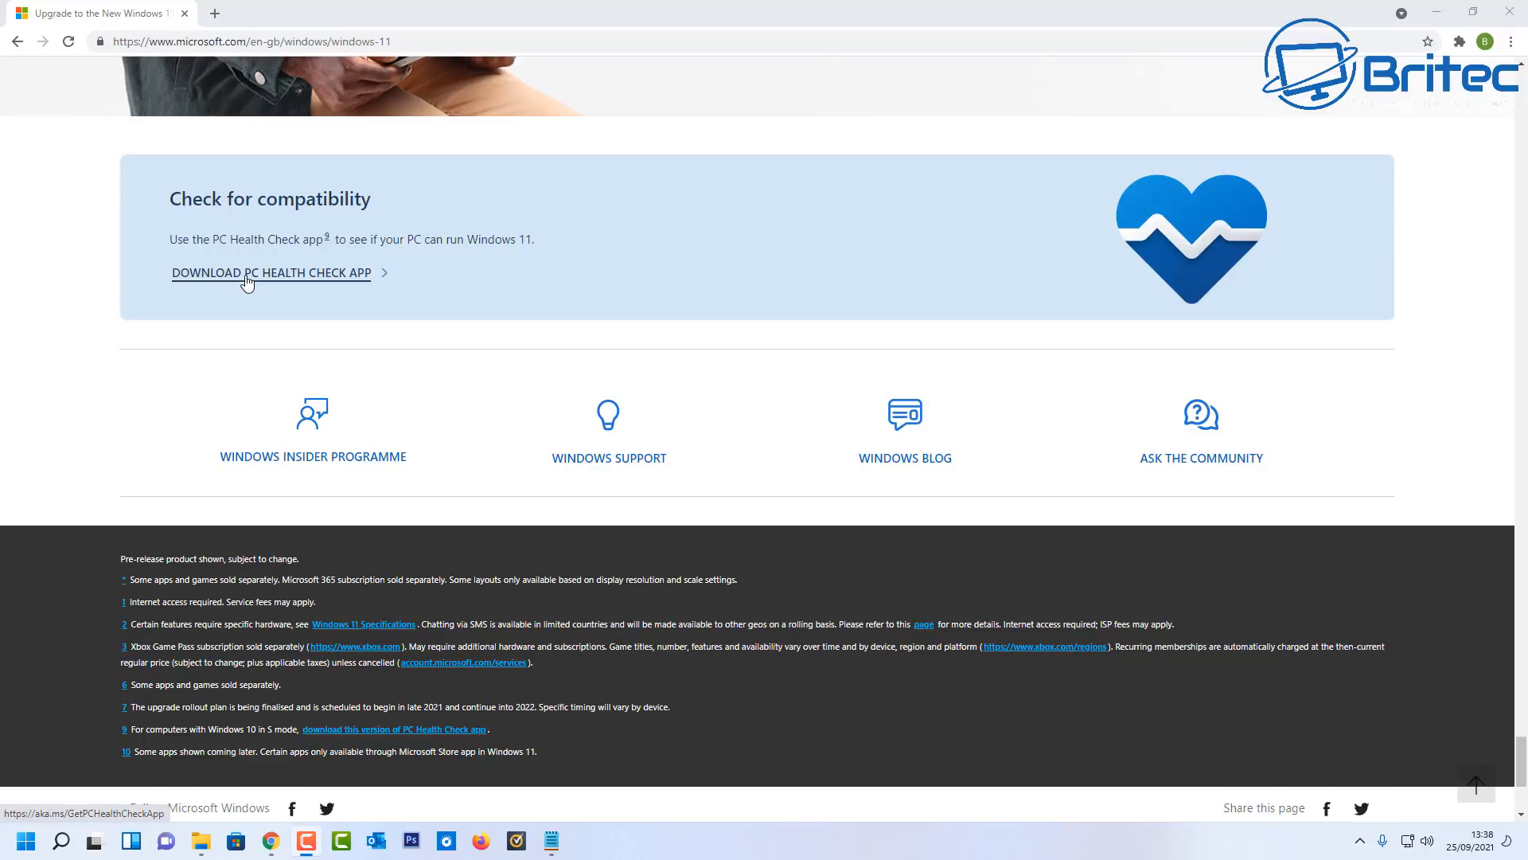
pyautogui.moveTo(306, 280)
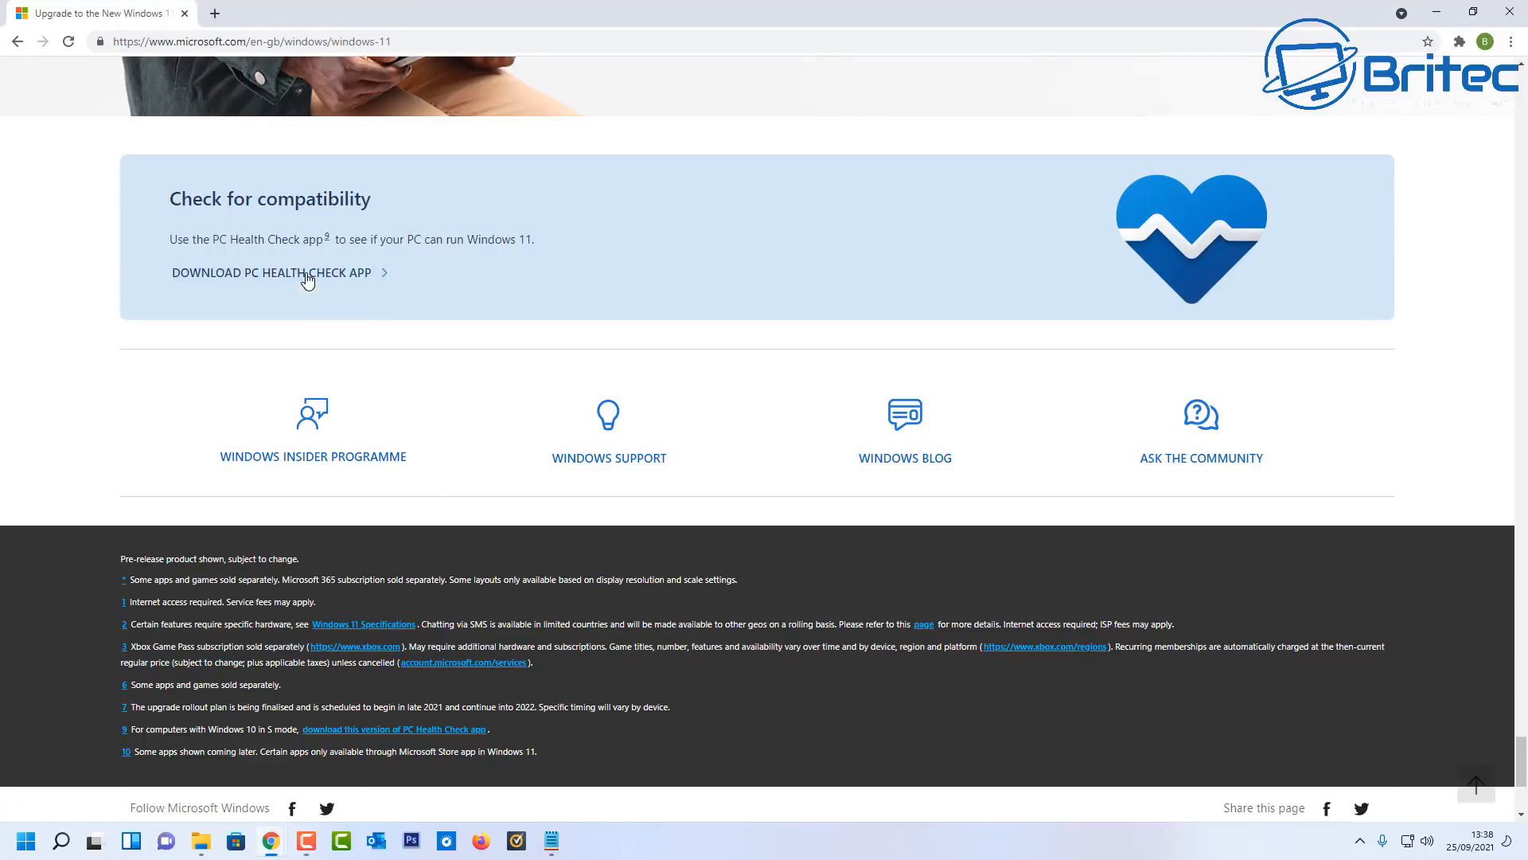
# Step: Download the PC Health Check .msi installer from Microsoft's Windows 11 page and launch it
pyautogui.click(272, 273)
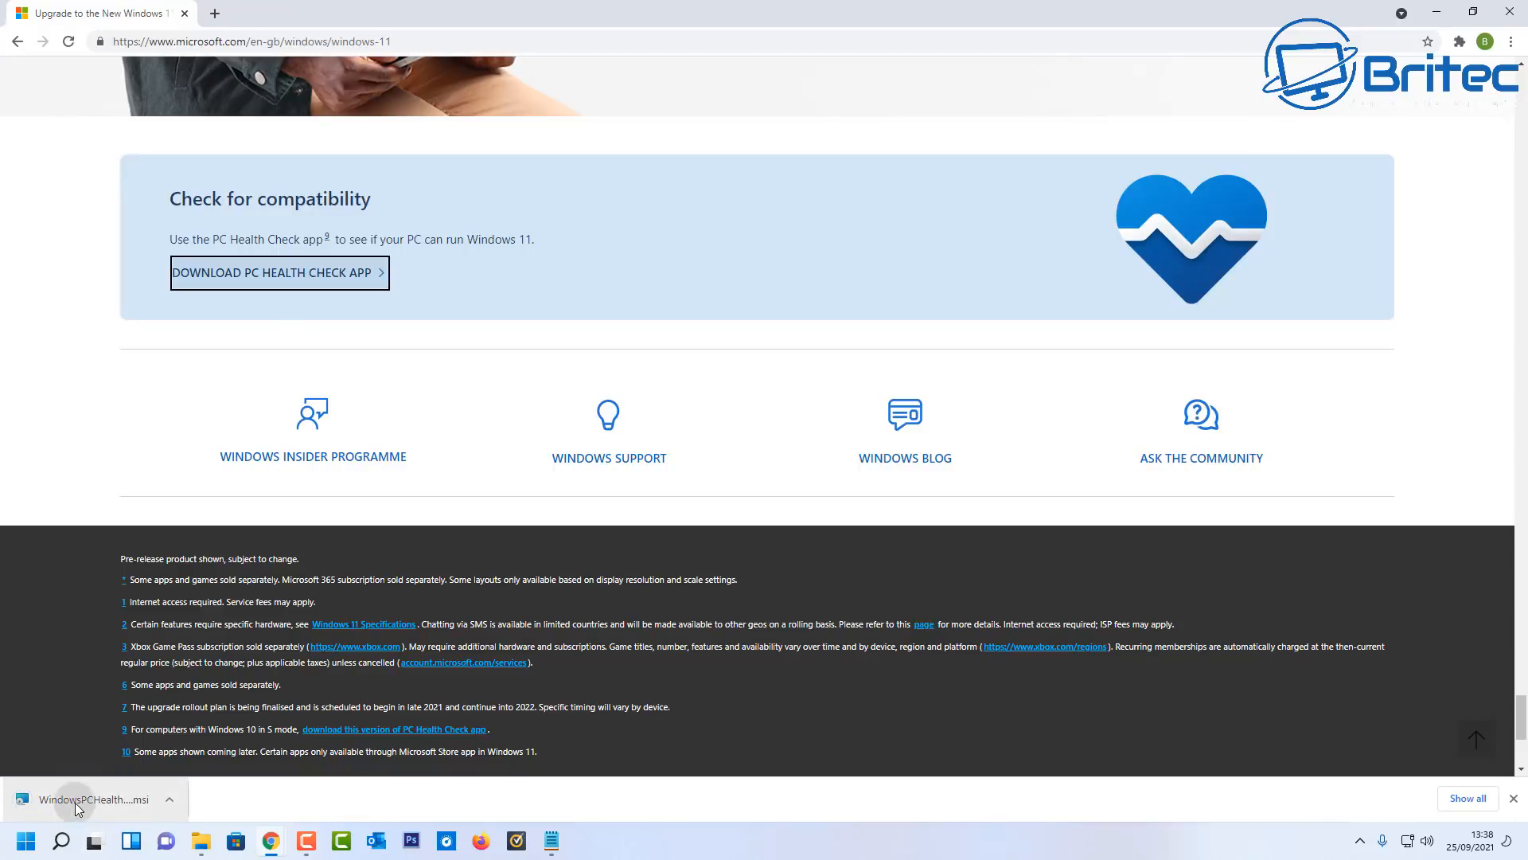
pyautogui.click(94, 799)
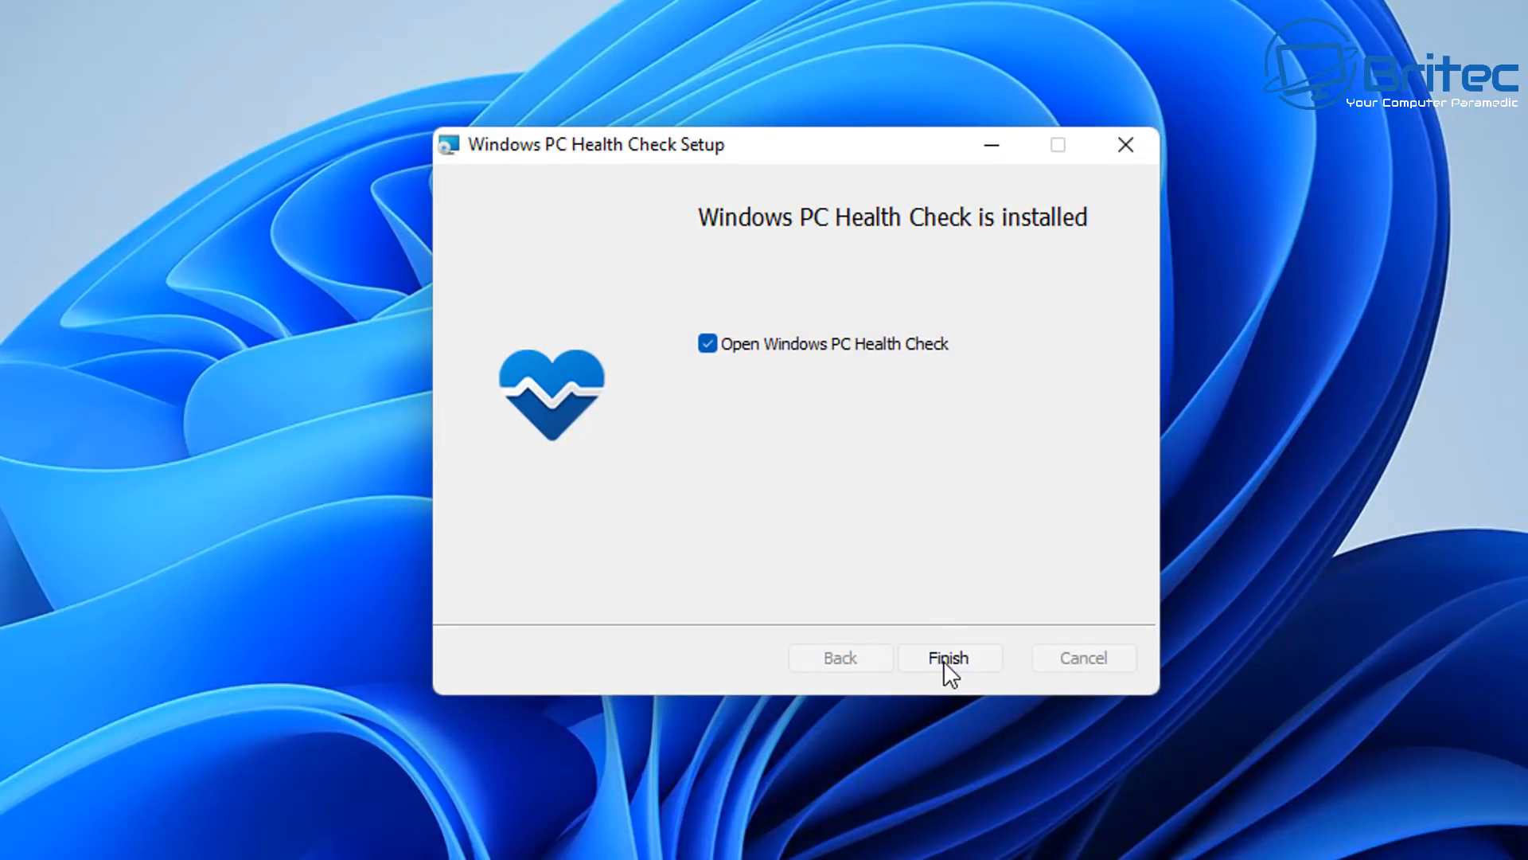
# Step: Finish the setup wizard so PC Health Check launches on its health overview
pyautogui.click(949, 657)
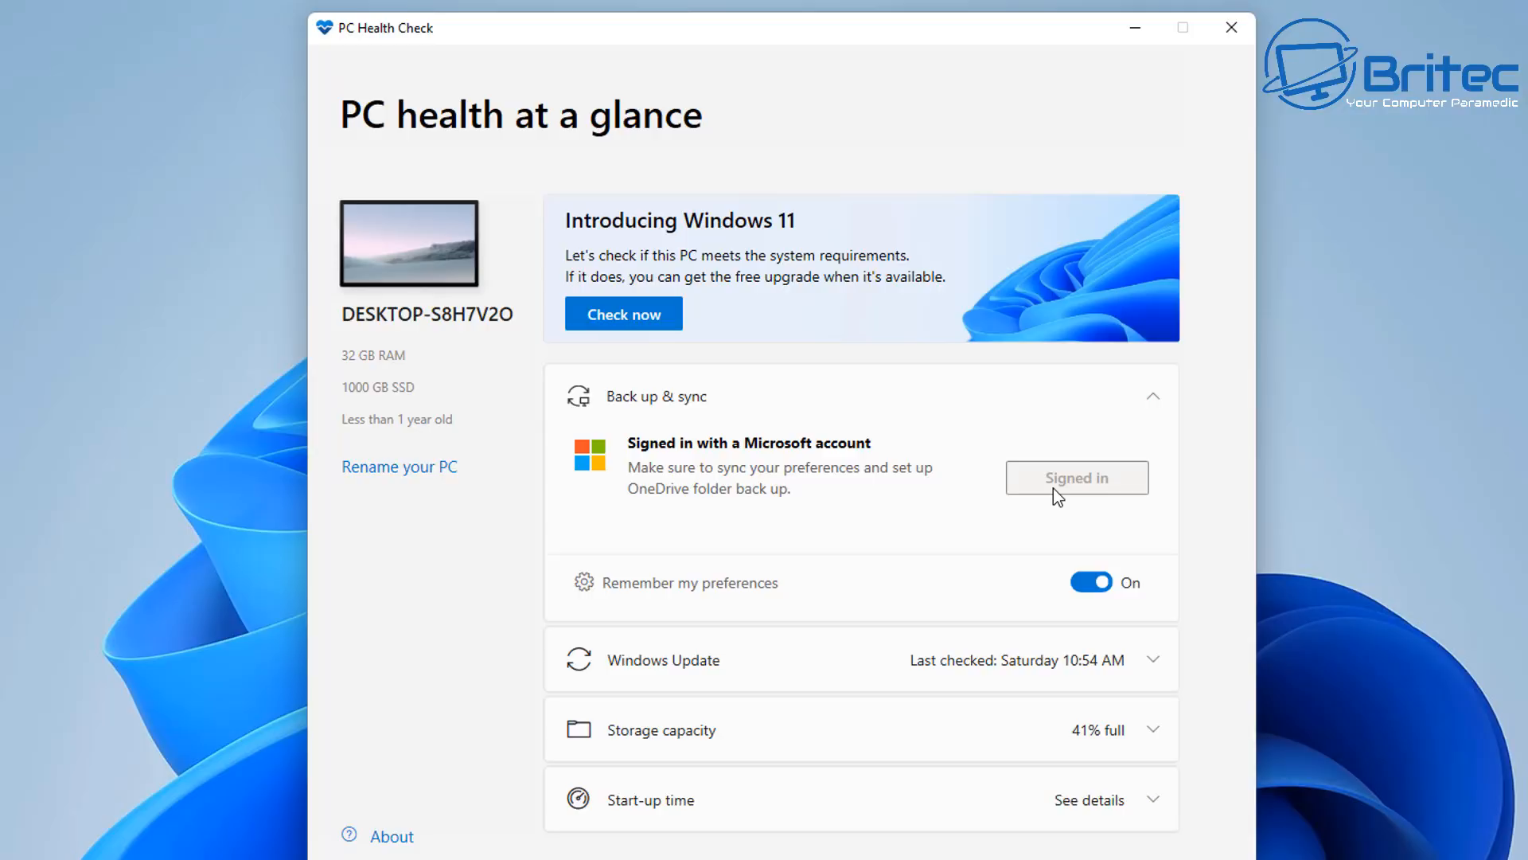
pyautogui.moveTo(701, 482)
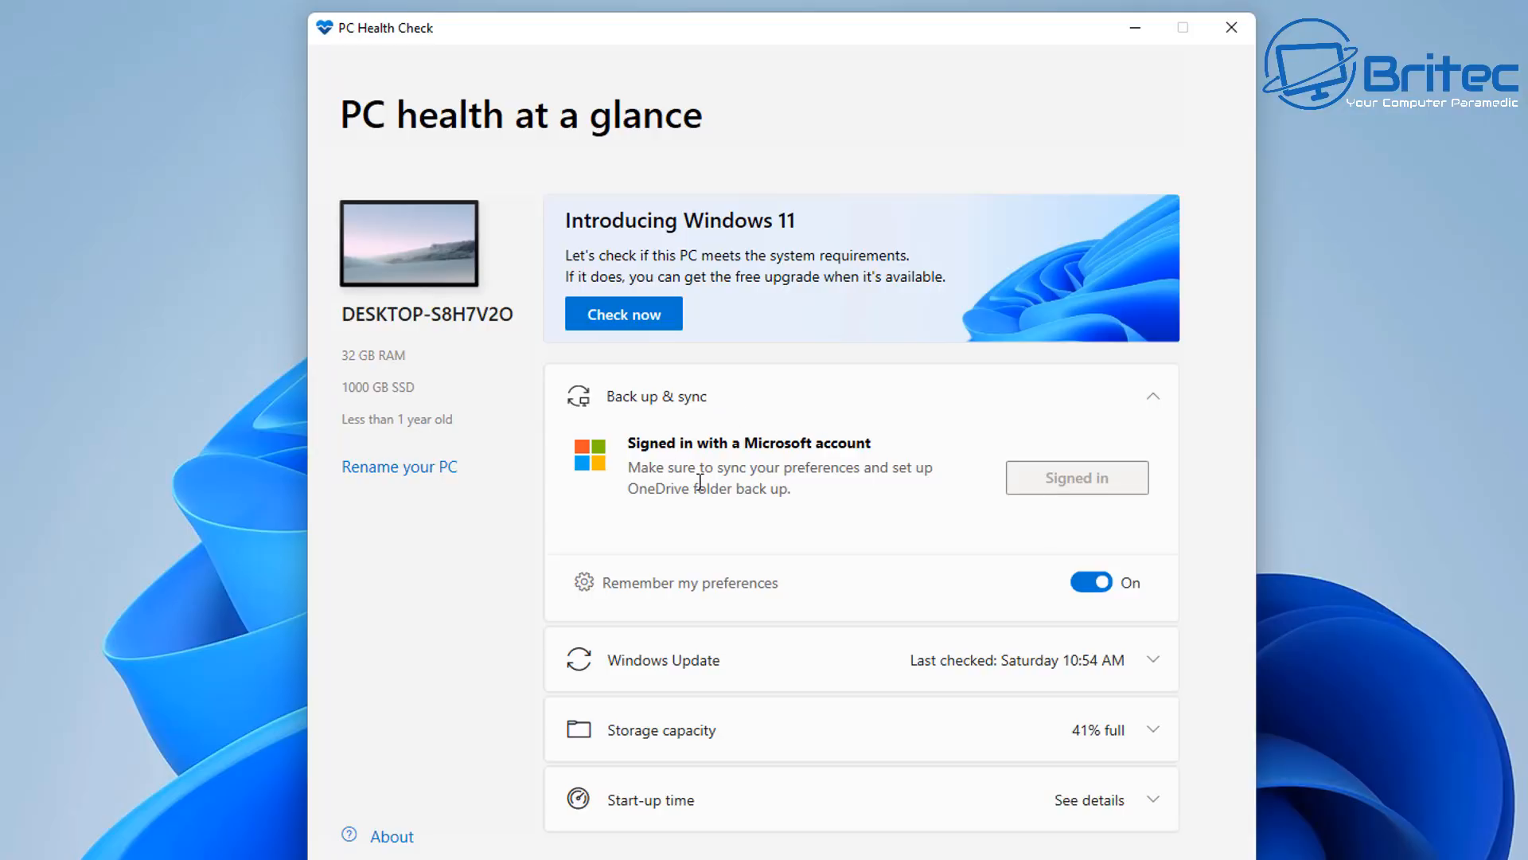
pyautogui.moveTo(917, 693)
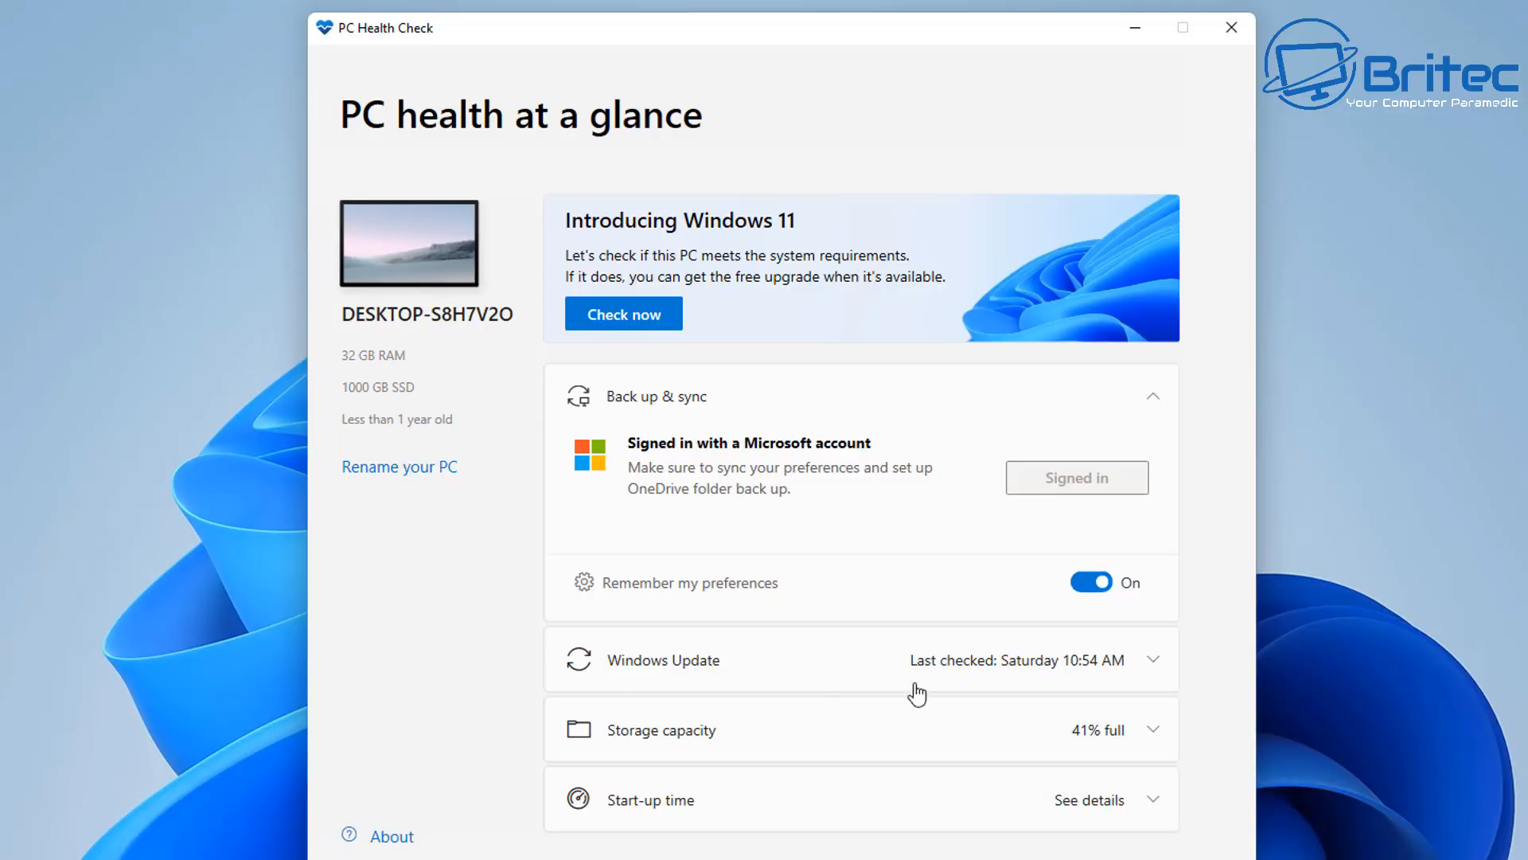
pyautogui.moveTo(1097, 743)
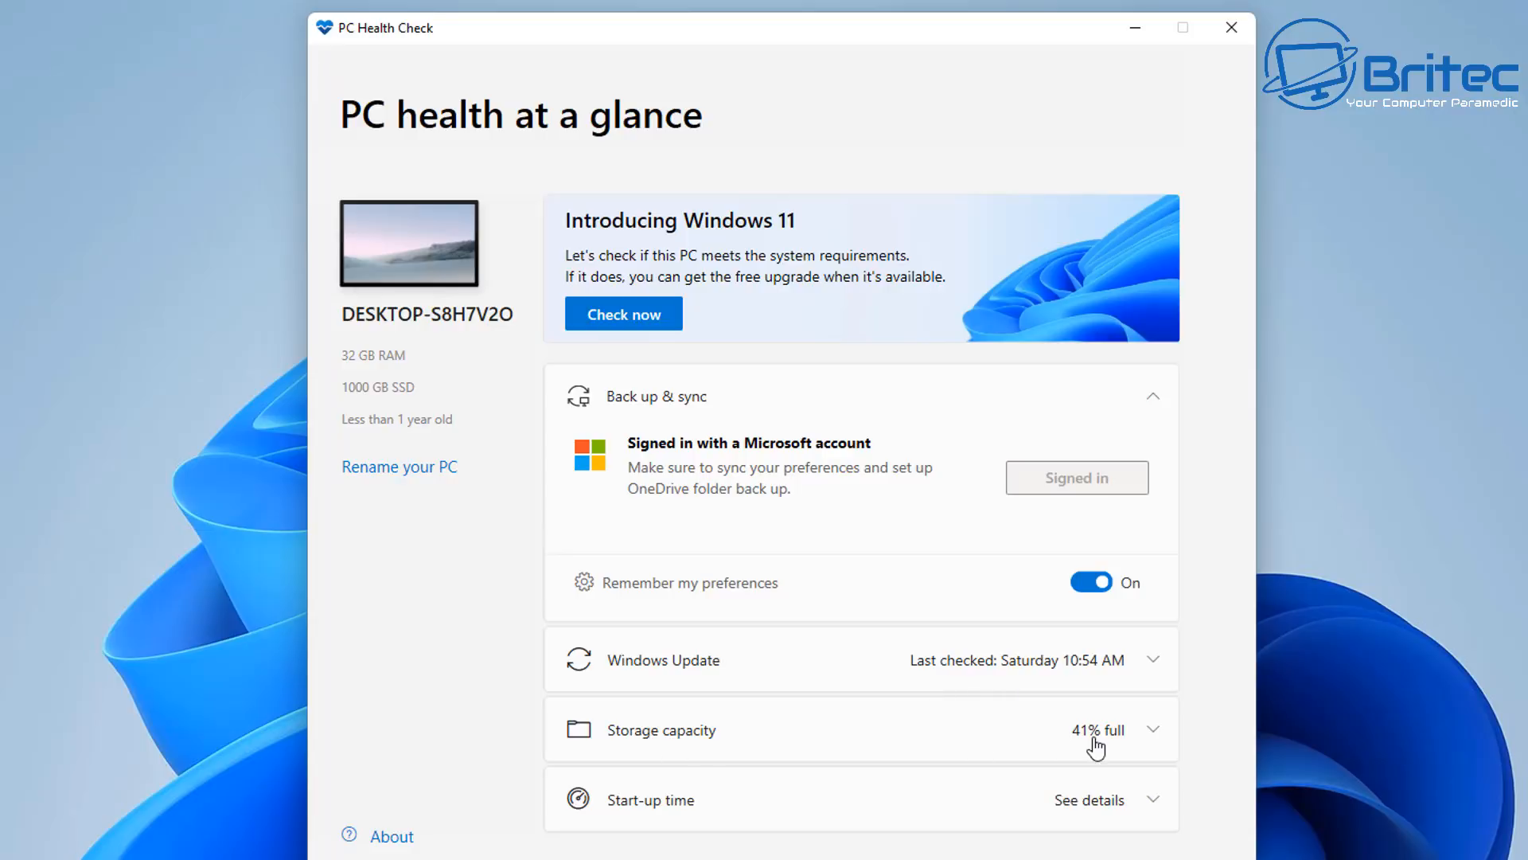
pyautogui.moveTo(988, 836)
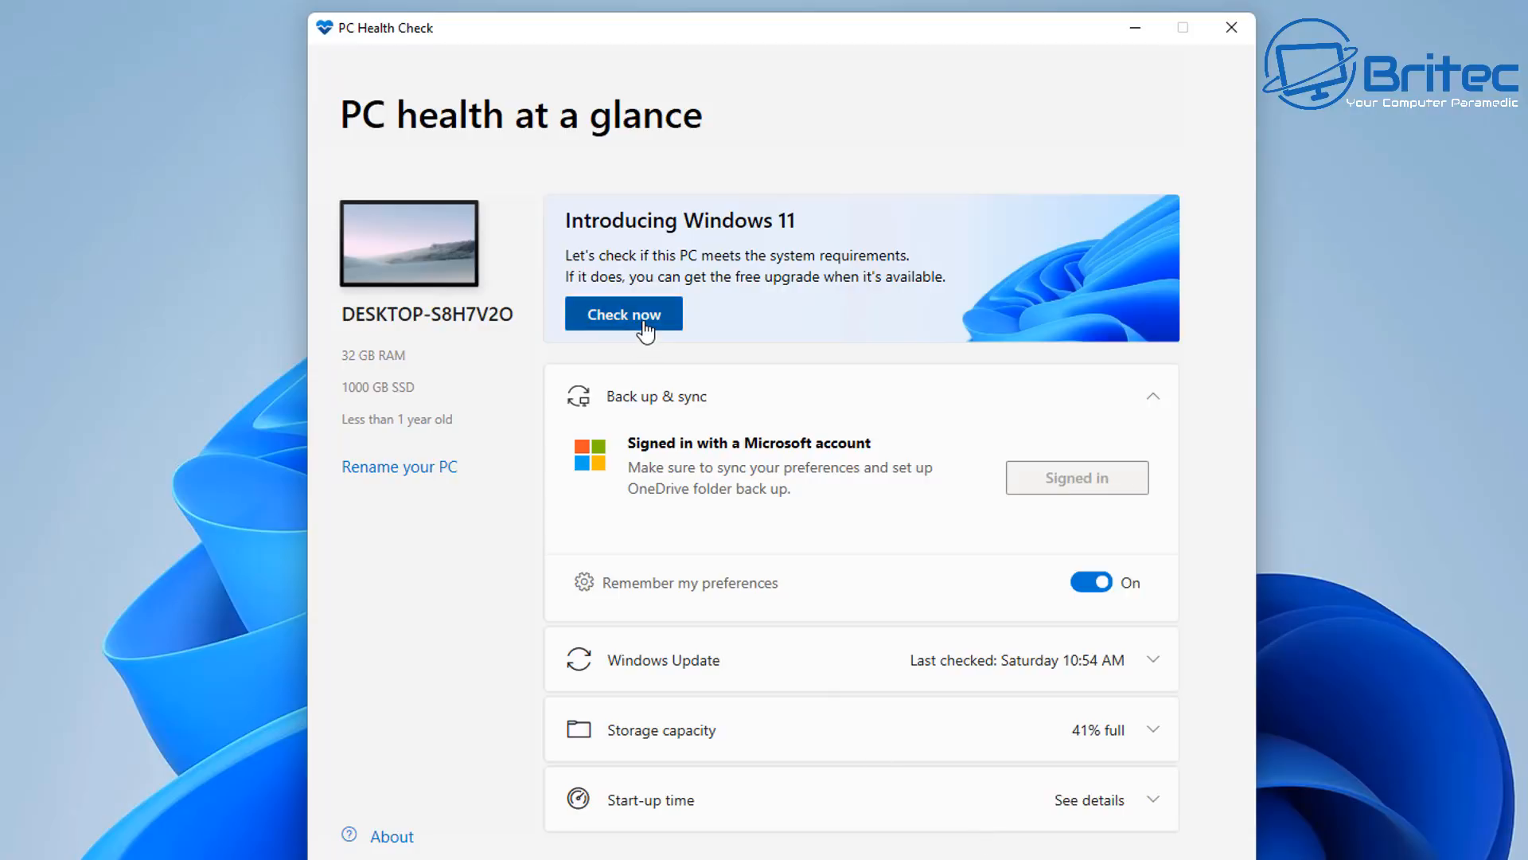
# Step: Run the Windows 11 compatibility check, review the full requirement results, then close the app
pyautogui.click(622, 313)
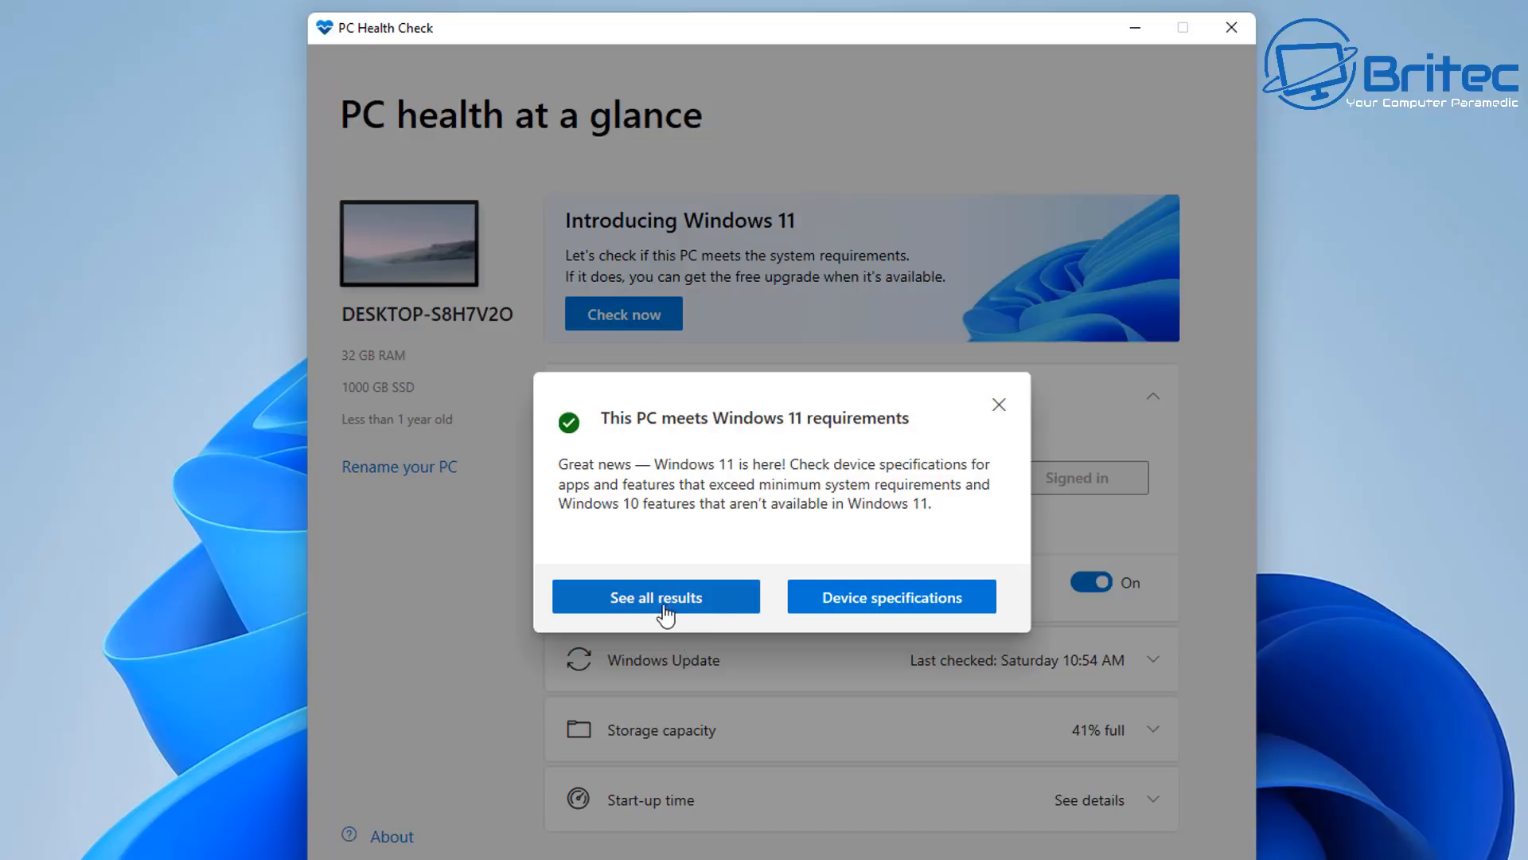
pyautogui.click(655, 597)
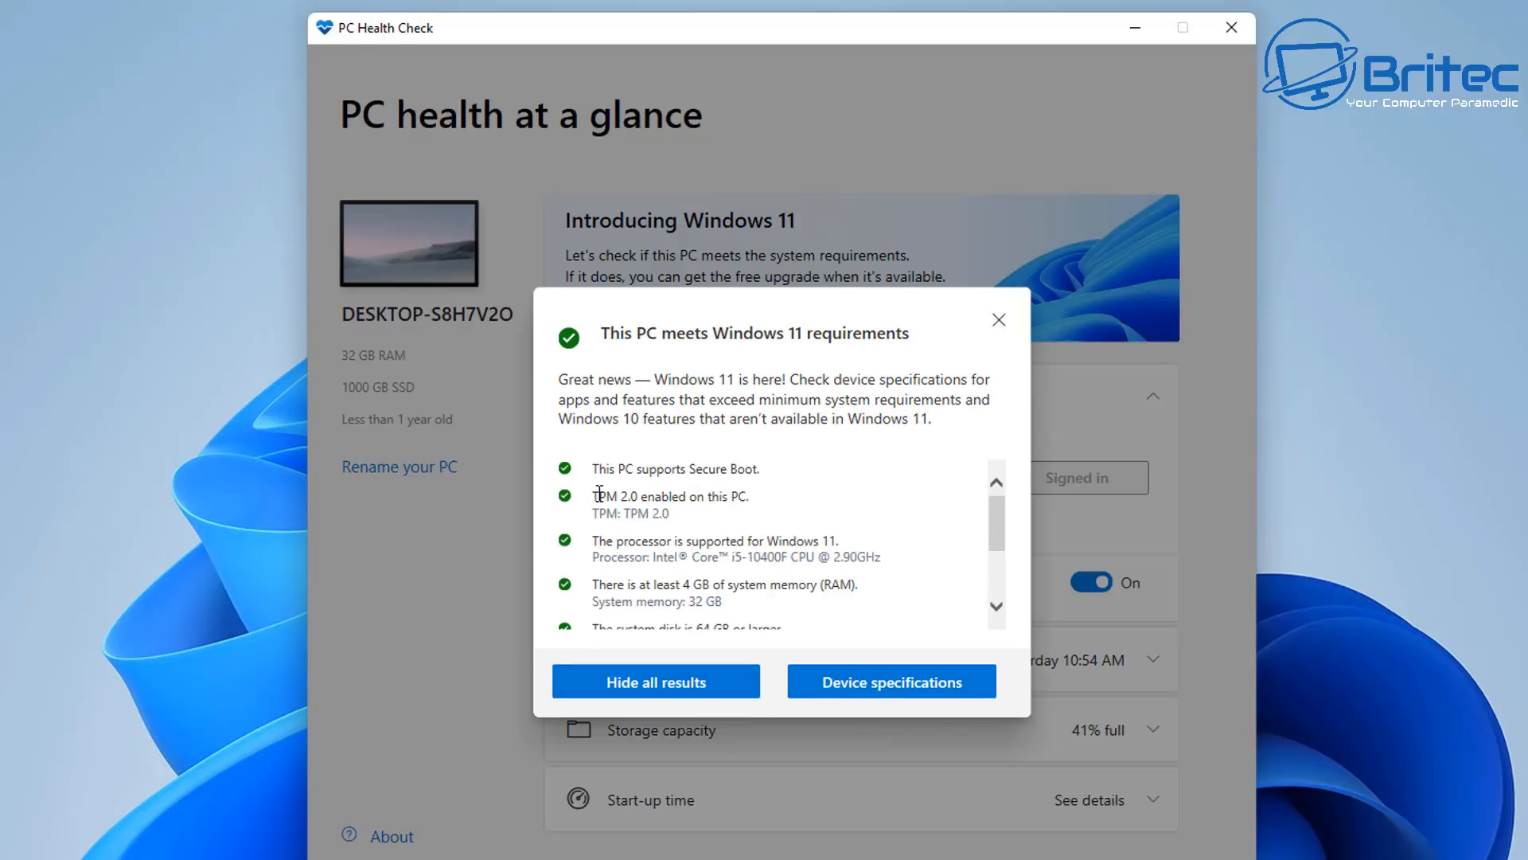
pyautogui.moveTo(1002, 519)
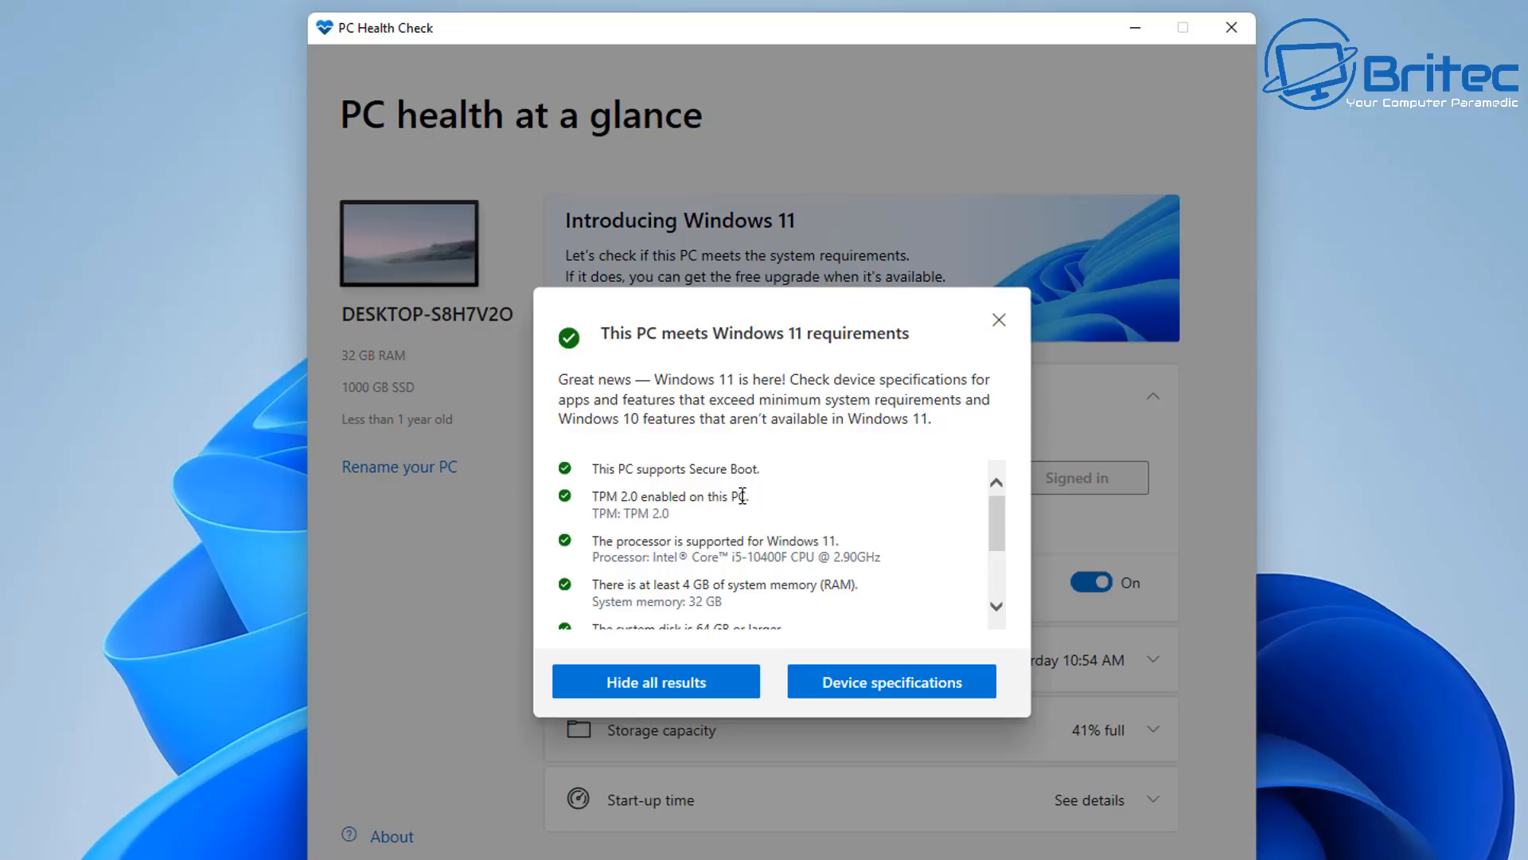
pyautogui.moveTo(688, 524)
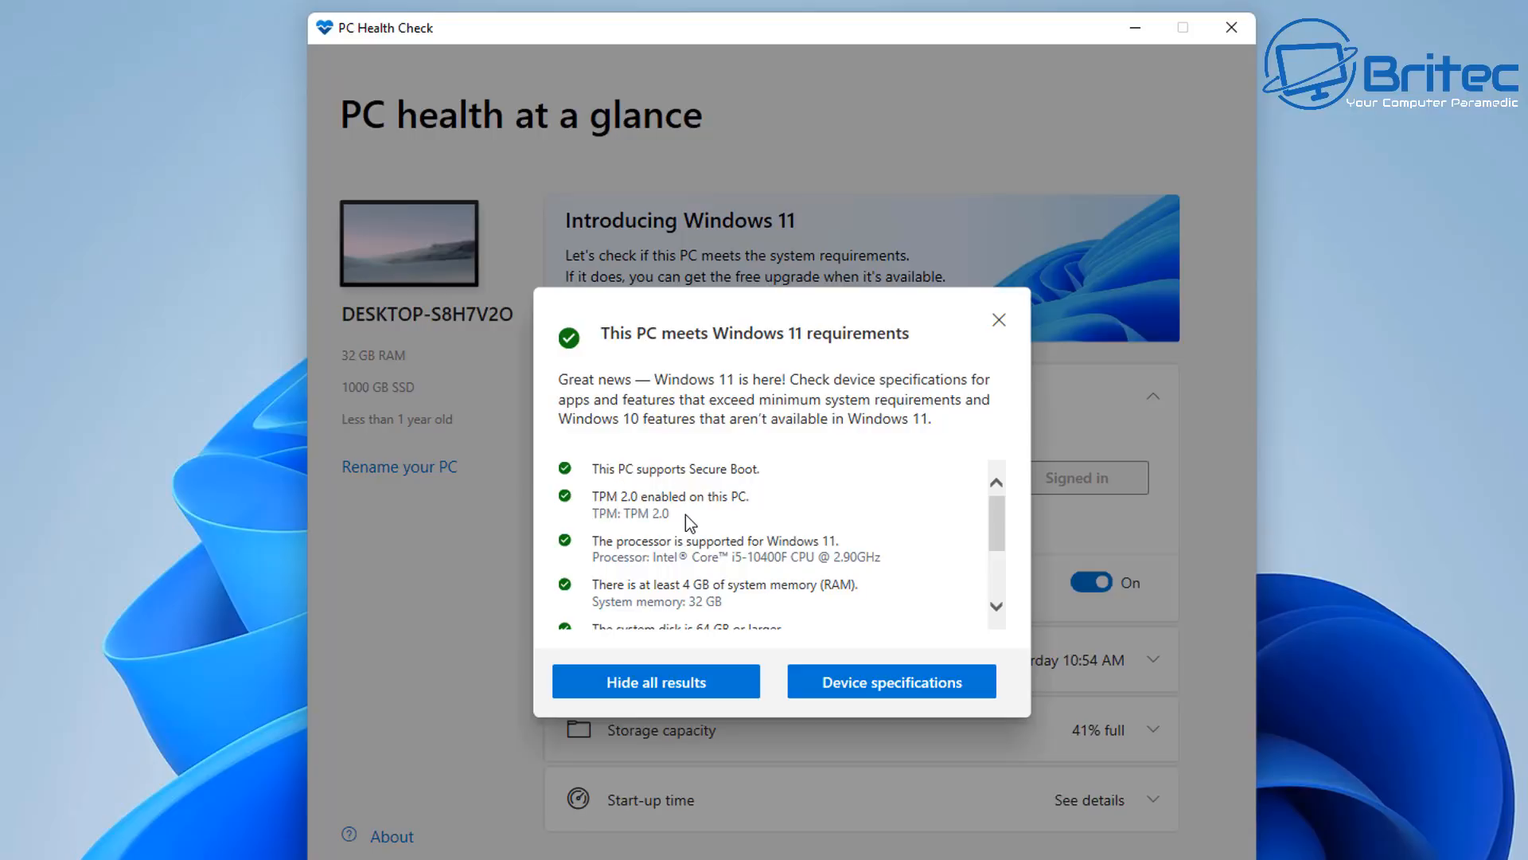
pyautogui.moveTo(987, 653)
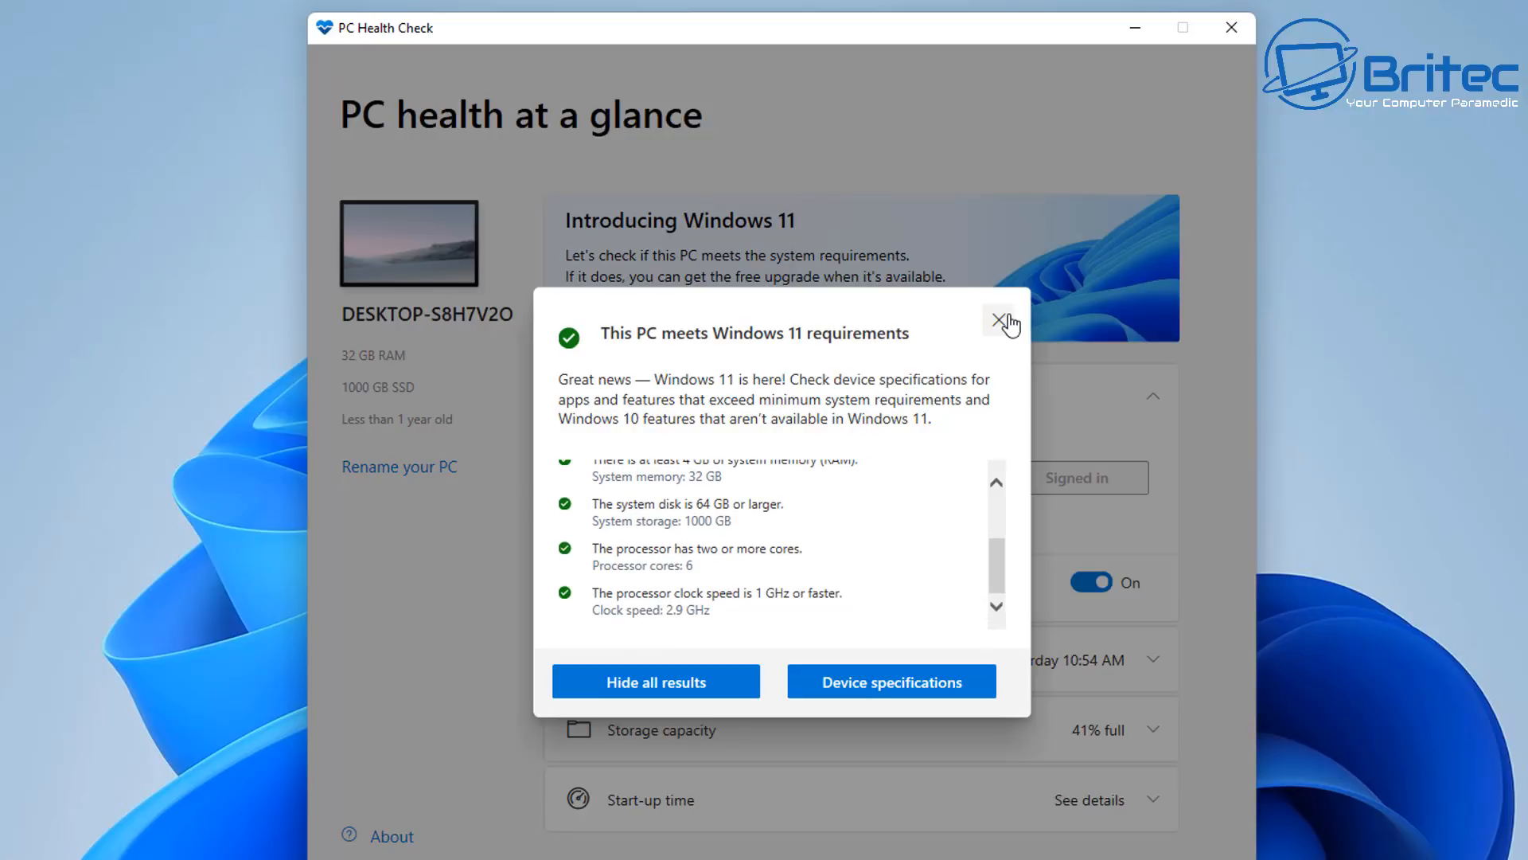
pyautogui.click(1001, 323)
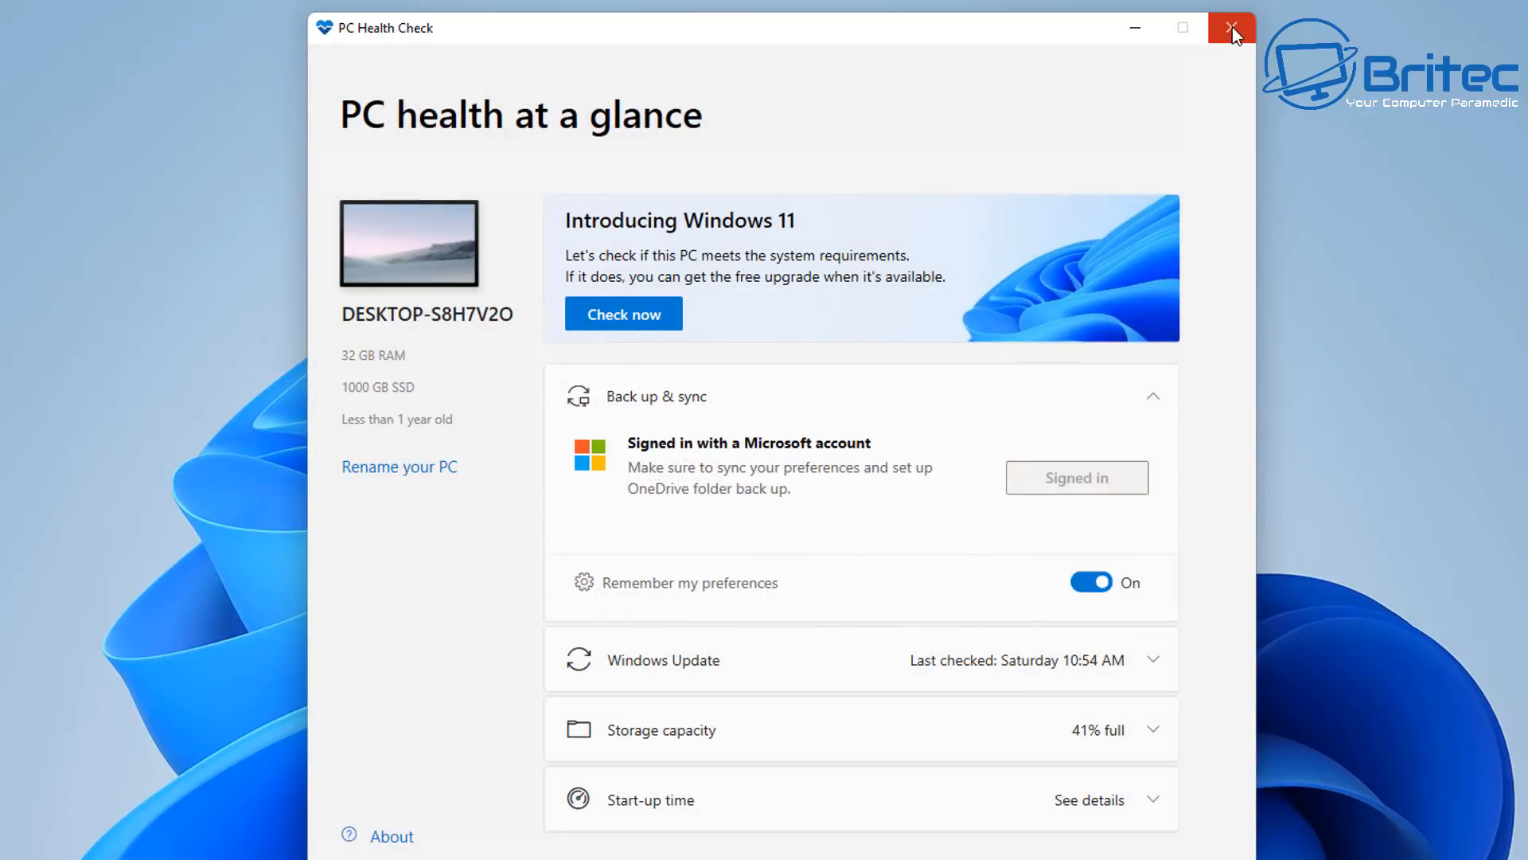
pyautogui.click(1231, 27)
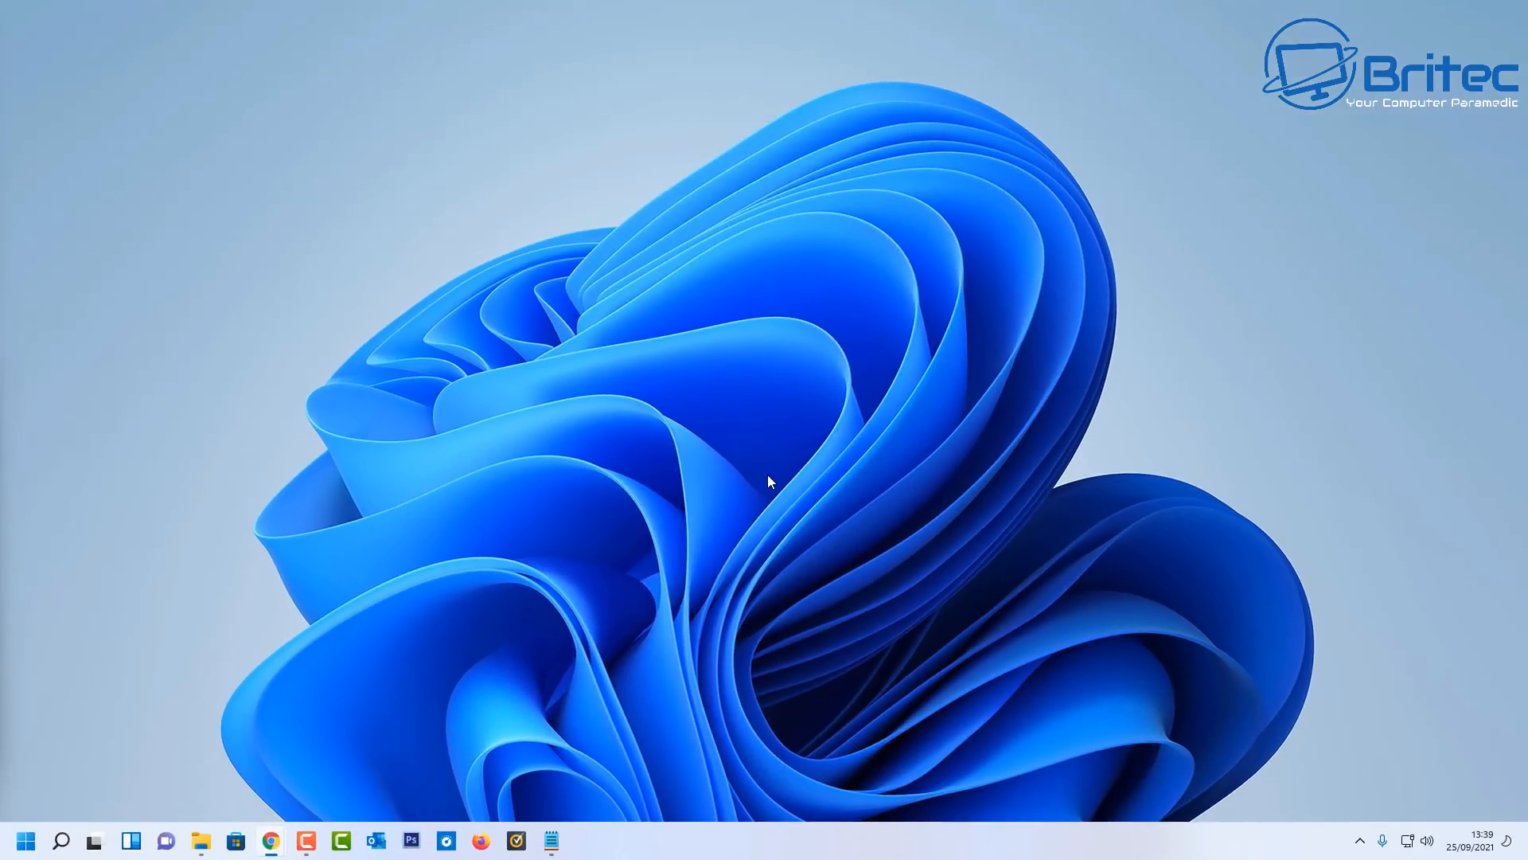